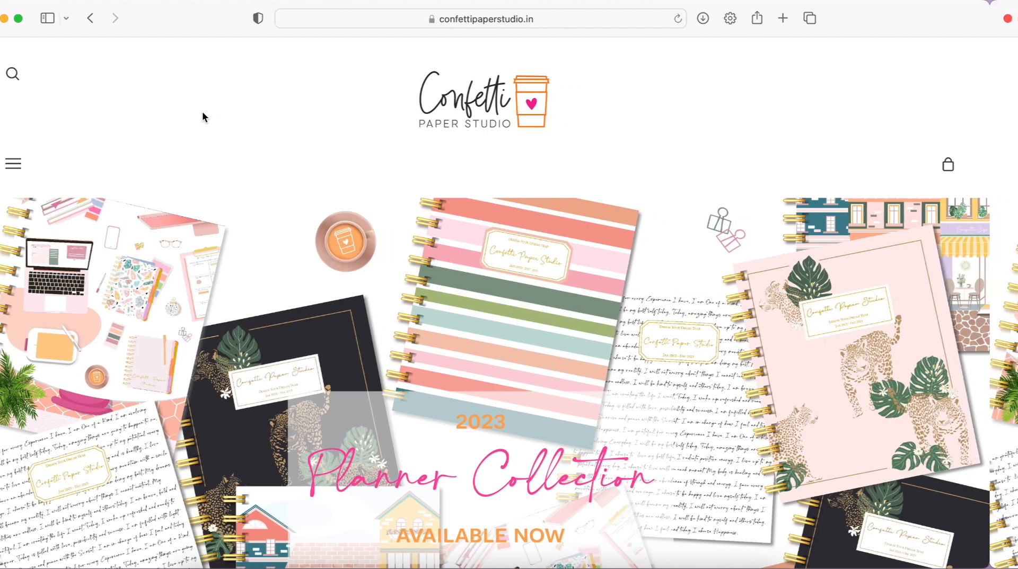
Scroll past the home page banner to the 2023 Planner Collection – Annual Planners grid.
{"action": "scroll", "scroll_direction": "down", "scroll_amount": 3}
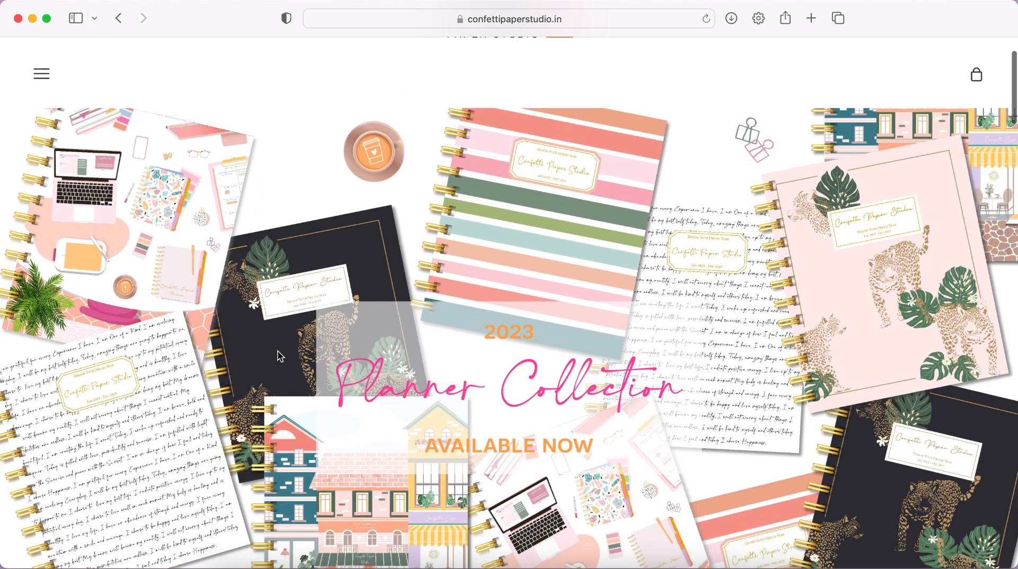
{"action": "scroll", "scroll_direction": "down", "scroll_amount": 3}
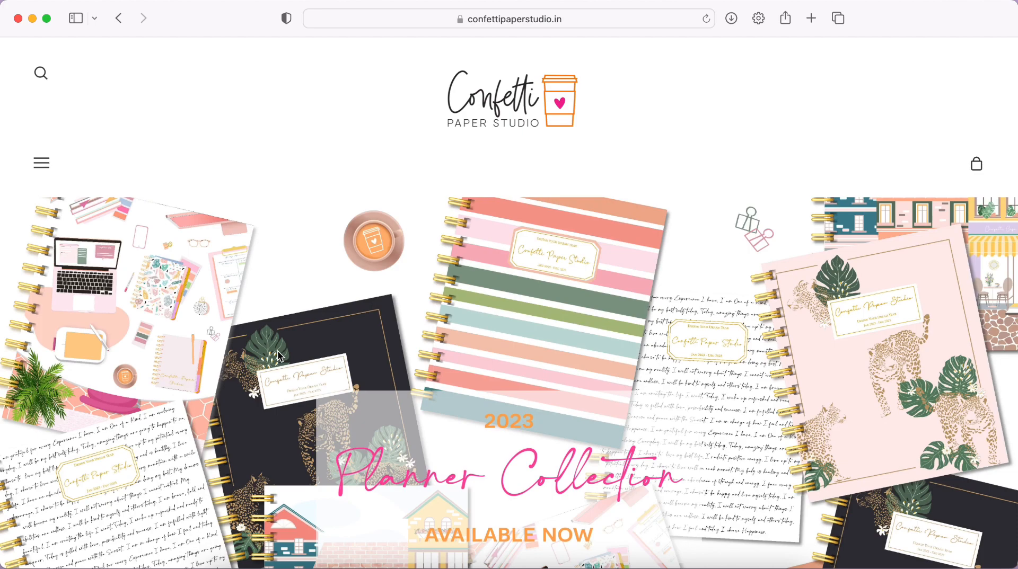
{"action": "scroll", "scroll_direction": "down", "scroll_amount": 3}
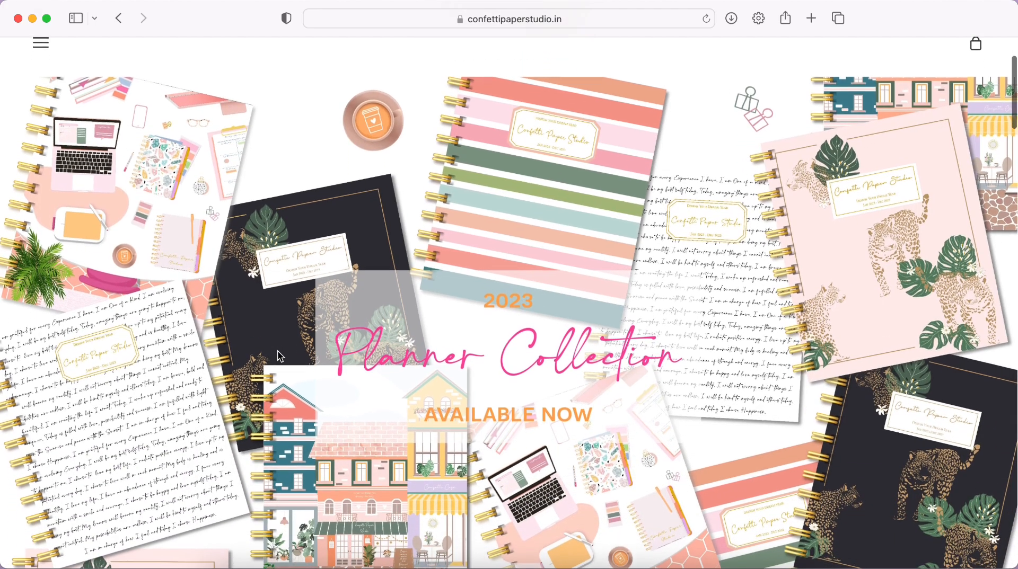
{"action": "scroll", "scroll_direction": "down", "scroll_amount": 3}
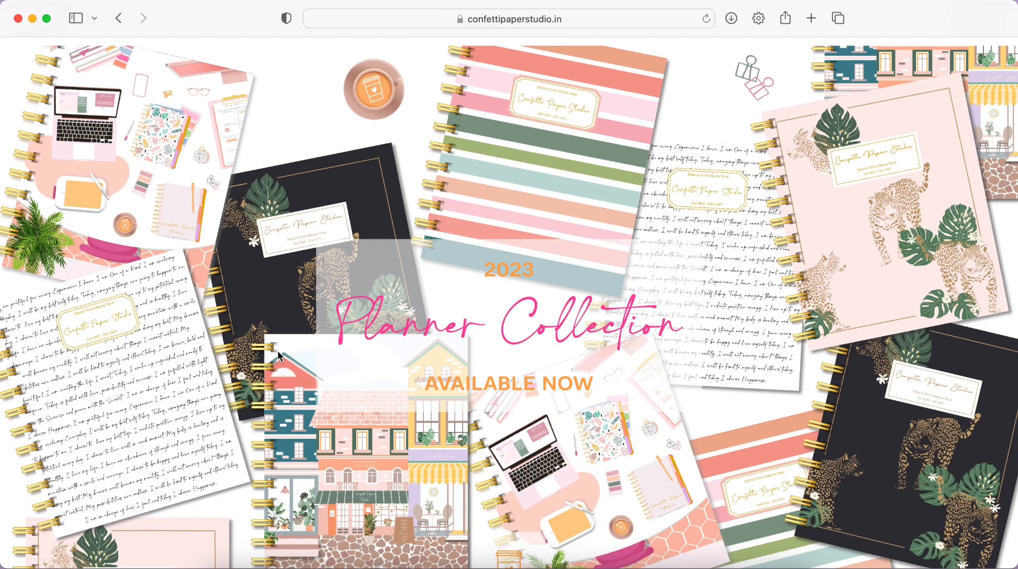
{"action": "scroll", "scroll_direction": "down", "scroll_amount": 3}
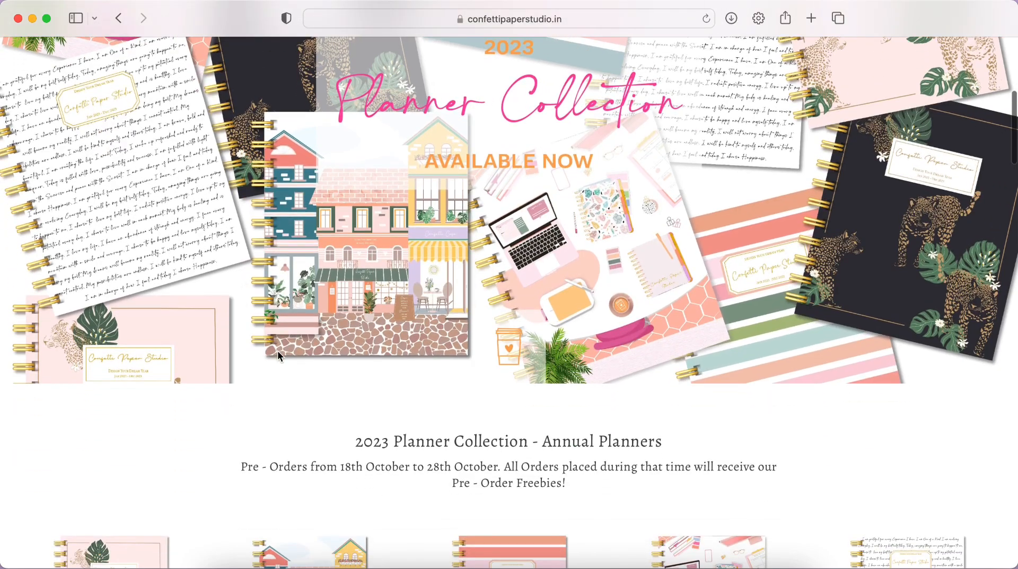
{"action": "scroll", "scroll_direction": "down", "scroll_amount": 3}
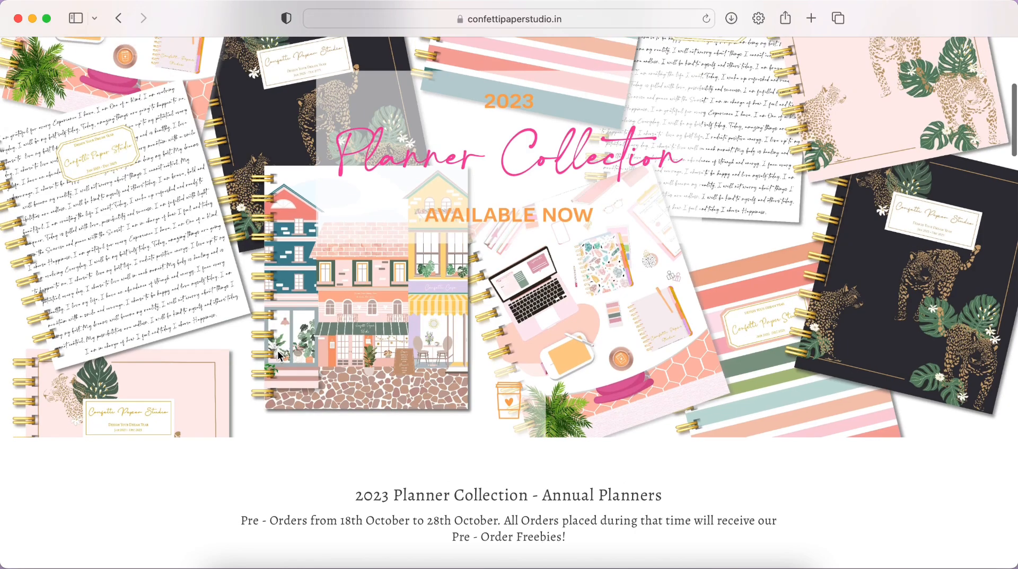
{"action": "scroll", "scroll_direction": "down", "scroll_amount": 3}
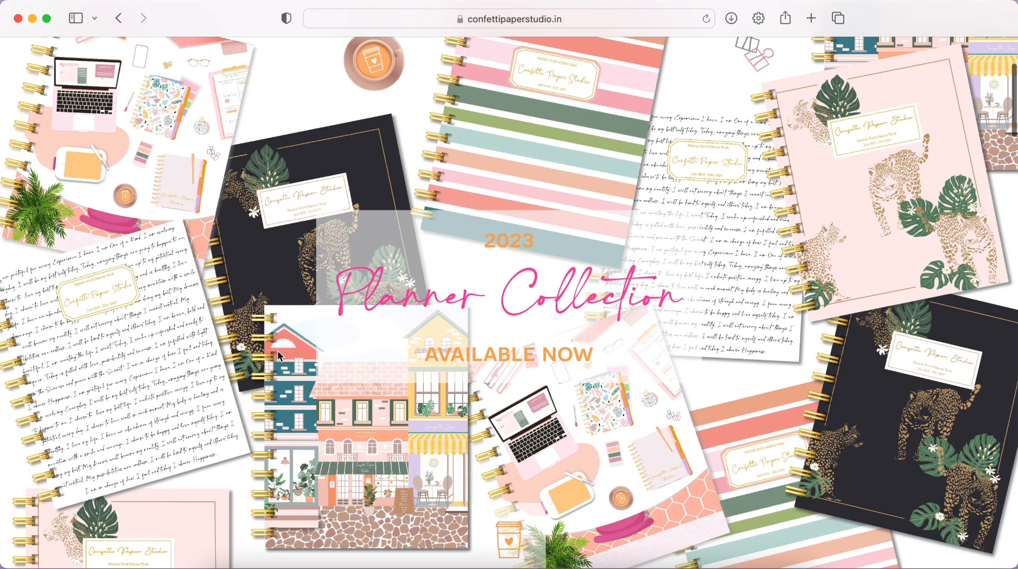
{"action": "scroll", "scroll_direction": "down", "scroll_amount": 3}
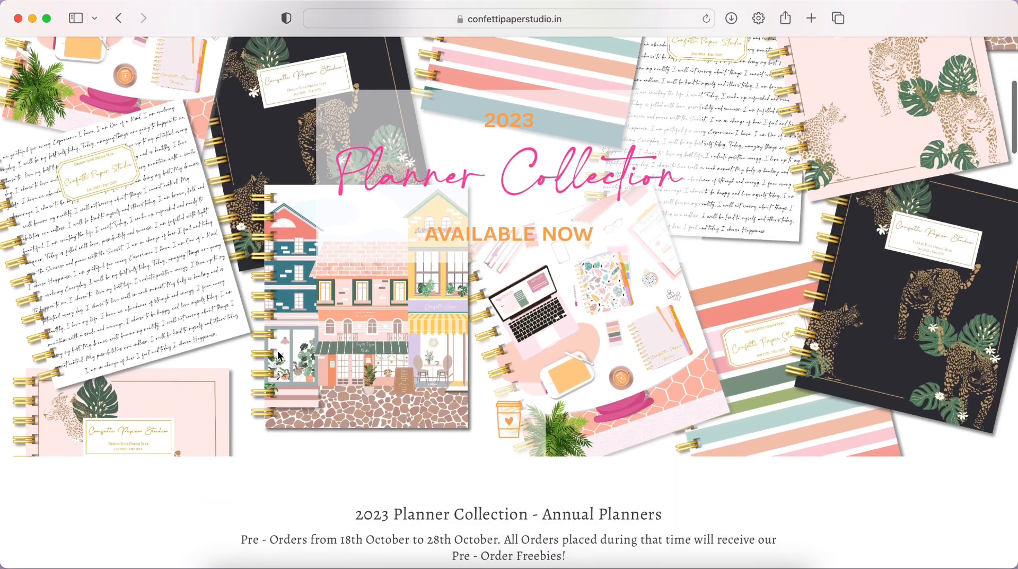
{"action": "scroll", "scroll_direction": "down", "scroll_amount": 3}
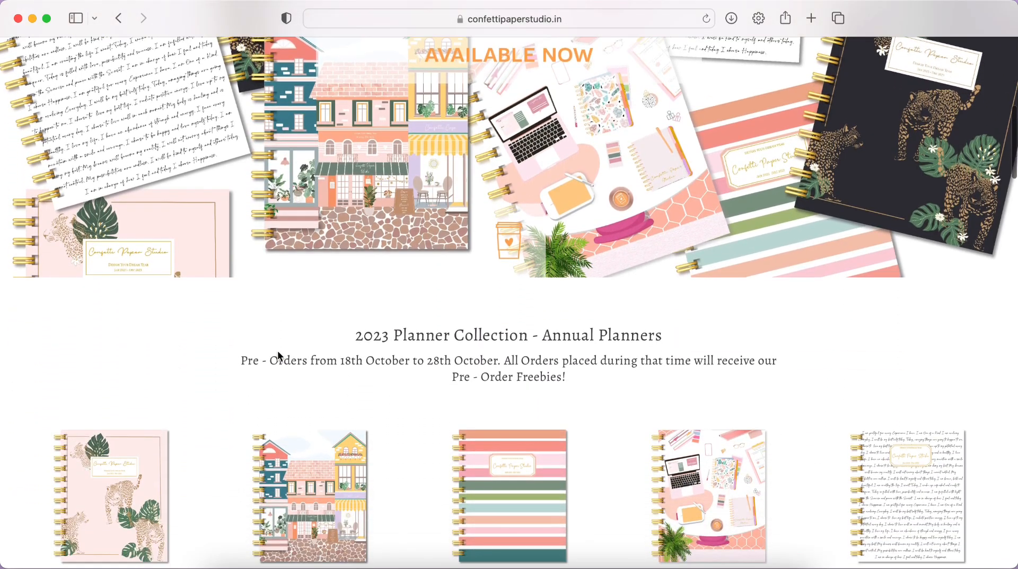
{"action": "scroll", "scroll_direction": "down", "scroll_amount": 3}
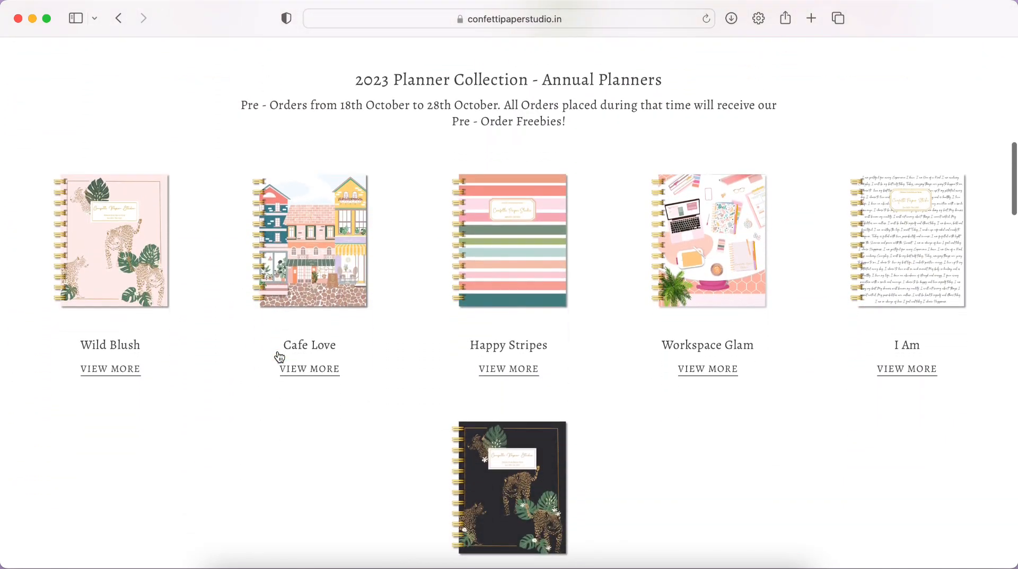
Open the Cafe Love Annual Planner page and enlarge its cover image in the full-screen viewer.
{"action": "scroll", "scroll_direction": "down", "scroll_amount": 3}
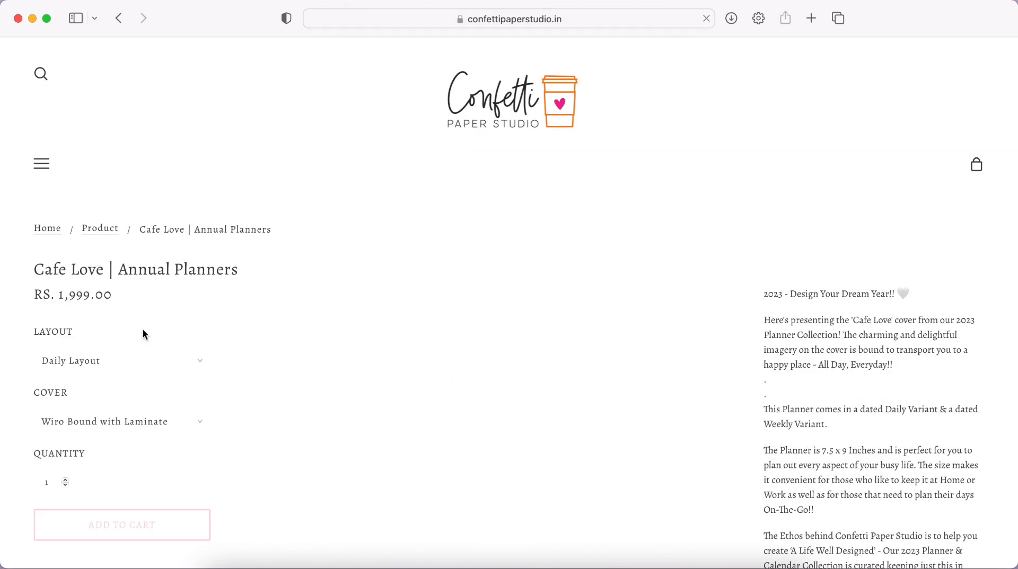
{"action": "scroll", "scroll_direction": "down", "scroll_amount": 3}
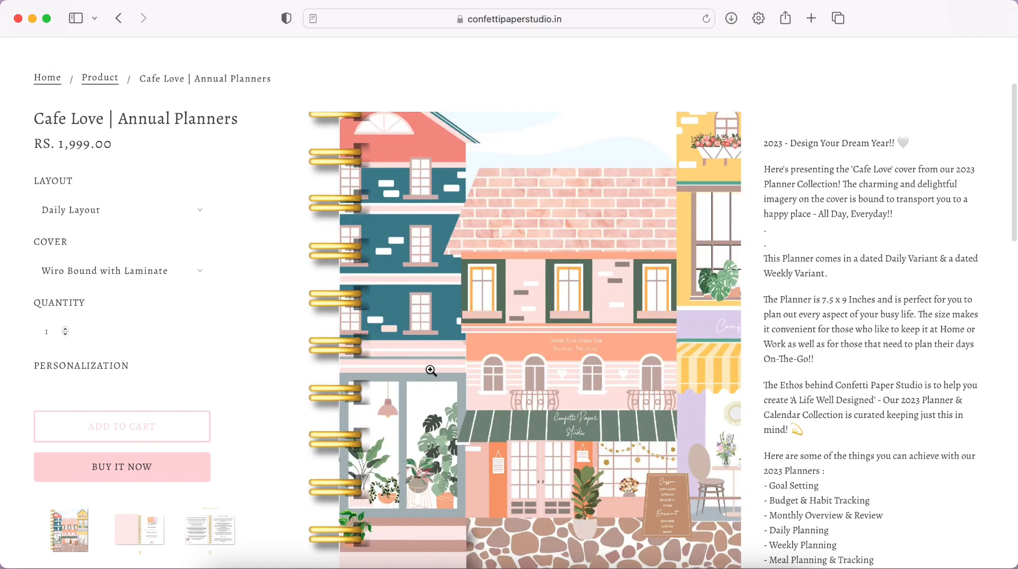
{"action": "left_click", "coordinate": [430, 371]}
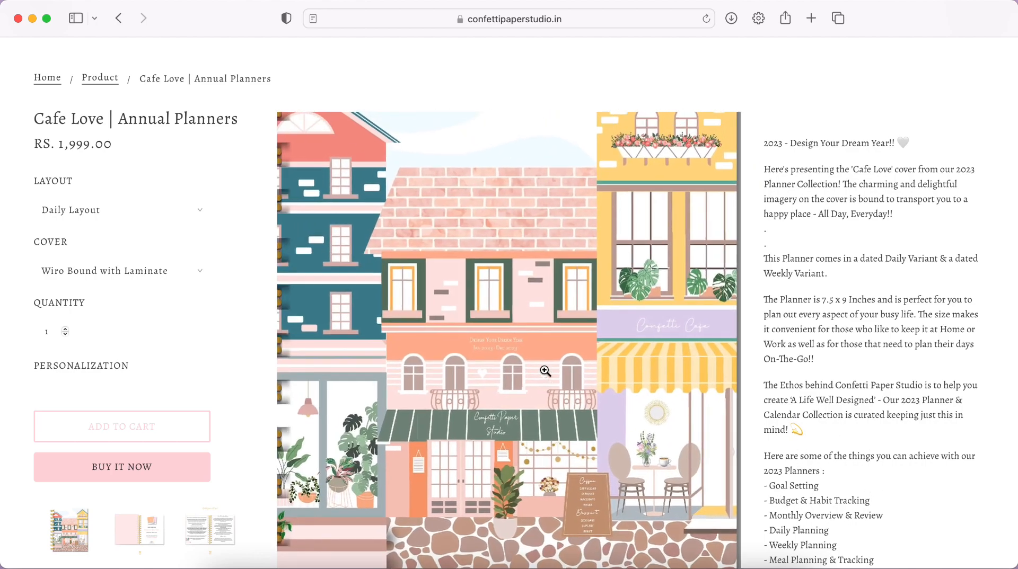
{"action": "left_click", "coordinate": [545, 371]}
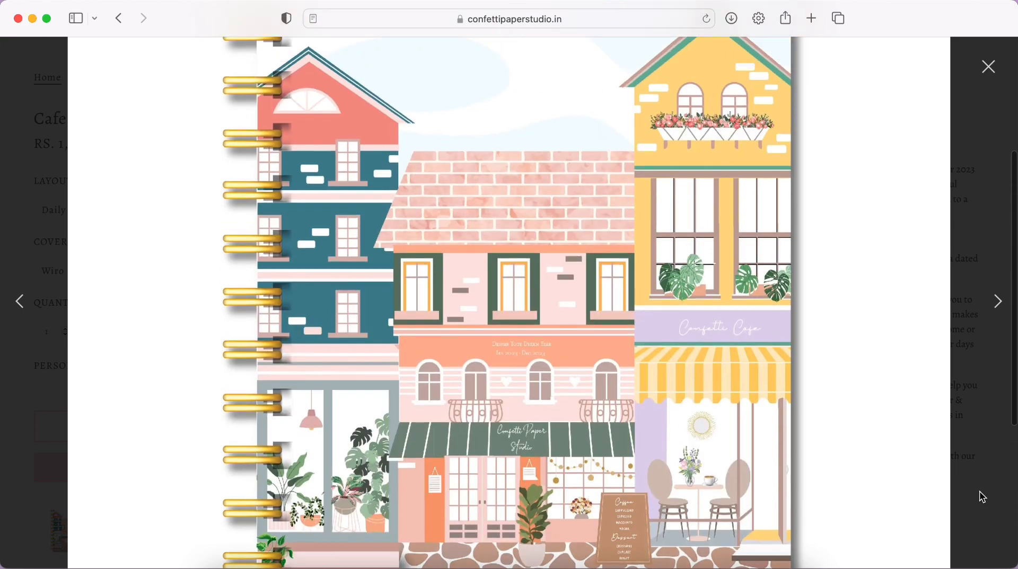
Advance two previews to the Affirmations And Visualizations / Dreams And Ideas spread.
{"action": "left_click", "coordinate": [997, 301]}
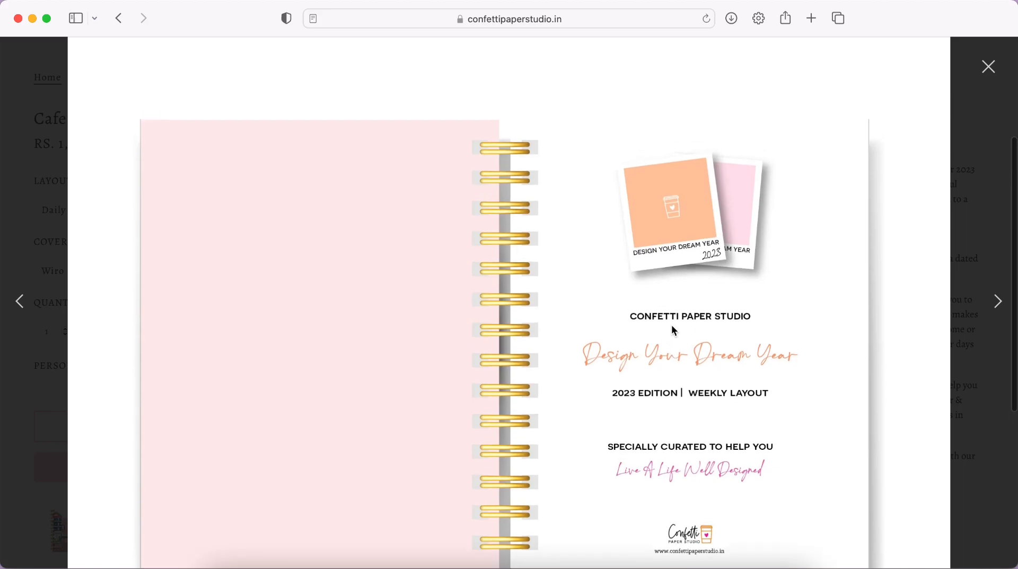
{"action": "mouse_move", "coordinate": [610, 422]}
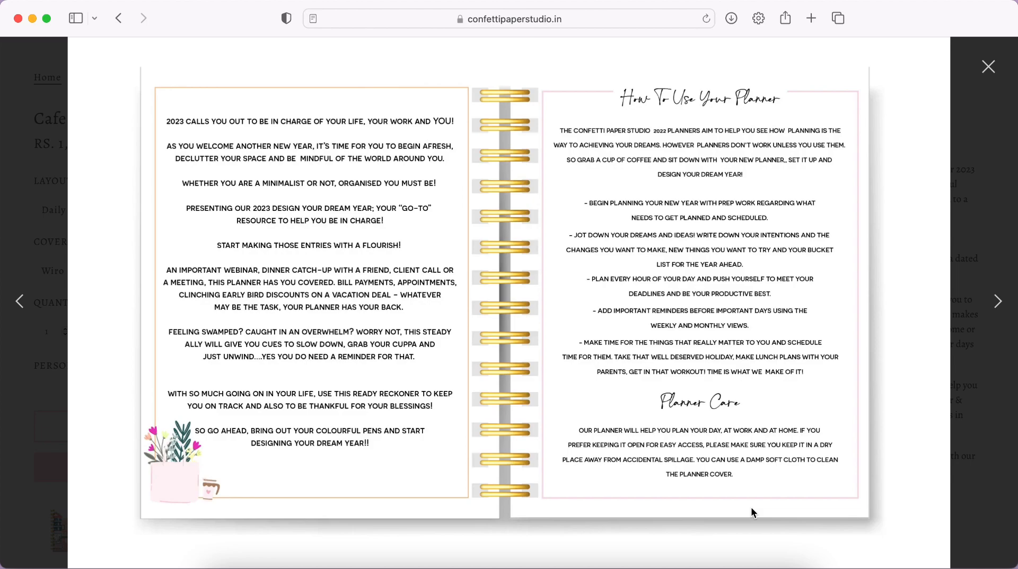
{"action": "mouse_move", "coordinate": [1001, 303]}
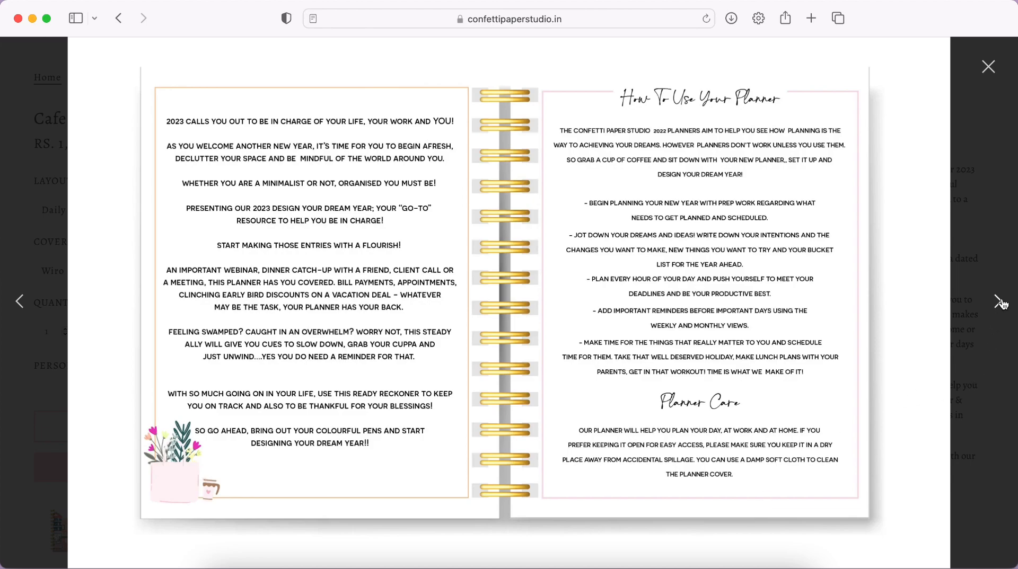
{"action": "left_click", "coordinate": [1002, 303]}
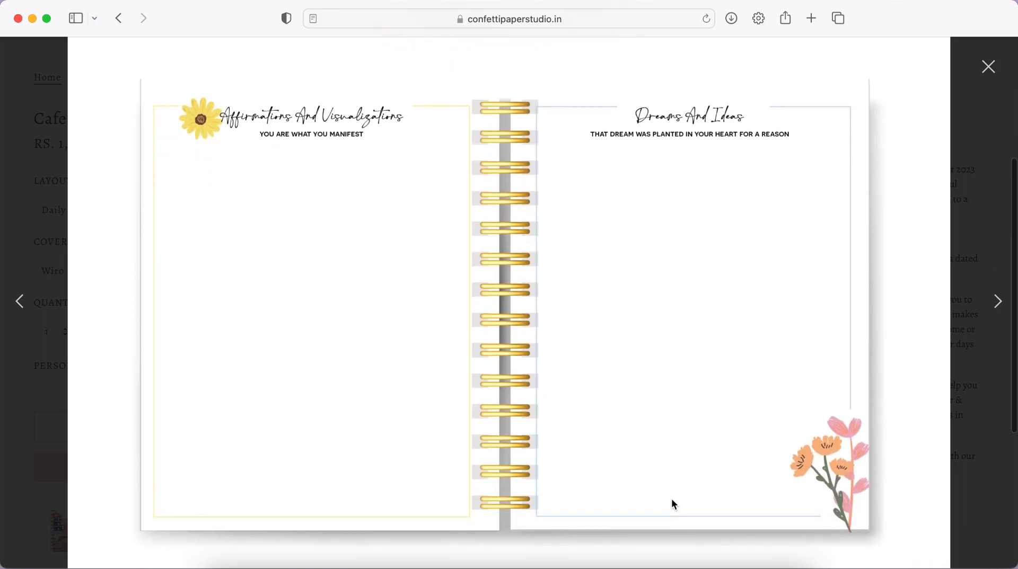
{"action": "scroll", "scroll_direction": "down", "scroll_amount": 3}
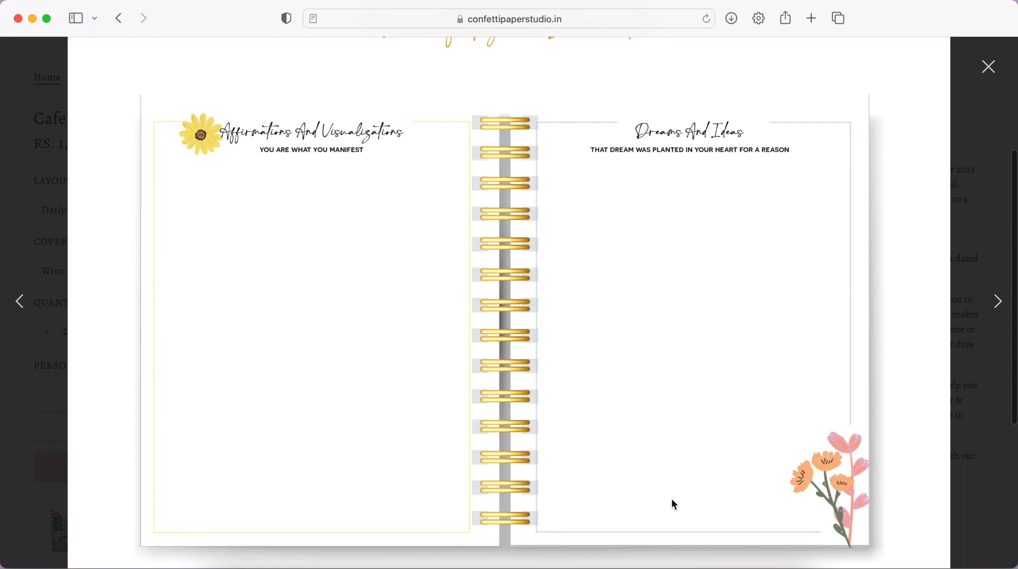
{"action": "mouse_move", "coordinate": [789, 391]}
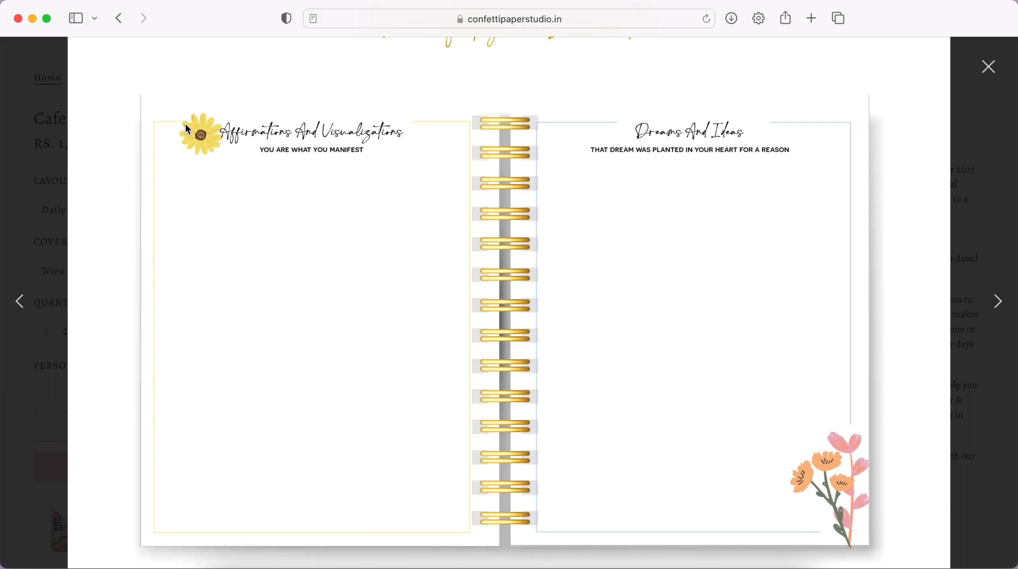
{"action": "mouse_move", "coordinate": [868, 382]}
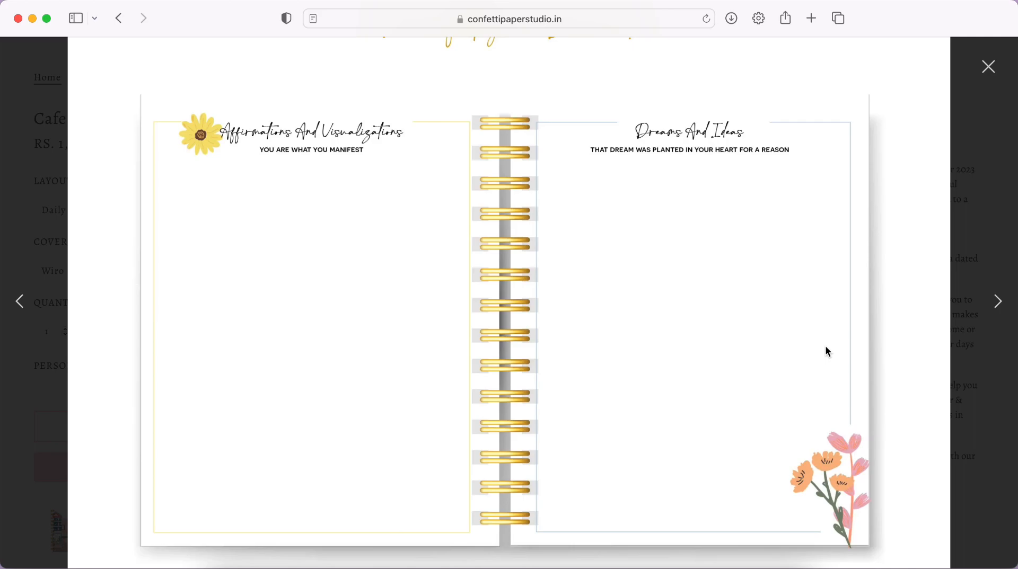
{"action": "mouse_move", "coordinate": [378, 348]}
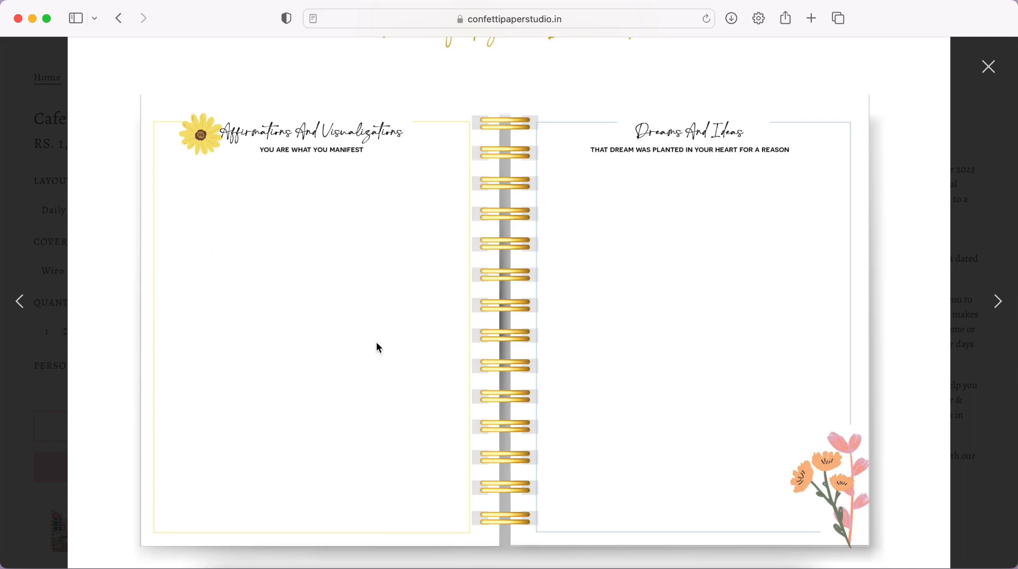
{"action": "mouse_move", "coordinate": [998, 308]}
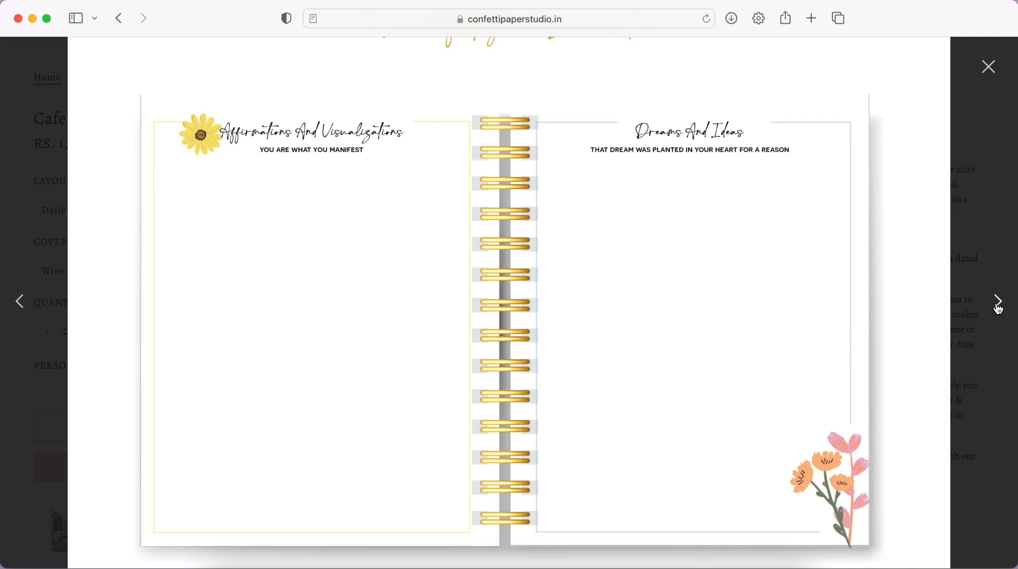
Advance to the My Word Of The Year / Goals And Steps To Achieve Them slide and review it.
{"action": "left_click", "coordinate": [998, 301]}
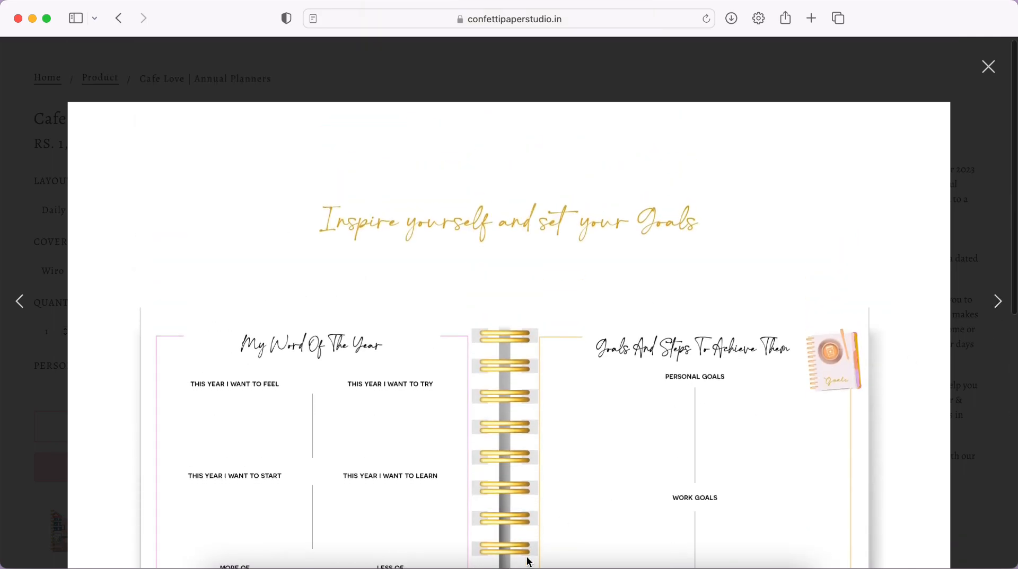
{"action": "scroll", "scroll_direction": "down", "scroll_amount": 3}
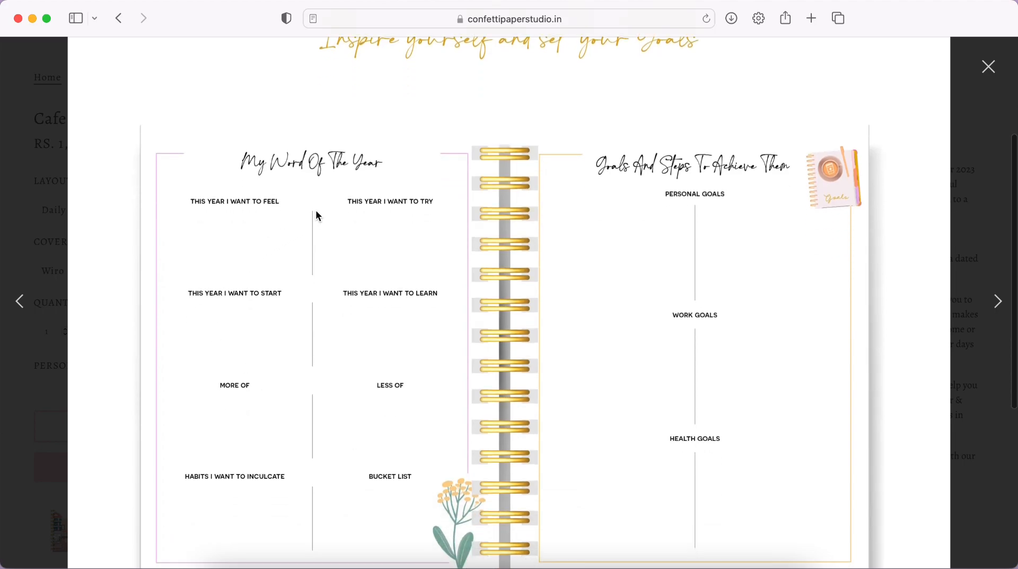
{"action": "mouse_move", "coordinate": [201, 408]}
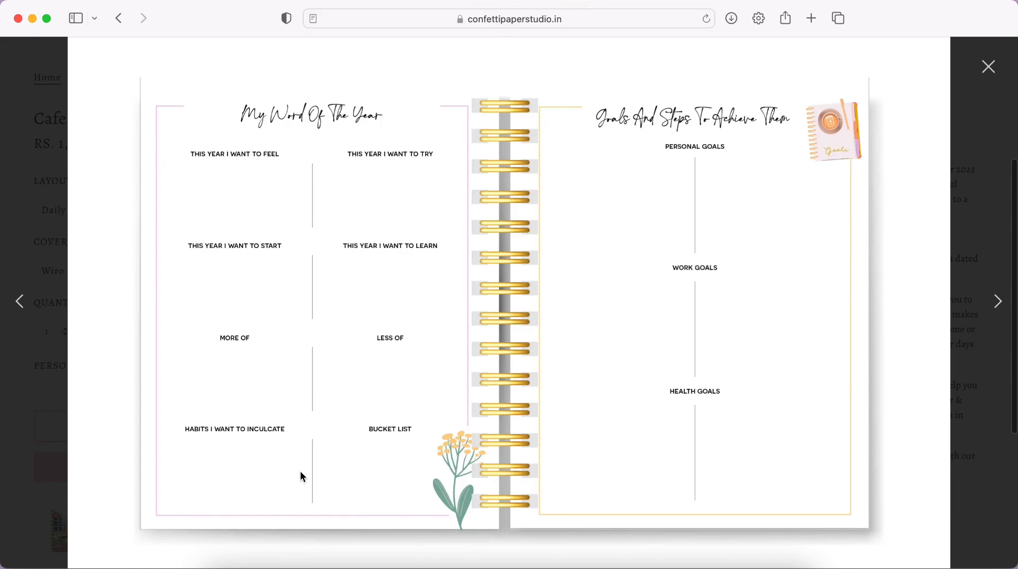
{"action": "mouse_move", "coordinate": [372, 381]}
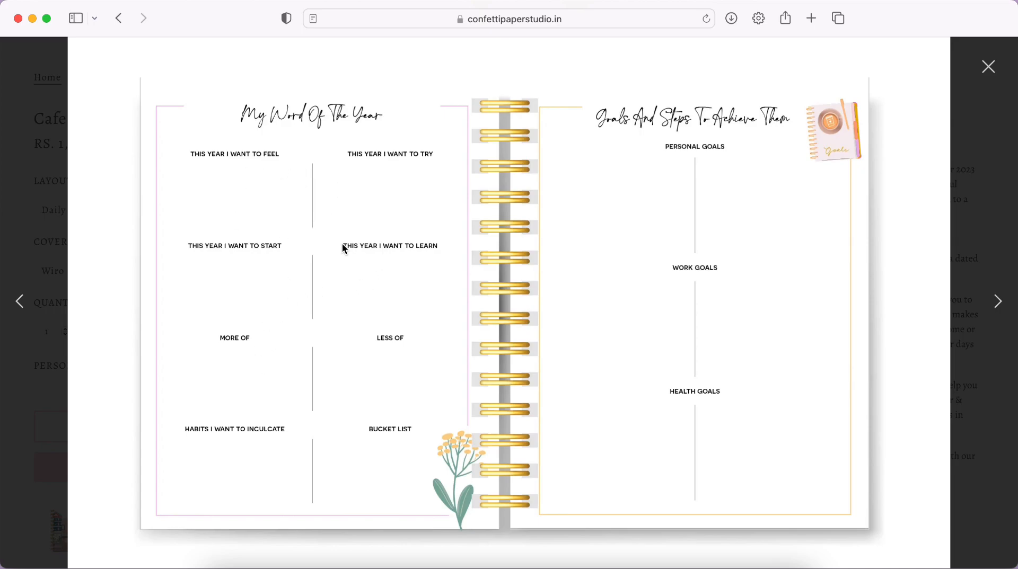
{"action": "mouse_move", "coordinate": [511, 164]}
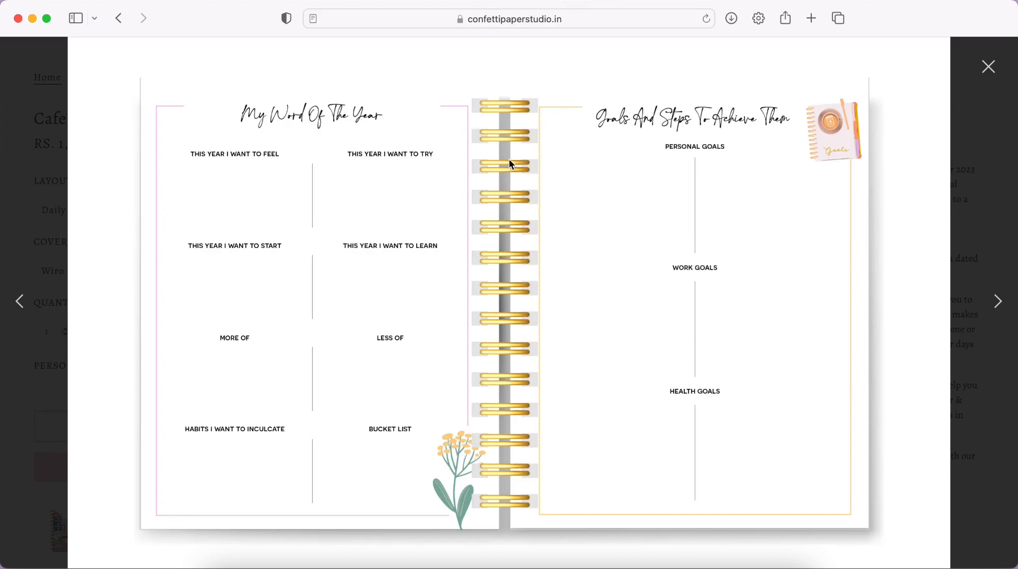
{"action": "mouse_move", "coordinate": [402, 361]}
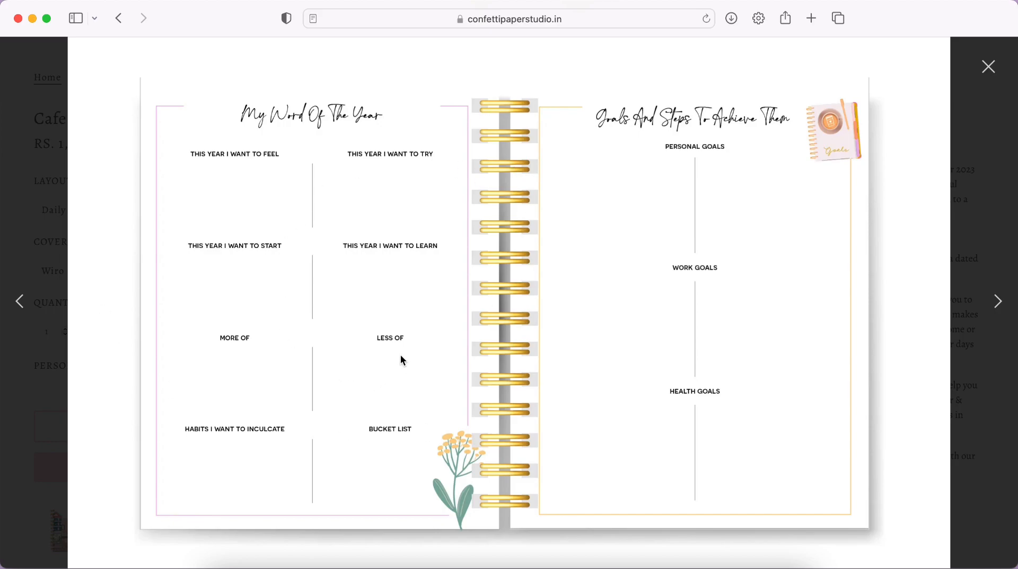
{"action": "mouse_move", "coordinate": [270, 304]}
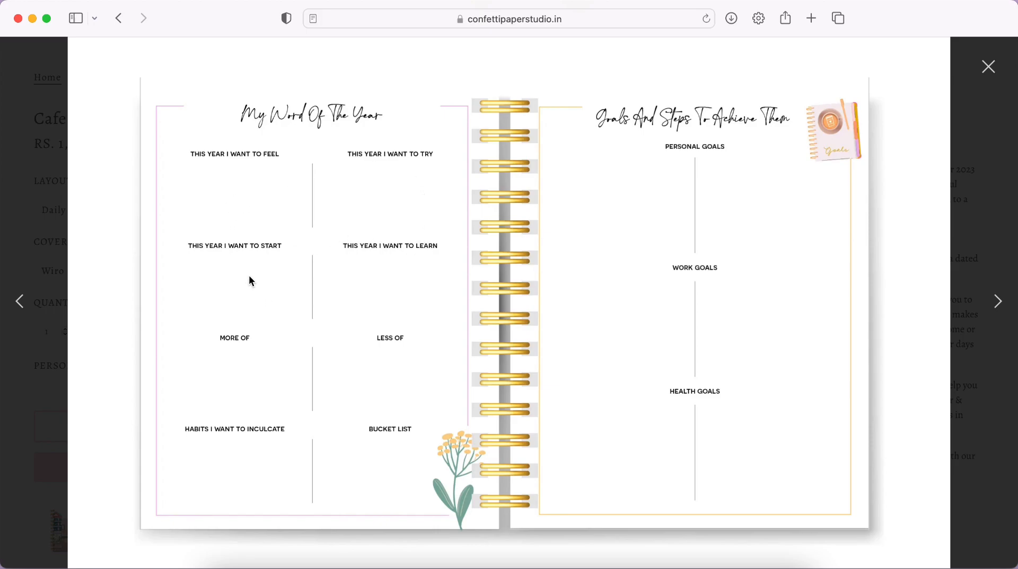
{"action": "mouse_move", "coordinate": [298, 338]}
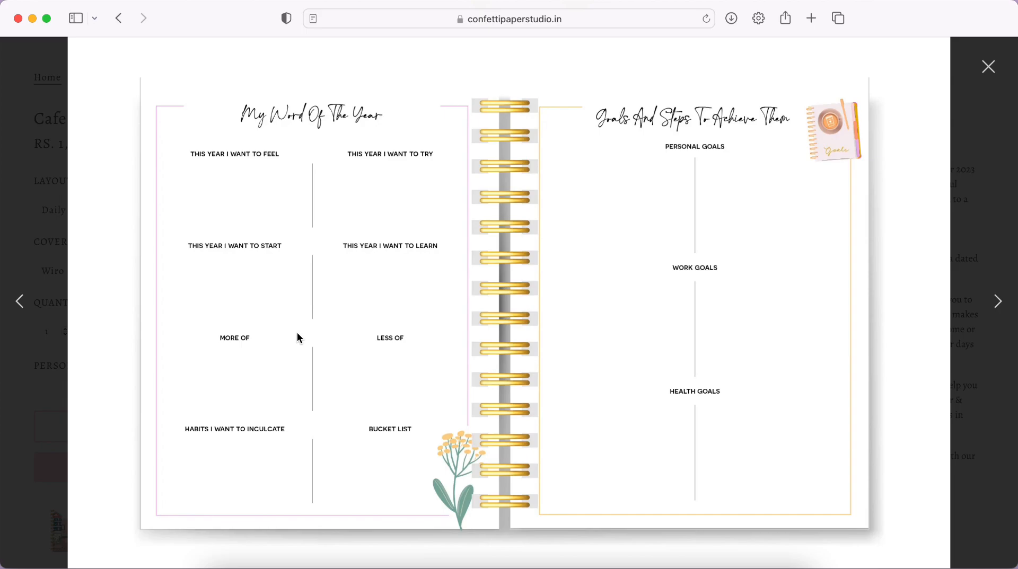
{"action": "mouse_move", "coordinate": [595, 197]}
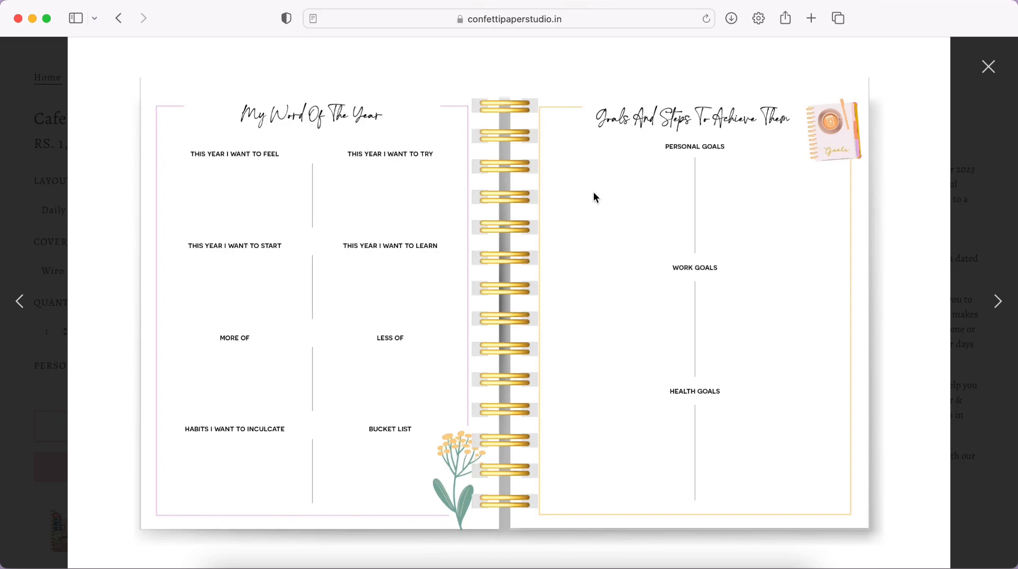
{"action": "mouse_move", "coordinate": [701, 232]}
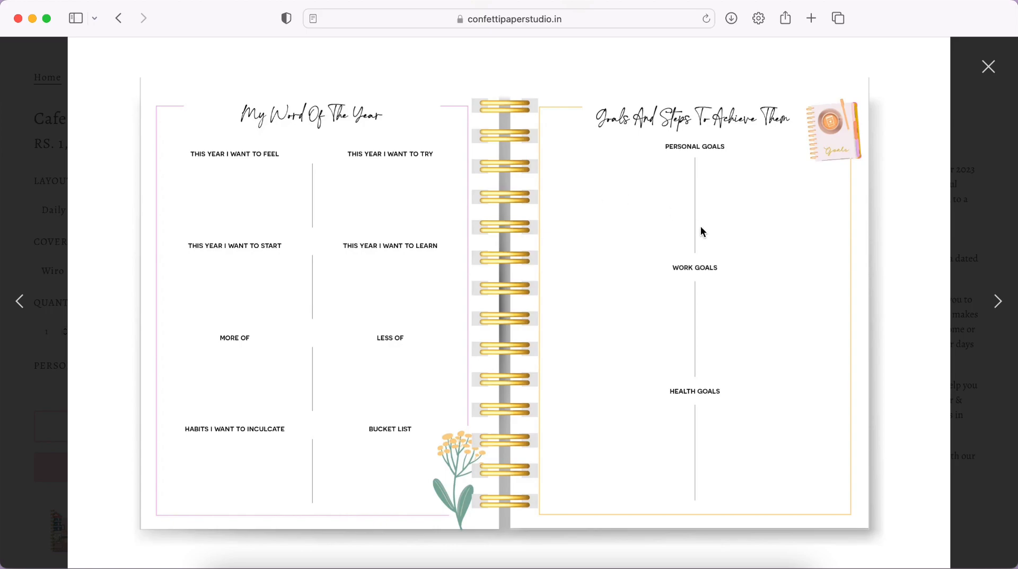
{"action": "mouse_move", "coordinate": [783, 138]}
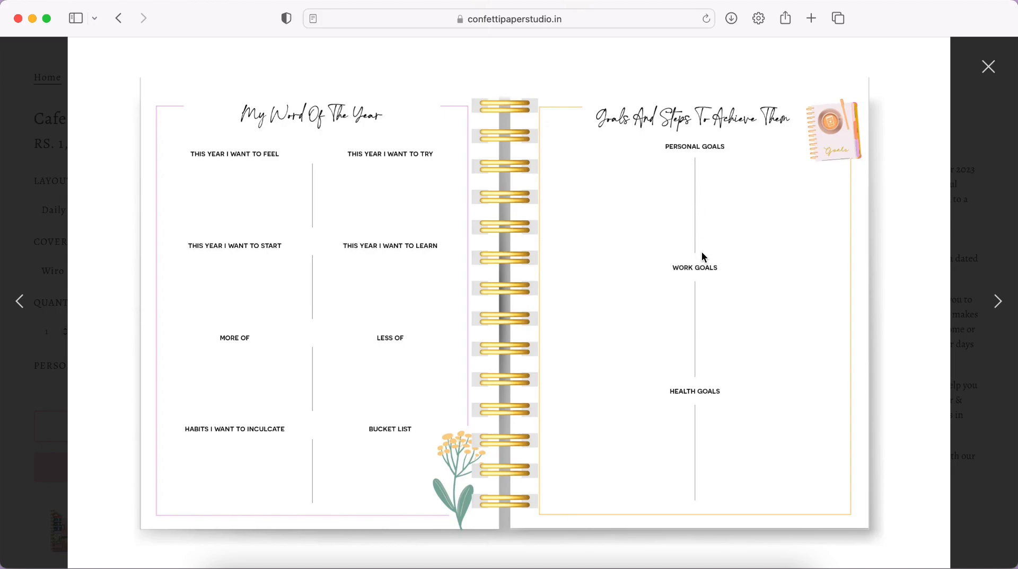
{"action": "mouse_move", "coordinate": [668, 344]}
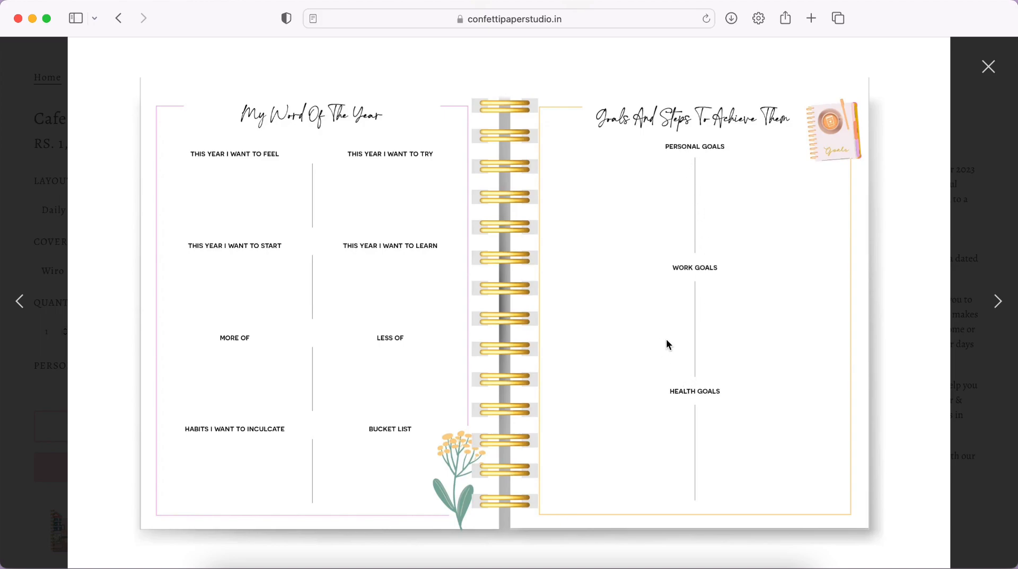
{"action": "mouse_move", "coordinate": [732, 323]}
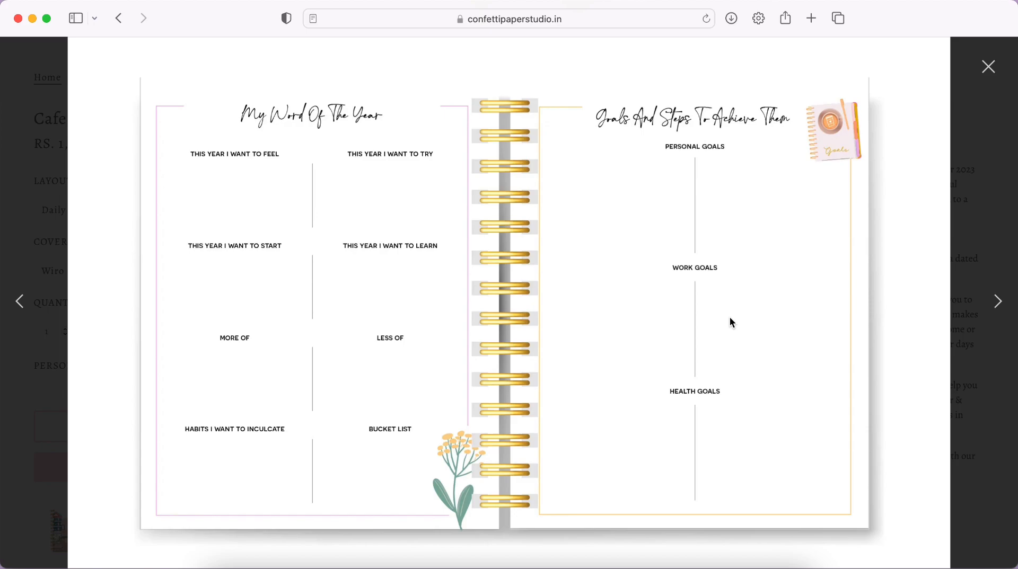
{"action": "mouse_move", "coordinate": [815, 313]}
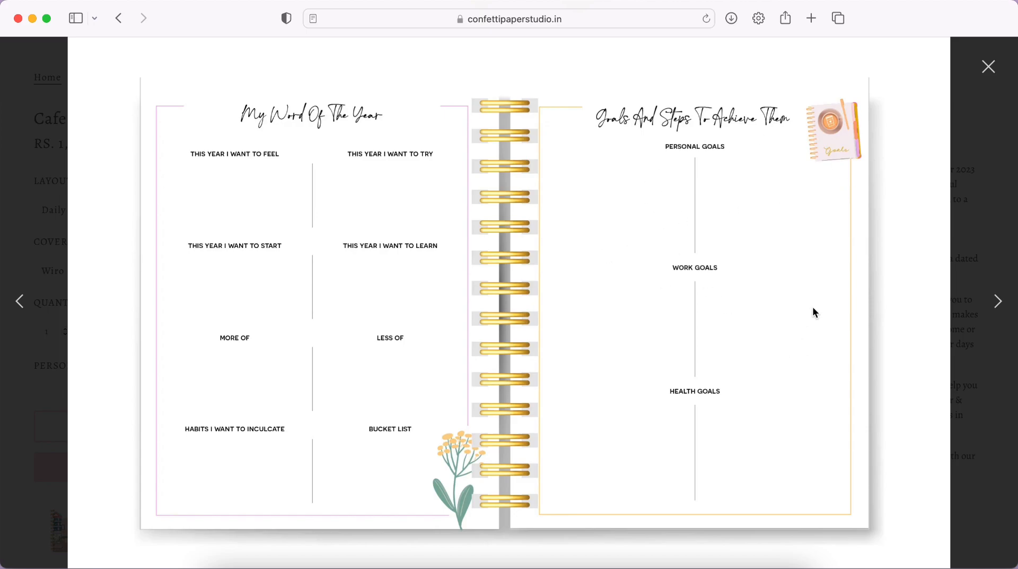
Advance past the January opener and scroll to the January monthly calendar.
{"action": "left_click", "coordinate": [997, 301]}
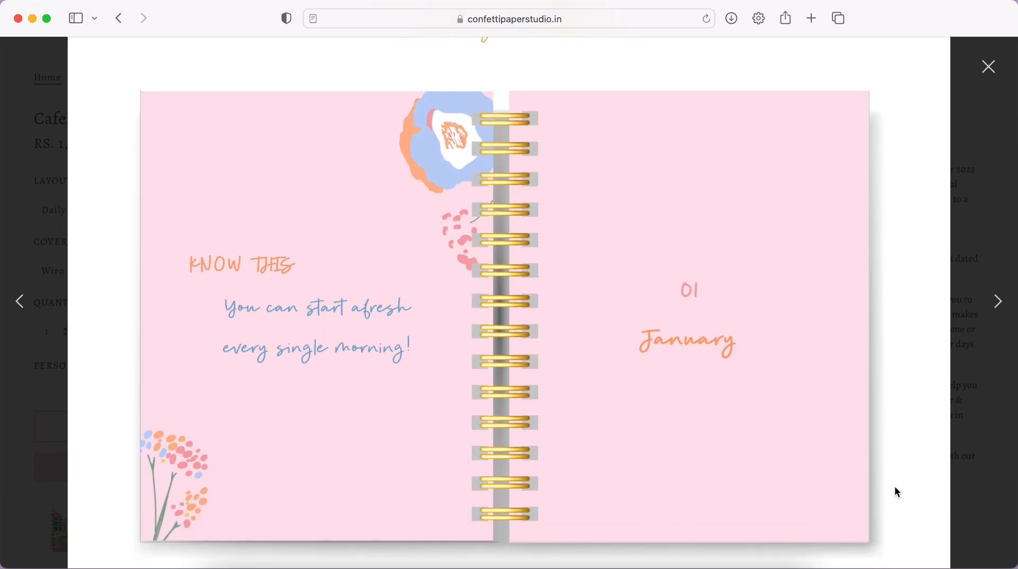
{"action": "mouse_move", "coordinate": [978, 328]}
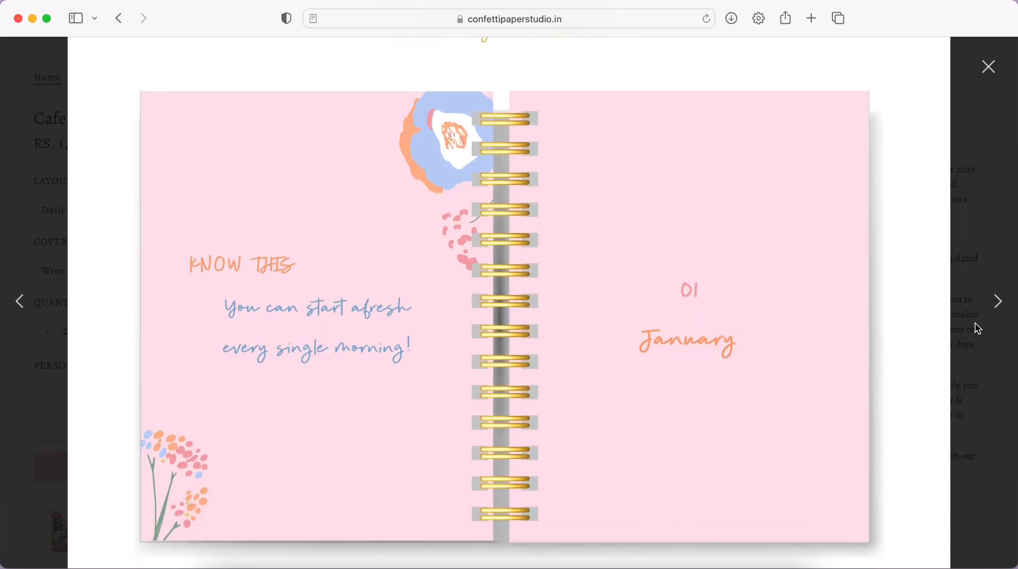
{"action": "mouse_move", "coordinate": [729, 354]}
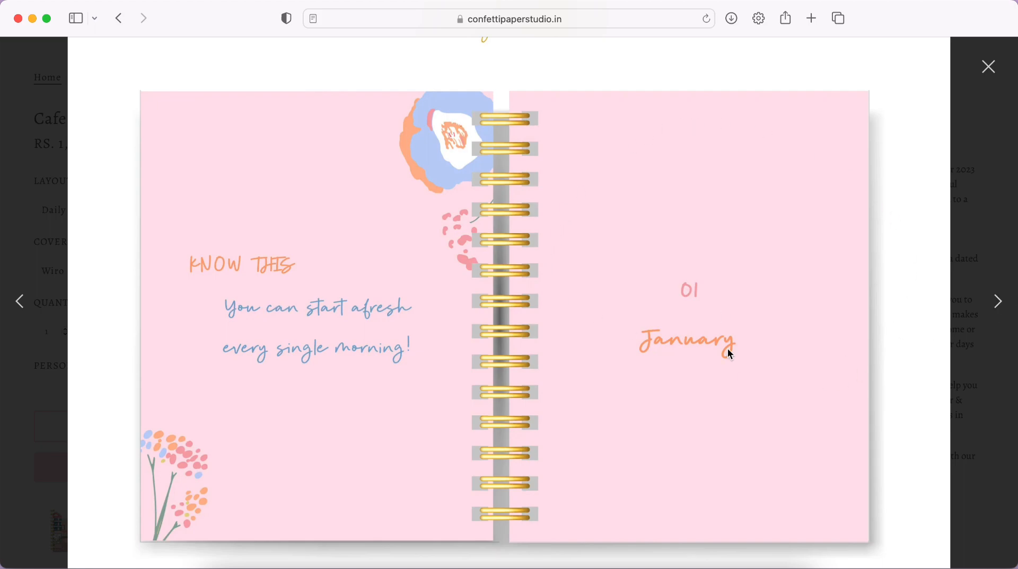
{"action": "mouse_move", "coordinate": [986, 311]}
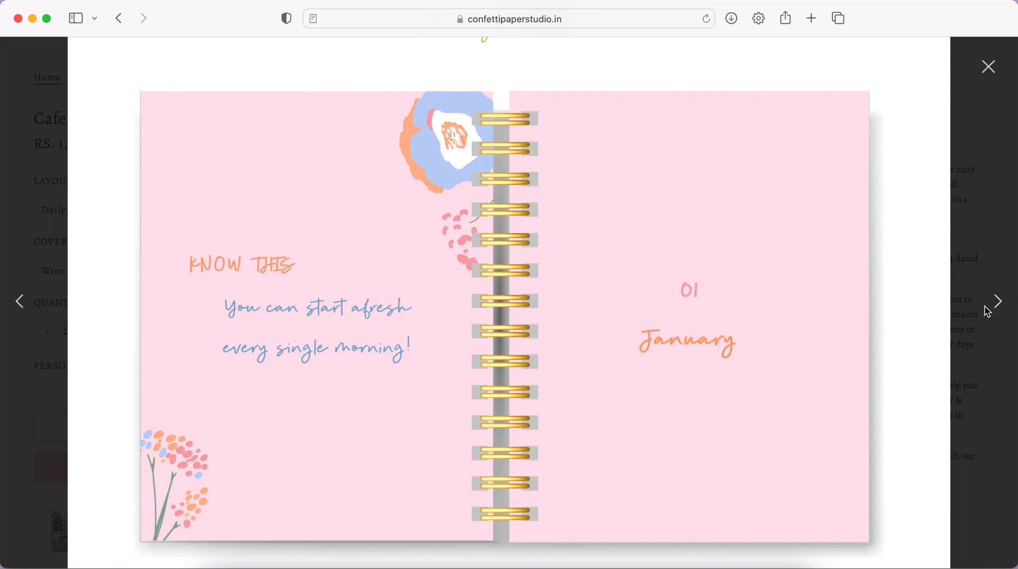
{"action": "mouse_move", "coordinate": [1000, 307]}
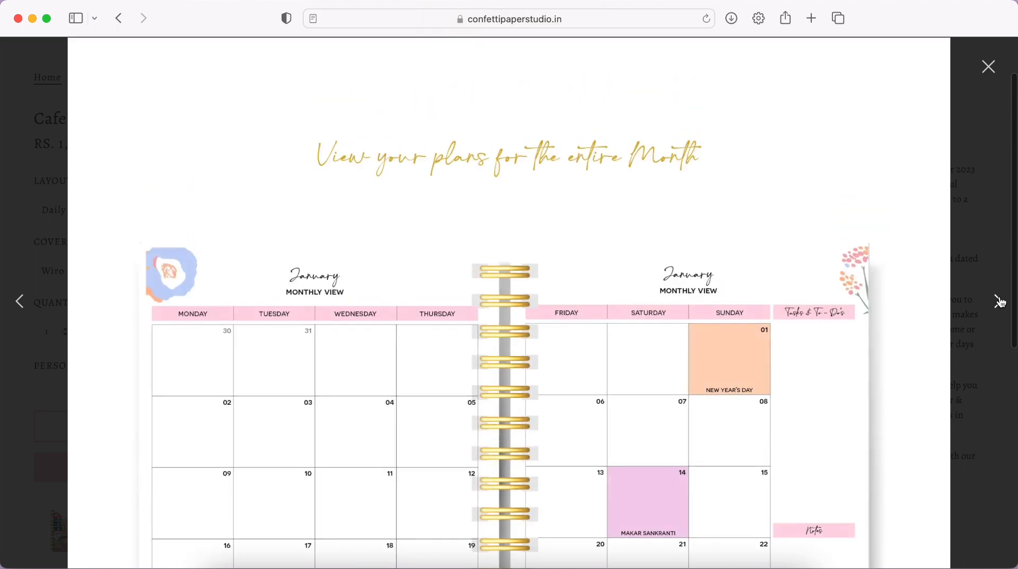
{"action": "scroll", "scroll_direction": "down", "scroll_amount": 3}
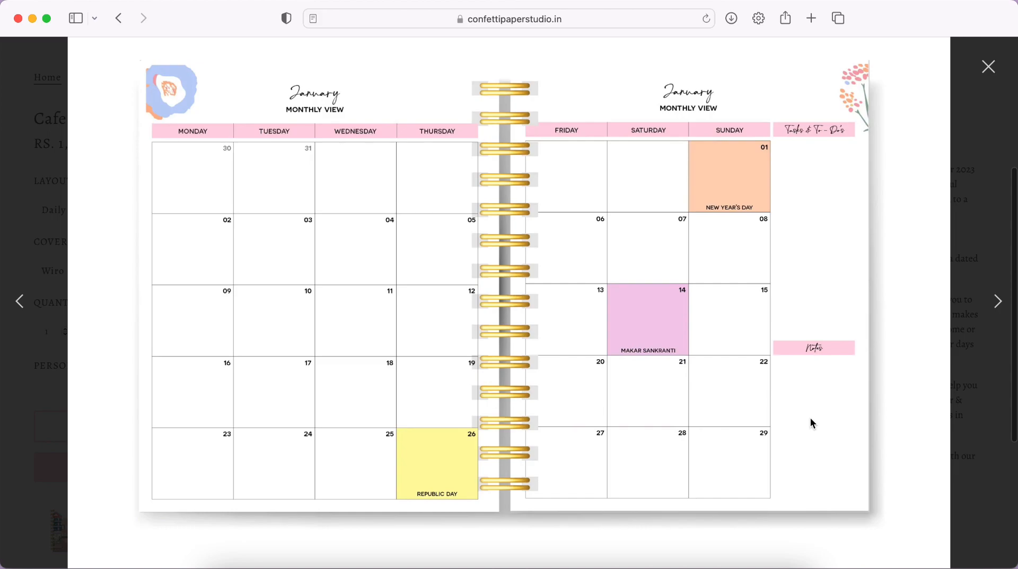
{"action": "mouse_move", "coordinate": [318, 205]}
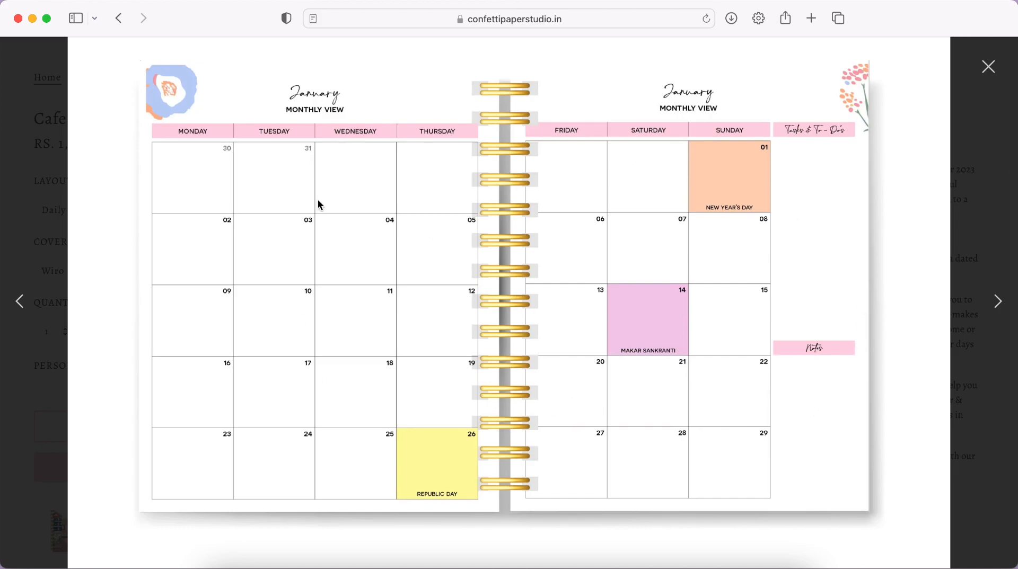
{"action": "mouse_move", "coordinate": [769, 362]}
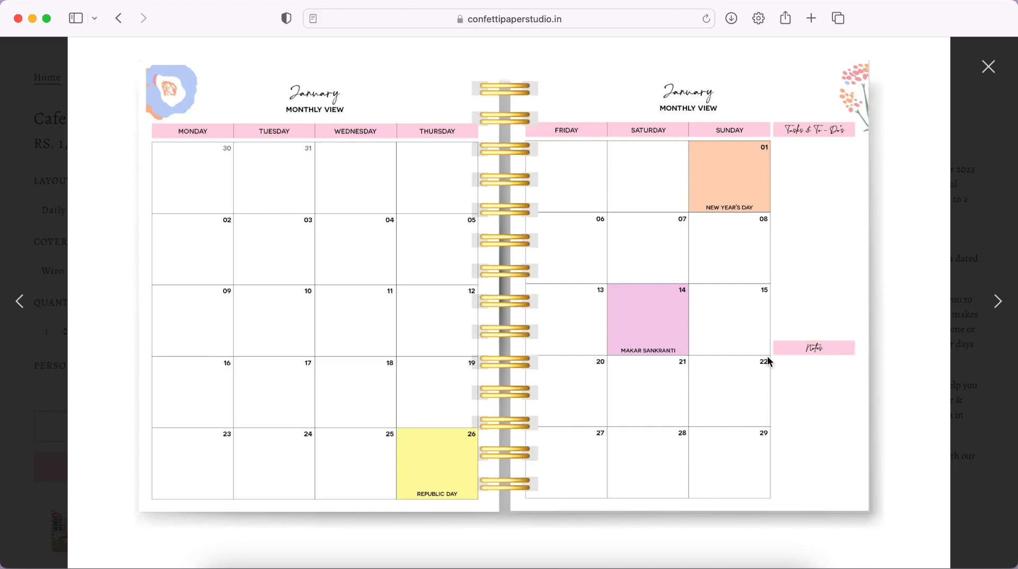
{"action": "mouse_move", "coordinate": [700, 196]}
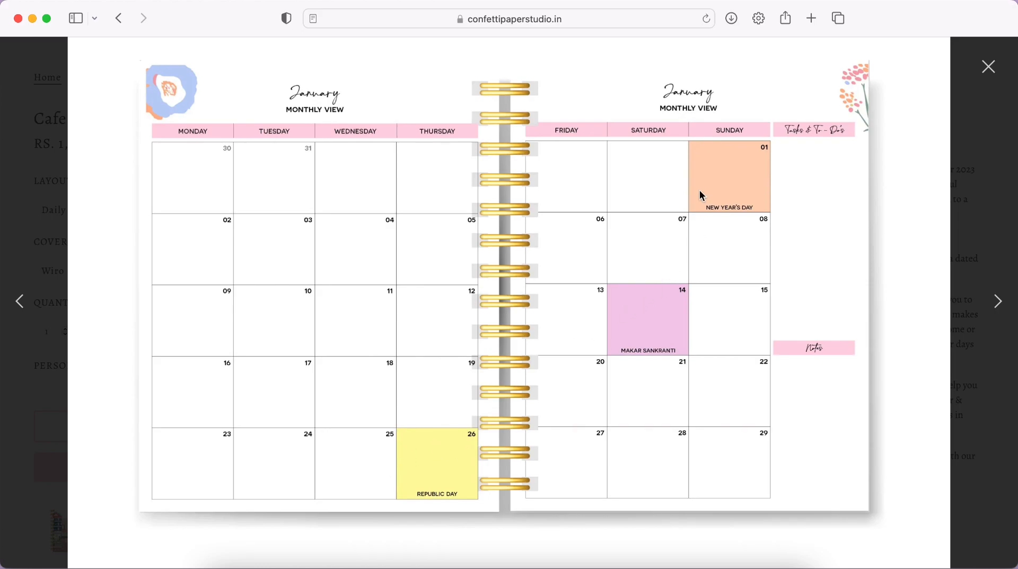
{"action": "mouse_move", "coordinate": [788, 462]}
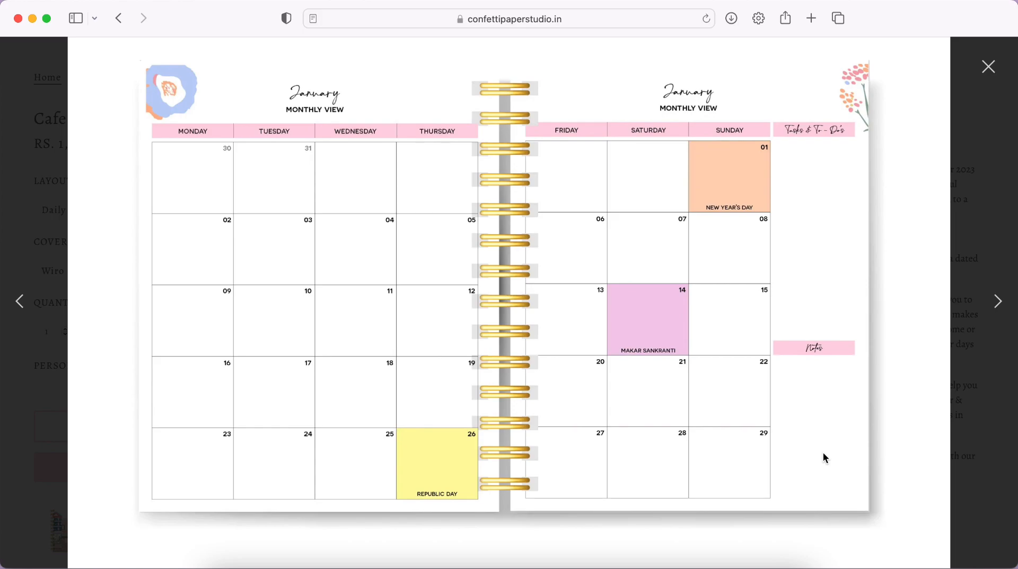
{"action": "mouse_move", "coordinate": [846, 284]}
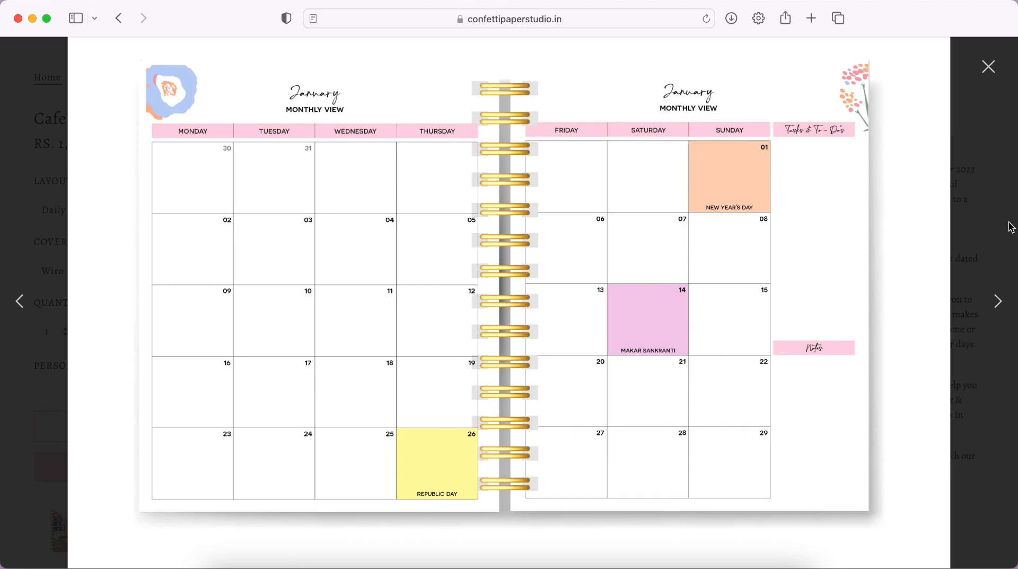
{"action": "mouse_move", "coordinate": [318, 163]}
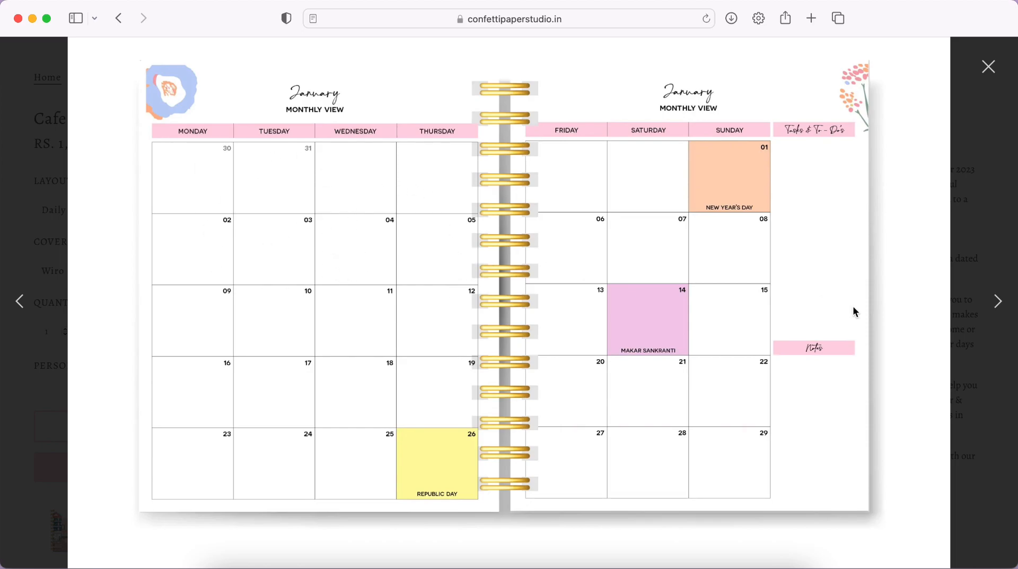
{"action": "mouse_move", "coordinate": [999, 305]}
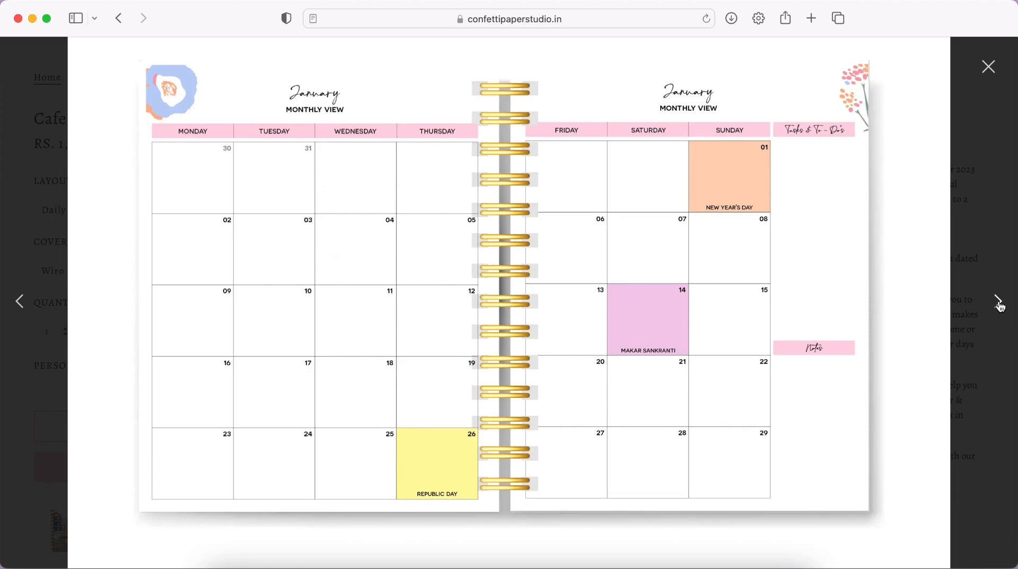
Advance the viewer to the March habit tracker and budget tracker spread.
{"action": "left_click", "coordinate": [998, 301]}
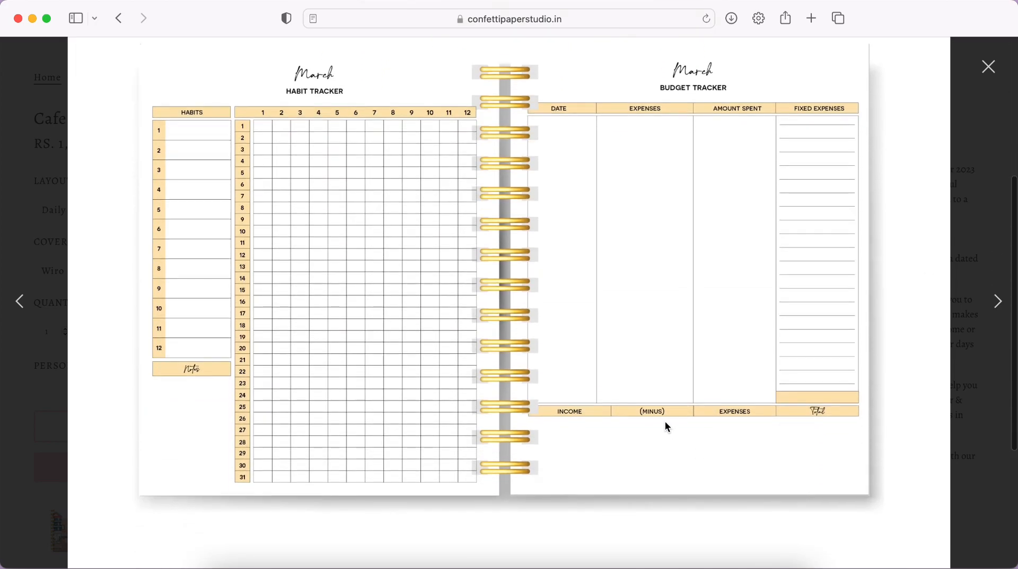
{"action": "mouse_move", "coordinate": [409, 331]}
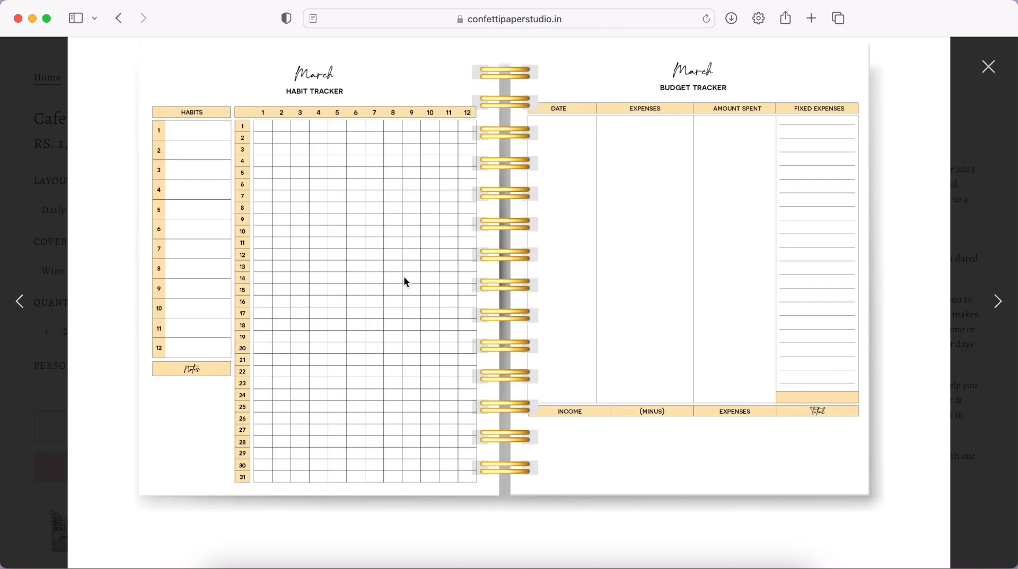
{"action": "mouse_move", "coordinate": [365, 249]}
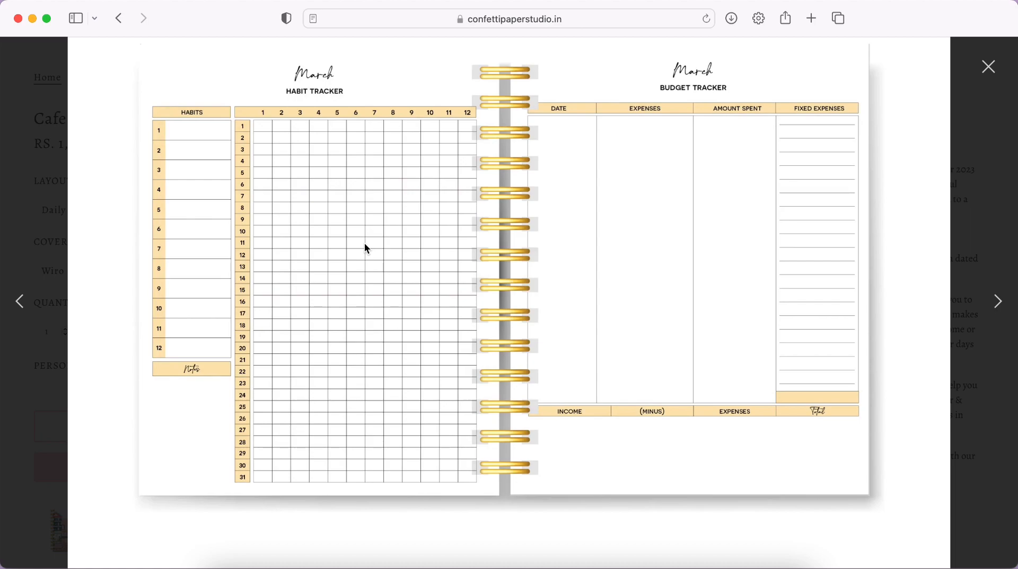
{"action": "mouse_move", "coordinate": [607, 170]}
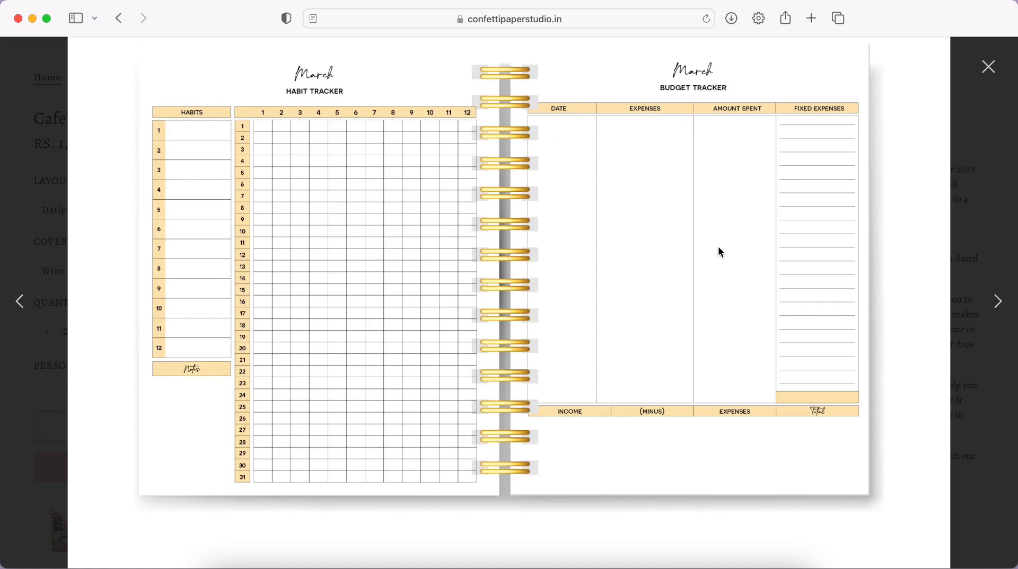
{"action": "mouse_move", "coordinate": [596, 239]}
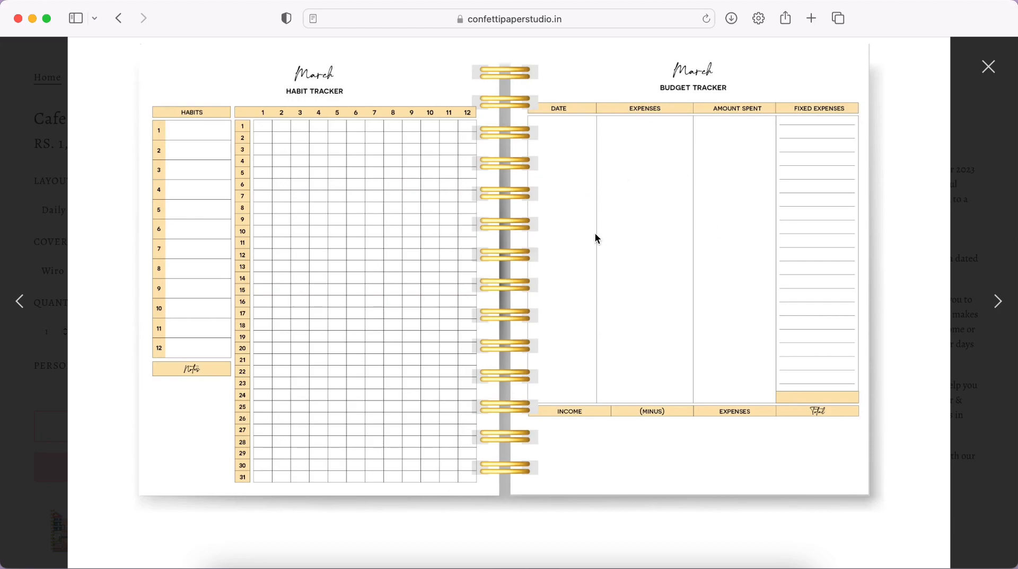
{"action": "mouse_move", "coordinate": [841, 241]}
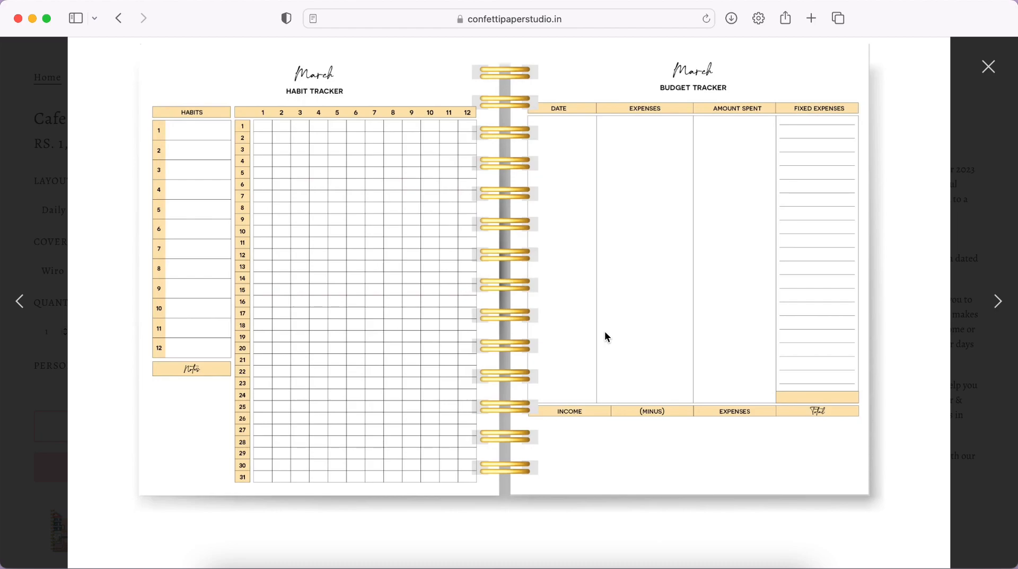
{"action": "mouse_move", "coordinate": [735, 327]}
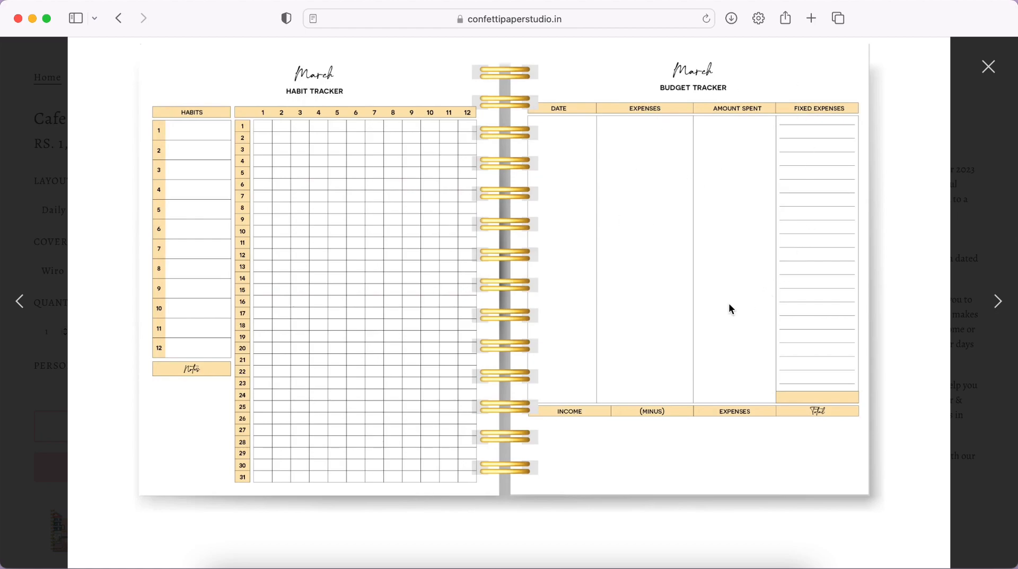
{"action": "mouse_move", "coordinate": [596, 170]}
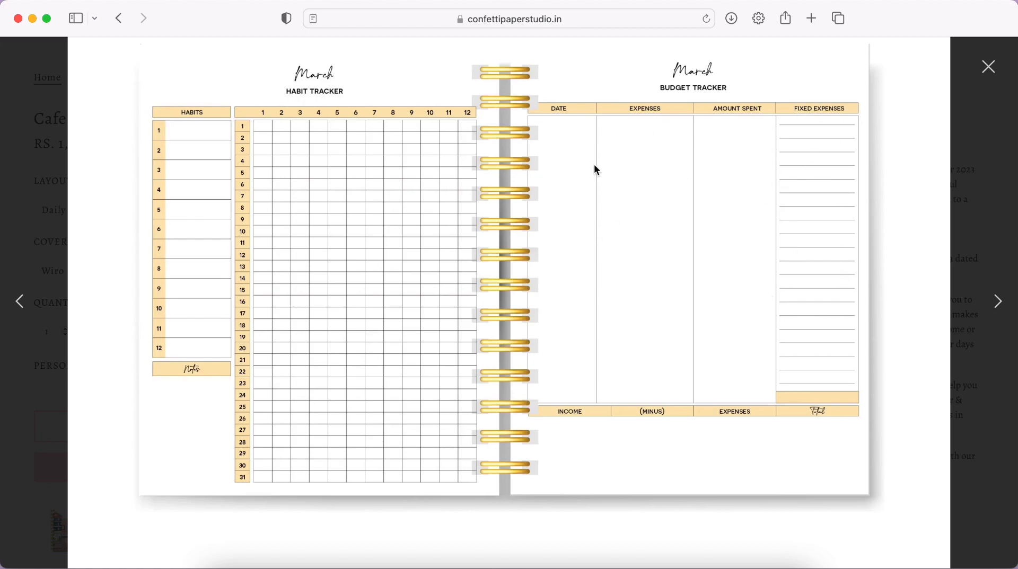
{"action": "mouse_move", "coordinate": [570, 182]}
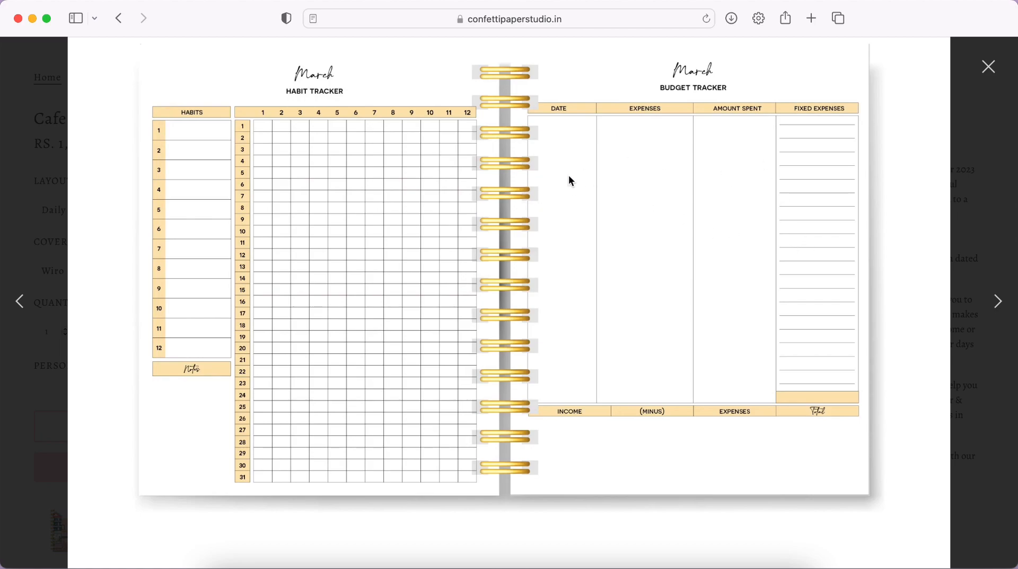
{"action": "mouse_move", "coordinate": [699, 44]}
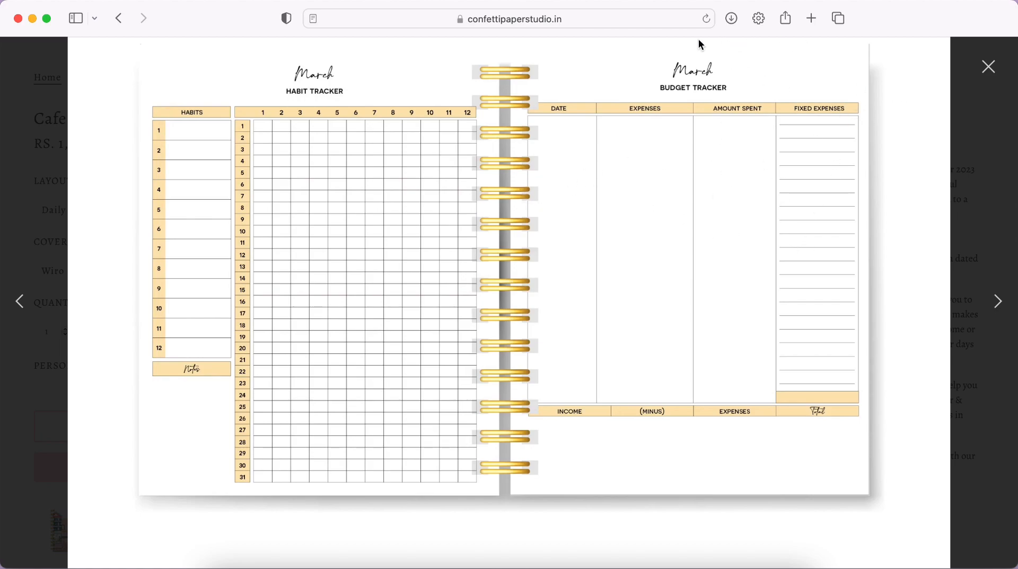
{"action": "mouse_move", "coordinate": [734, 82]}
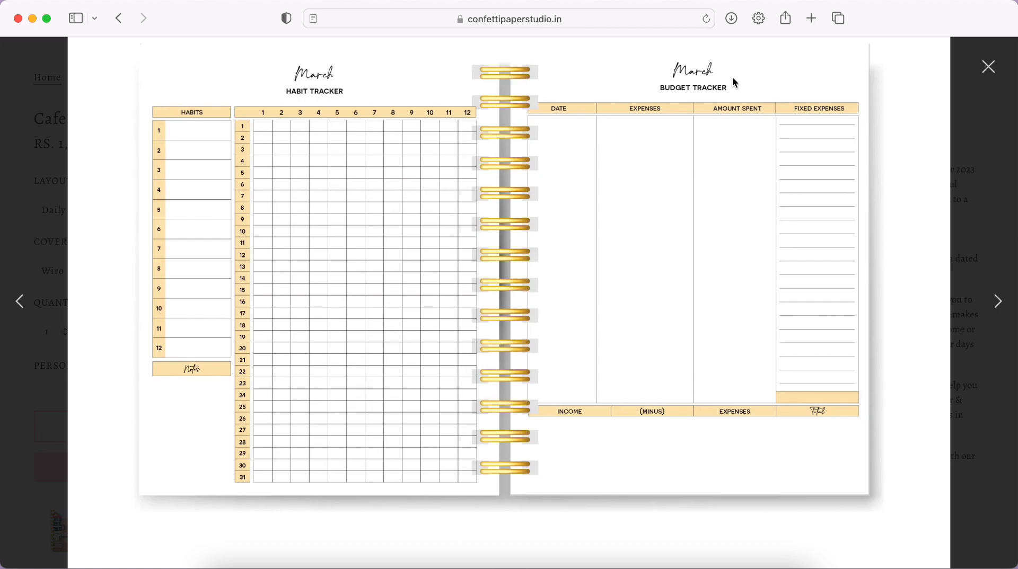
{"action": "mouse_move", "coordinate": [681, 432]}
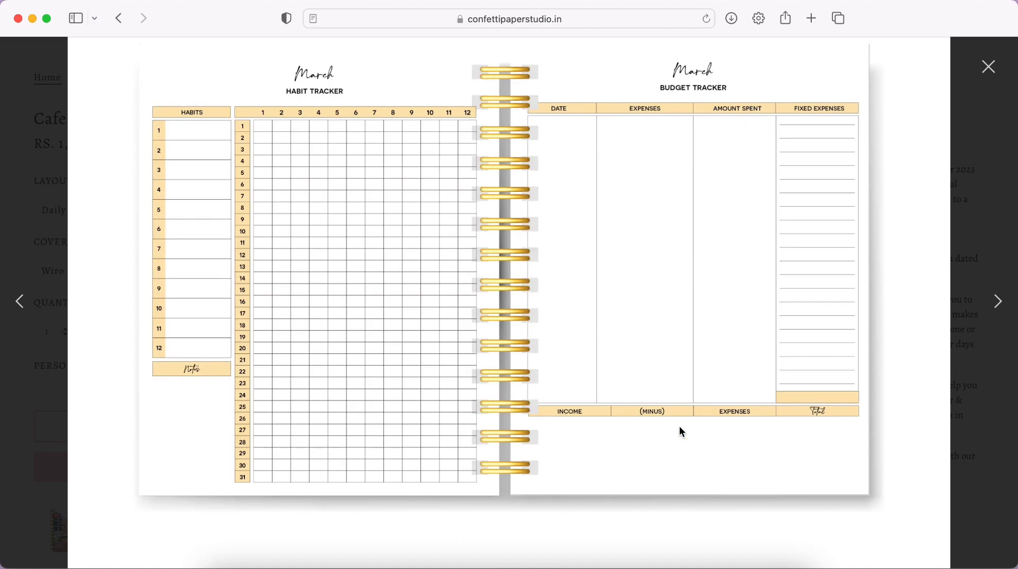
{"action": "mouse_move", "coordinate": [997, 301]}
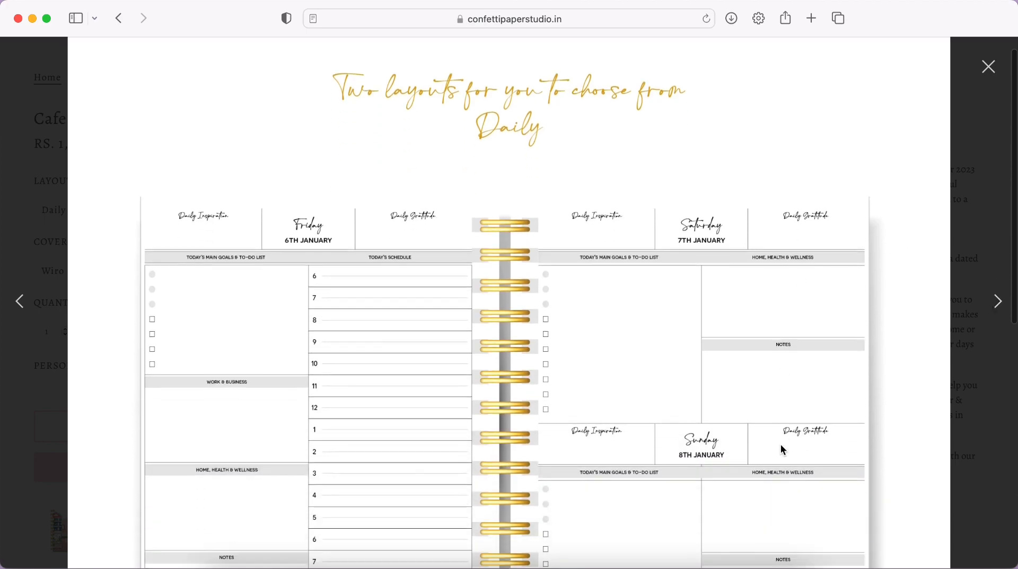
{"action": "scroll", "scroll_direction": "down", "scroll_amount": 3}
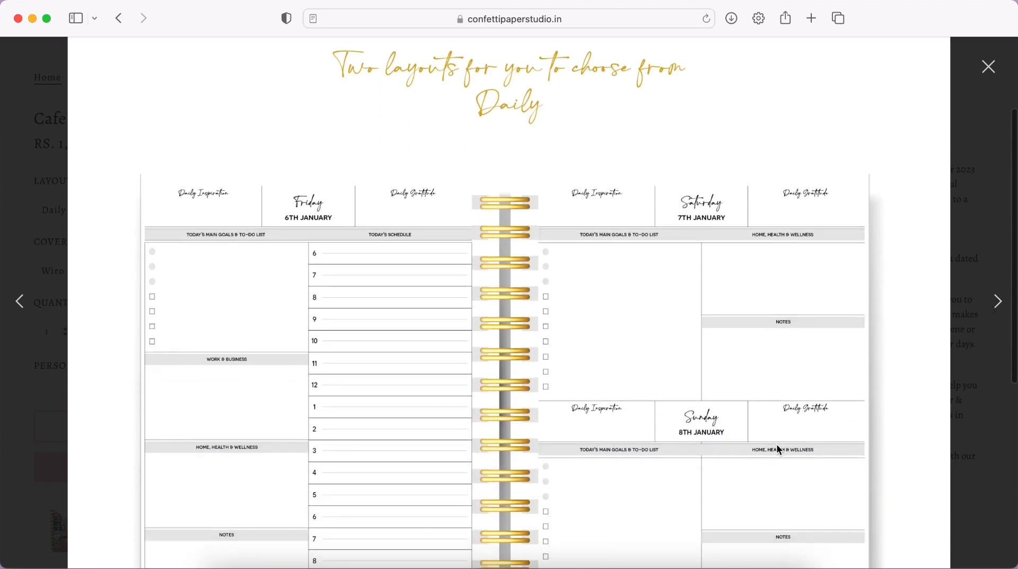
{"action": "mouse_move", "coordinate": [442, 158]}
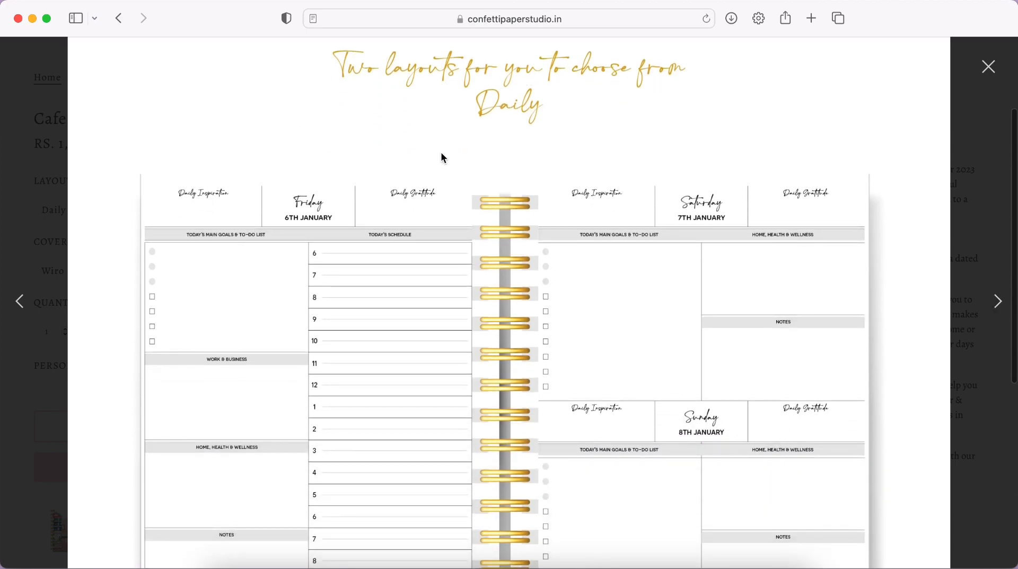
{"action": "mouse_move", "coordinate": [392, 370]}
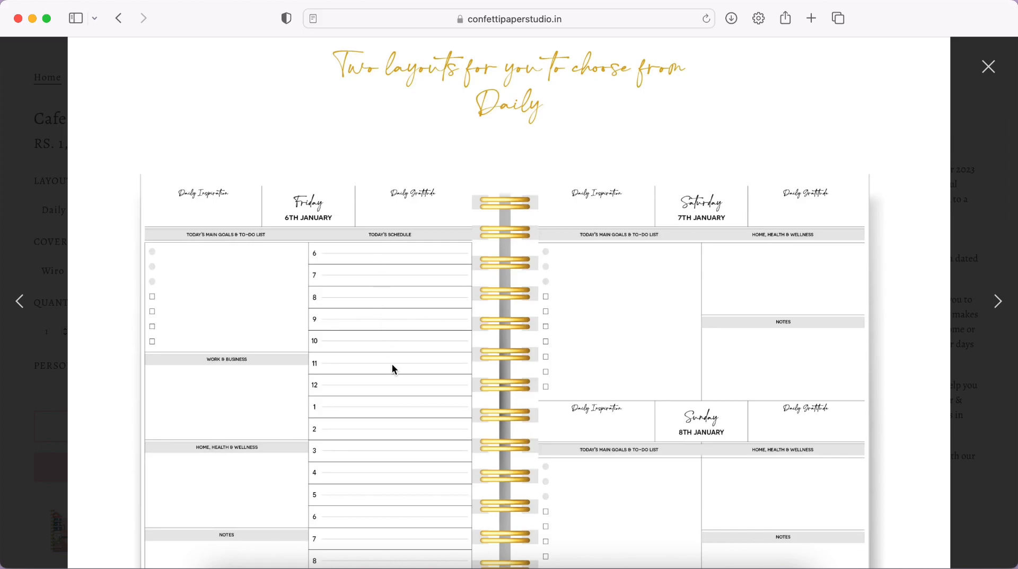
{"action": "scroll", "scroll_direction": "down", "scroll_amount": 3}
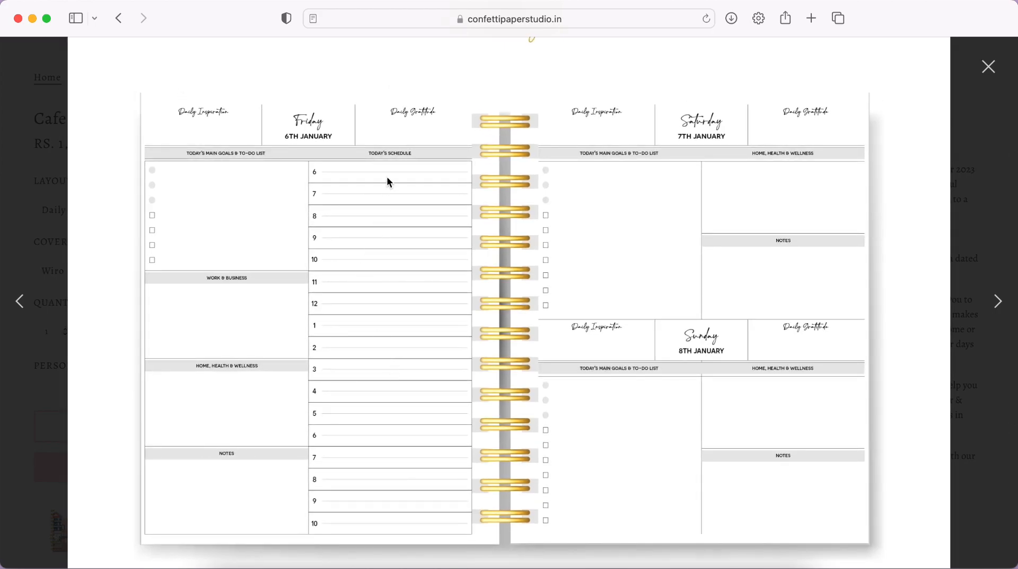
{"action": "mouse_move", "coordinate": [232, 187]}
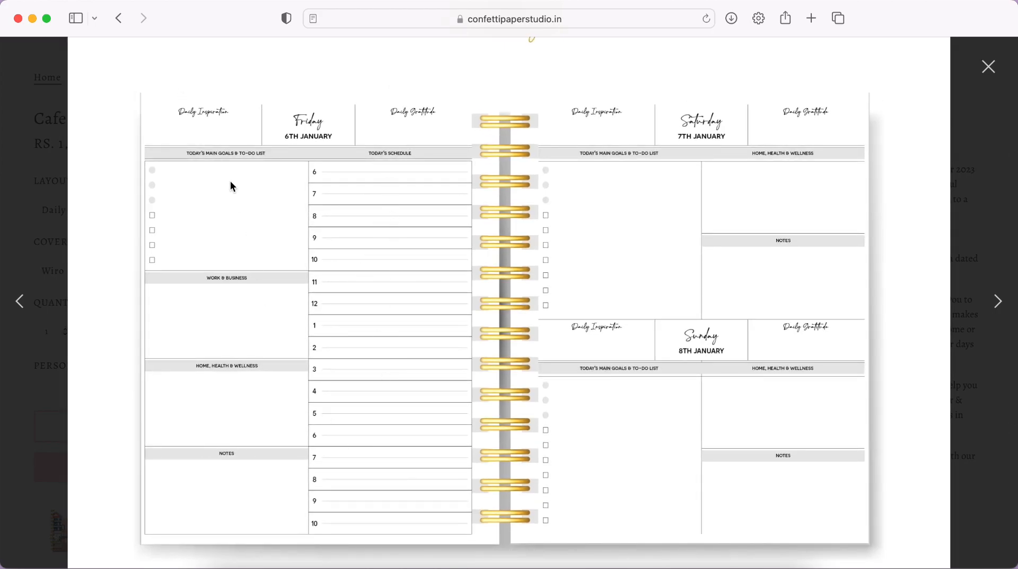
{"action": "mouse_move", "coordinate": [173, 206]}
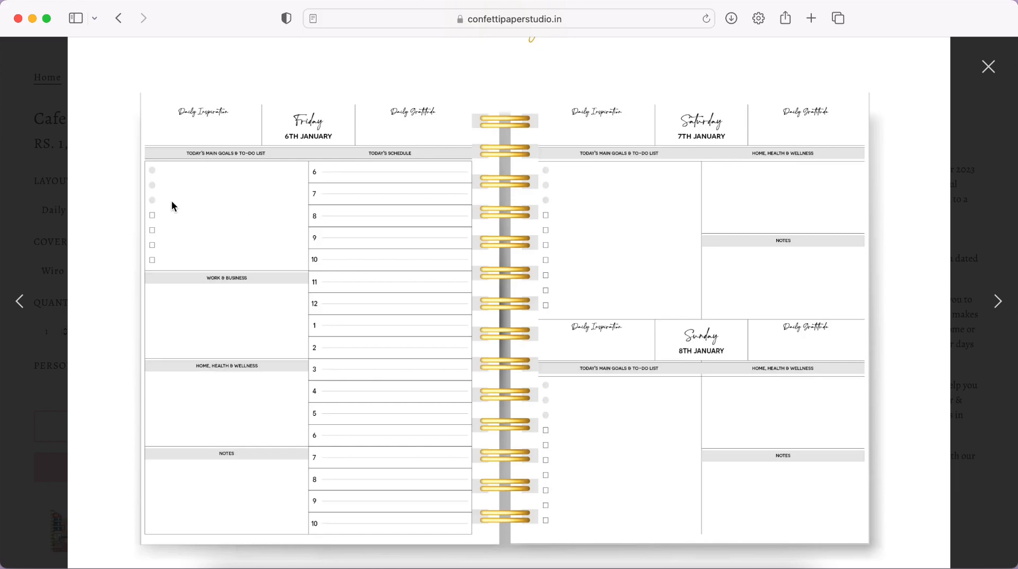
{"action": "mouse_move", "coordinate": [187, 292]}
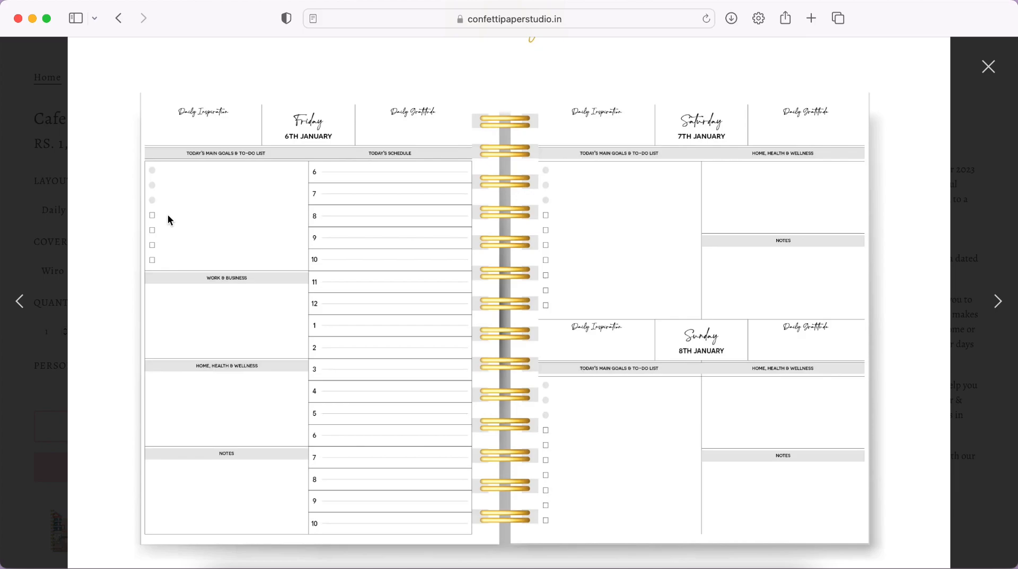
{"action": "mouse_move", "coordinate": [188, 255]}
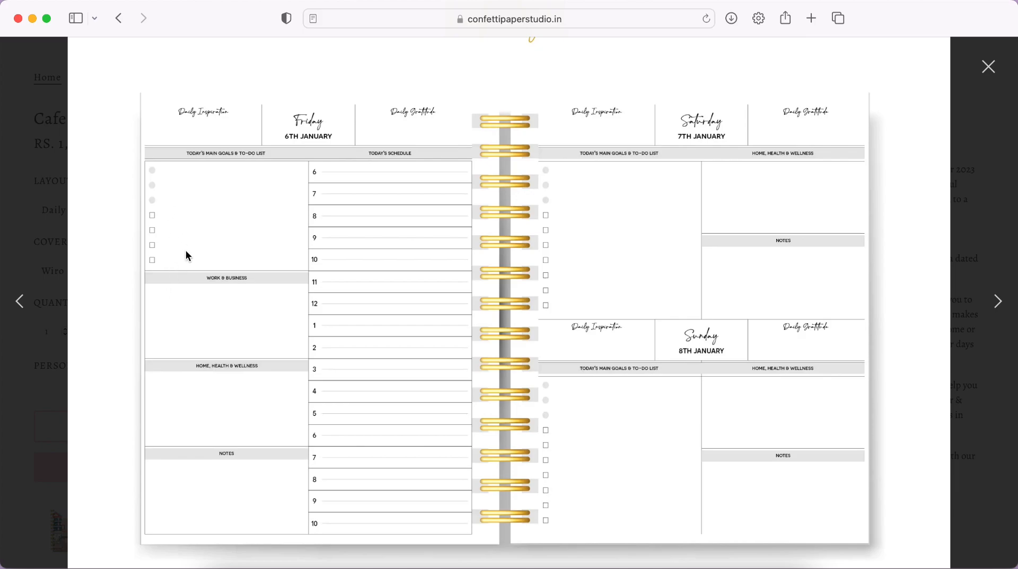
{"action": "mouse_move", "coordinate": [250, 332]}
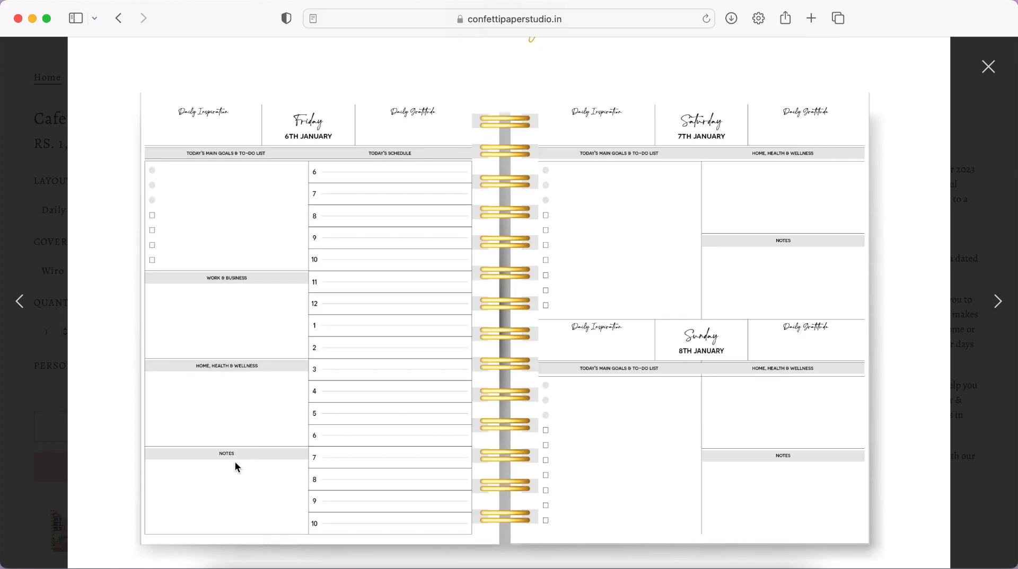
{"action": "mouse_move", "coordinate": [389, 195]}
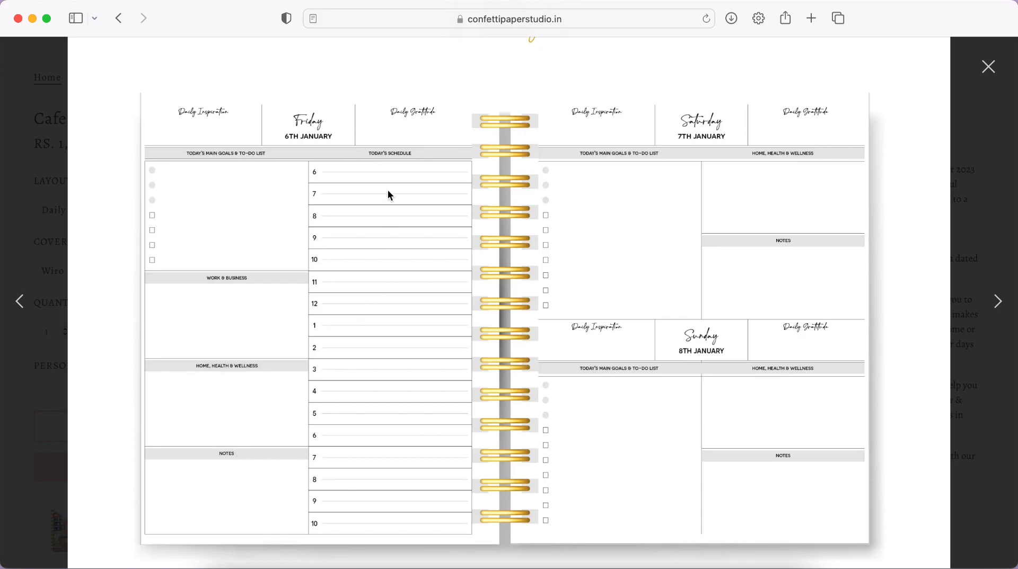
{"action": "mouse_move", "coordinate": [372, 500]}
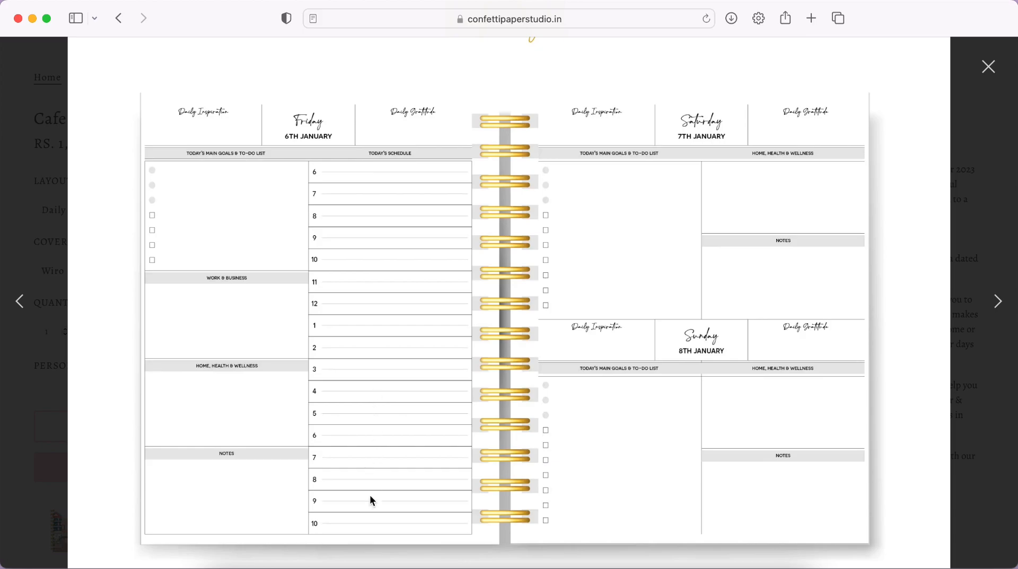
{"action": "mouse_move", "coordinate": [358, 532]}
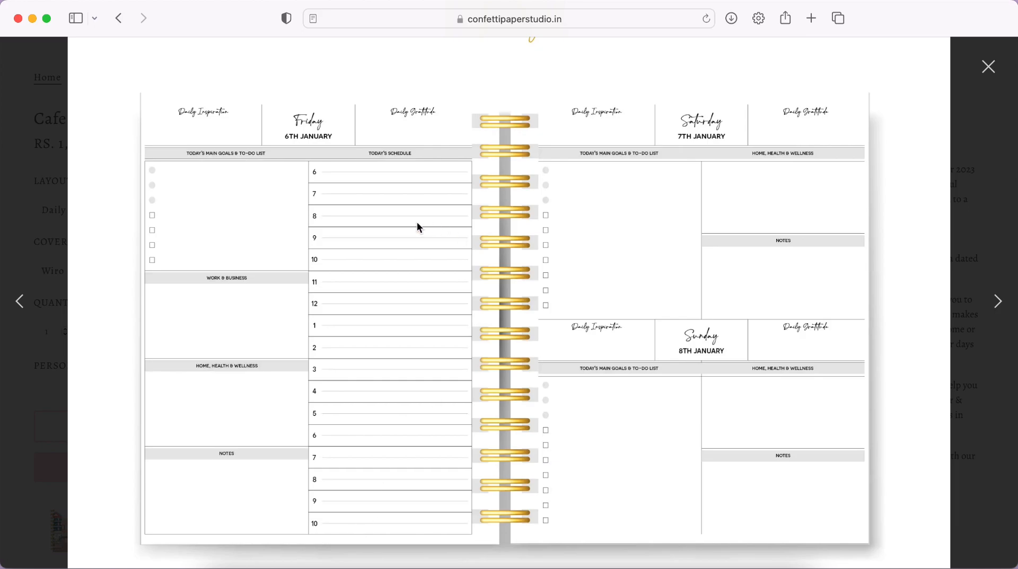
{"action": "mouse_move", "coordinate": [438, 515]}
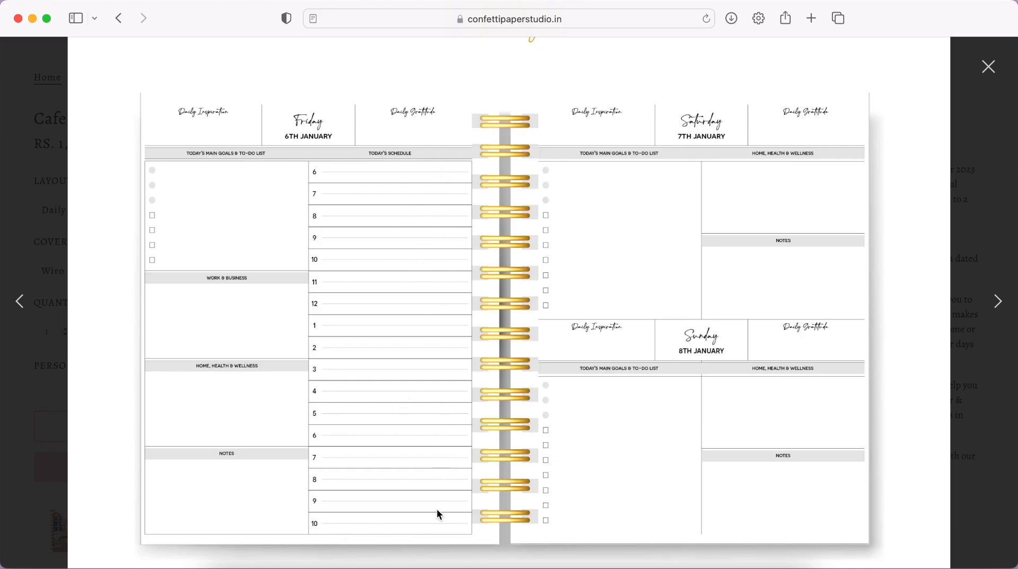
{"action": "mouse_move", "coordinate": [425, 482]}
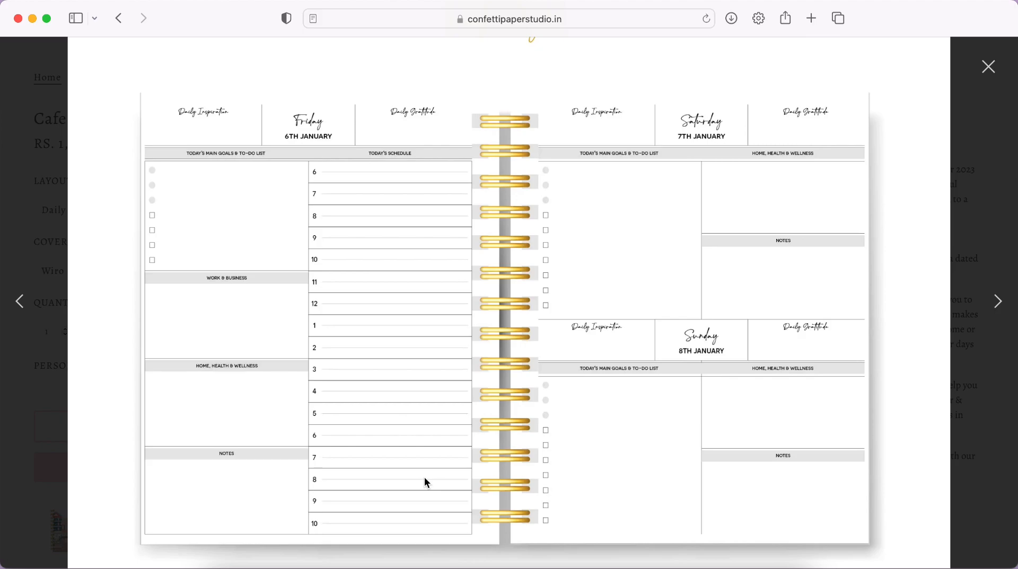
{"action": "mouse_move", "coordinate": [423, 476]}
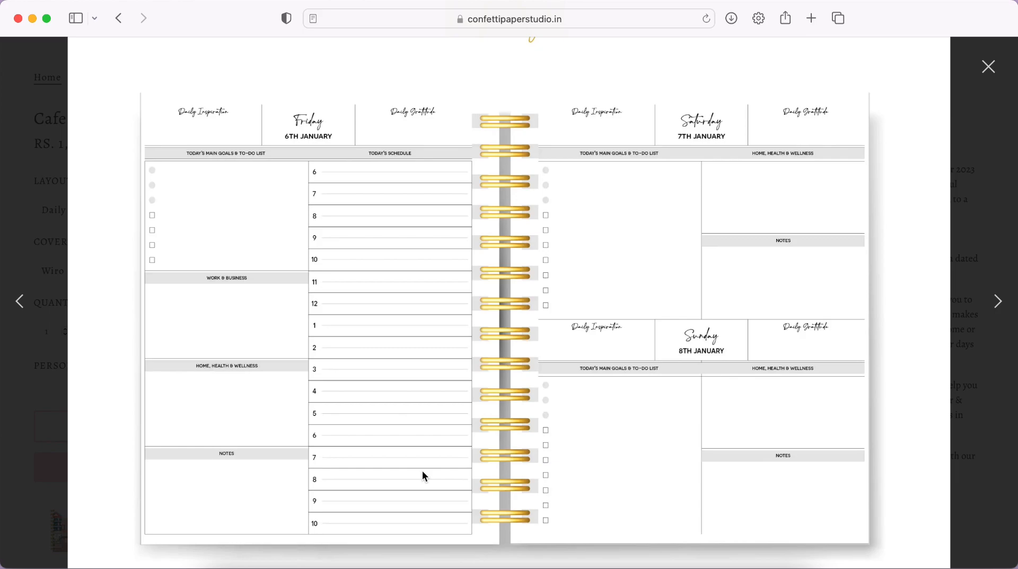
{"action": "mouse_move", "coordinate": [441, 232]}
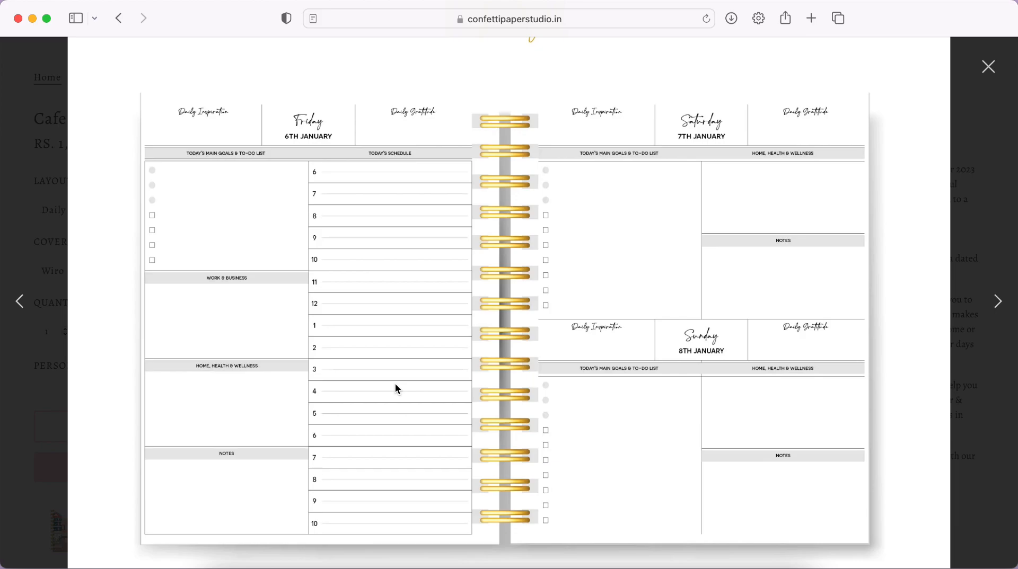
{"action": "mouse_move", "coordinate": [390, 419]}
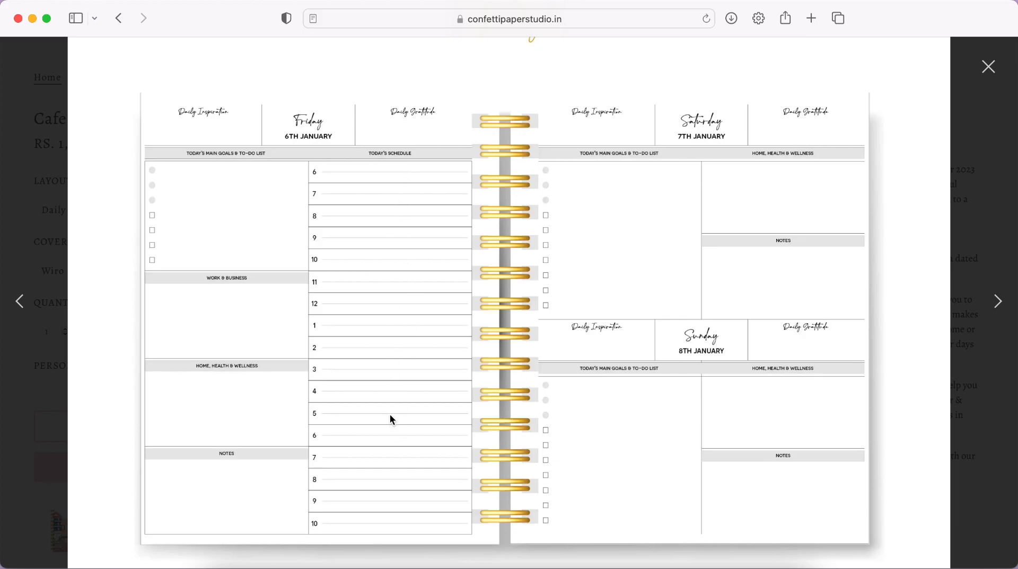
{"action": "mouse_move", "coordinate": [824, 280]}
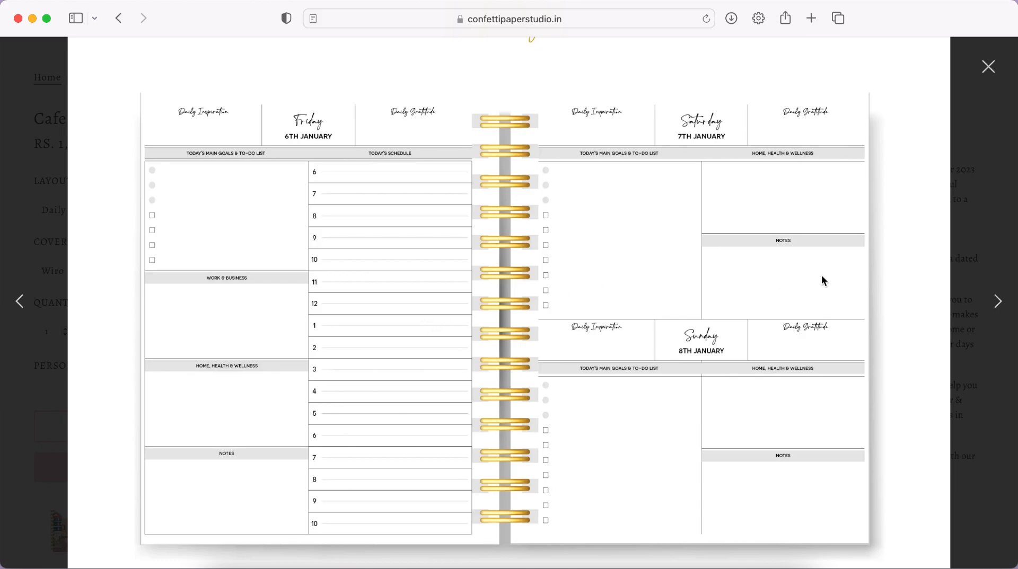
{"action": "mouse_move", "coordinate": [420, 417]}
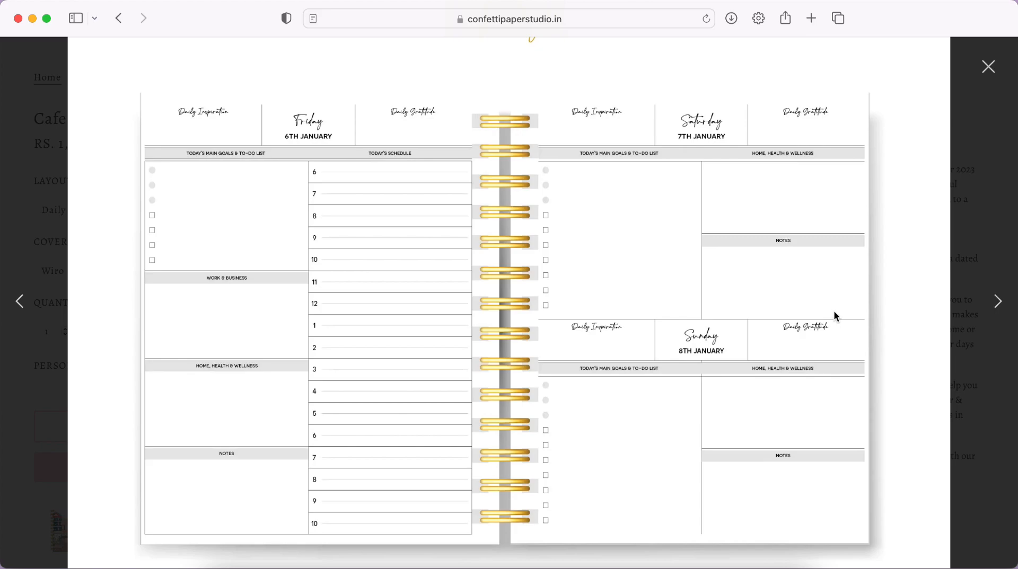
{"action": "mouse_move", "coordinate": [227, 330]}
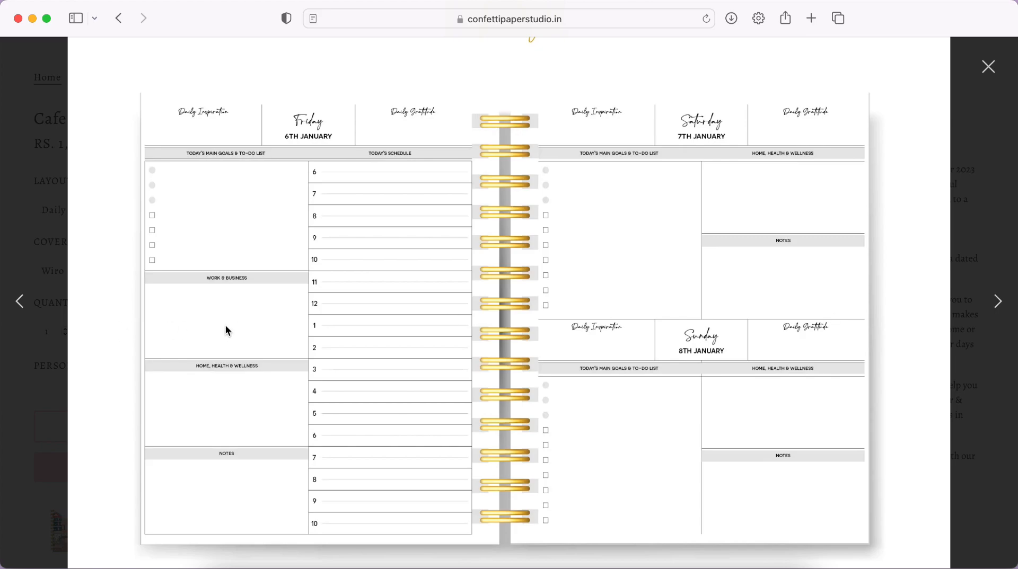
{"action": "left_click", "coordinate": [998, 301]}
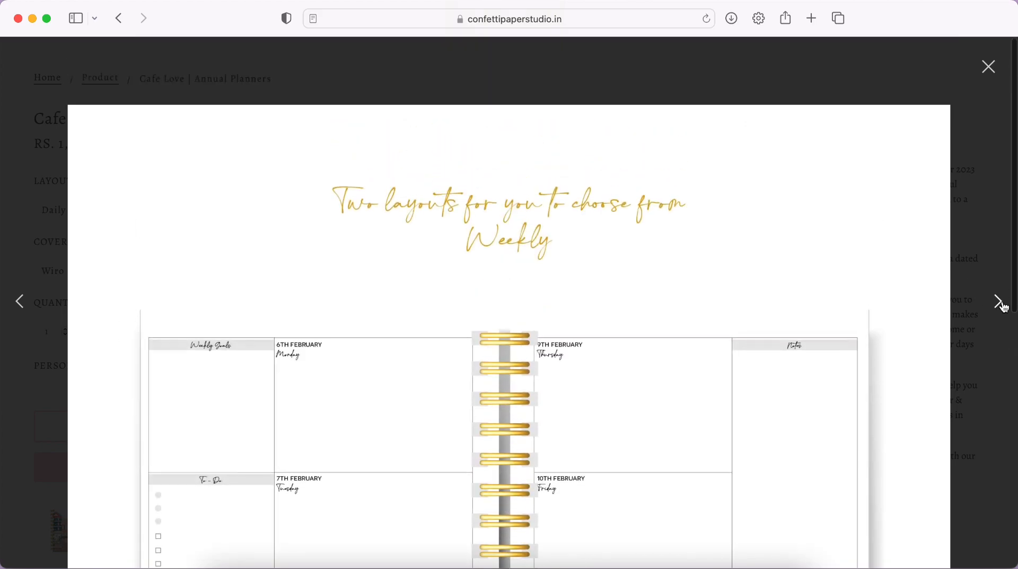
{"action": "scroll", "scroll_direction": "down", "scroll_amount": 3}
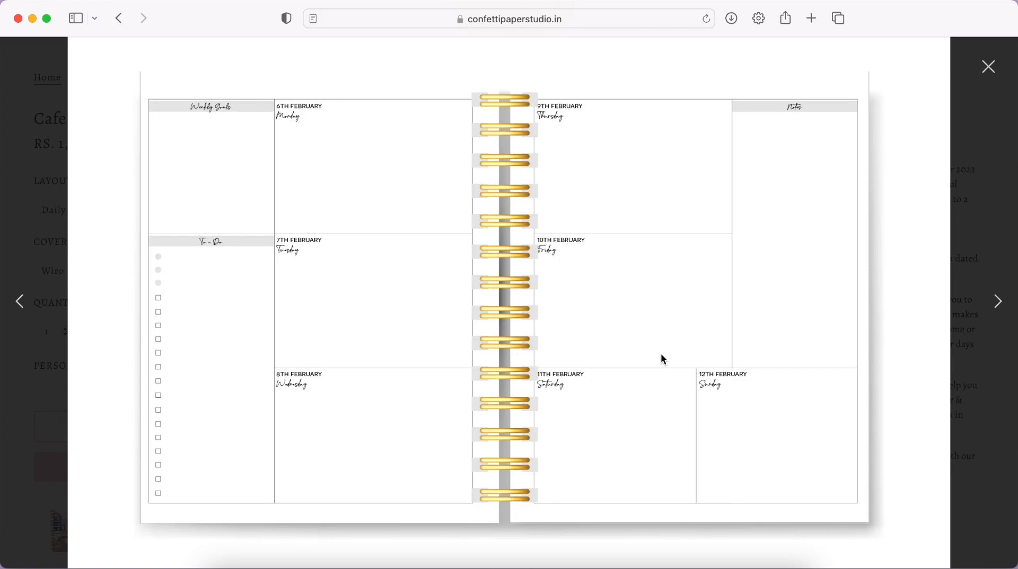
{"action": "mouse_move", "coordinate": [492, 338]}
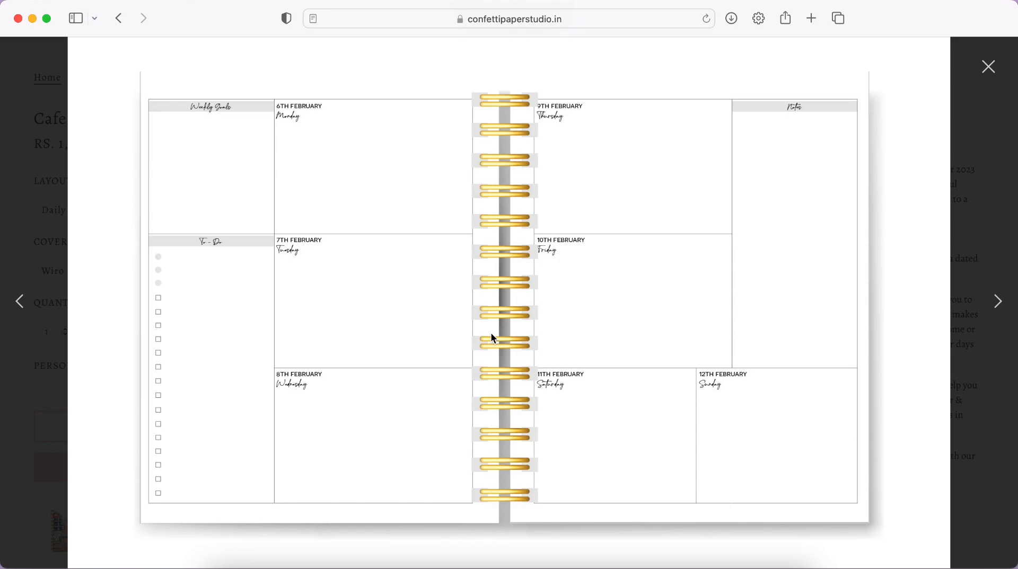
{"action": "mouse_move", "coordinate": [426, 118]}
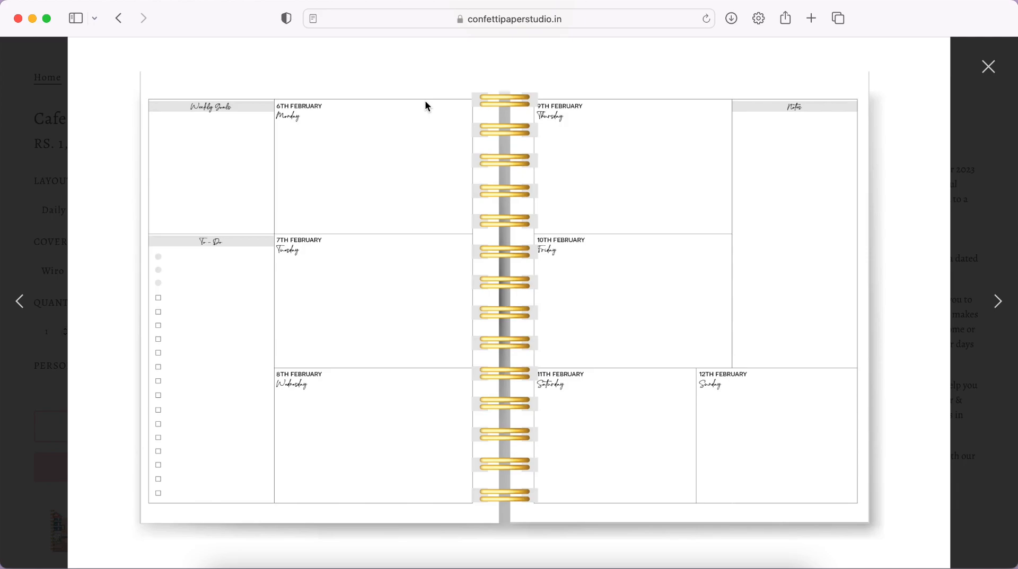
{"action": "mouse_move", "coordinate": [423, 215]}
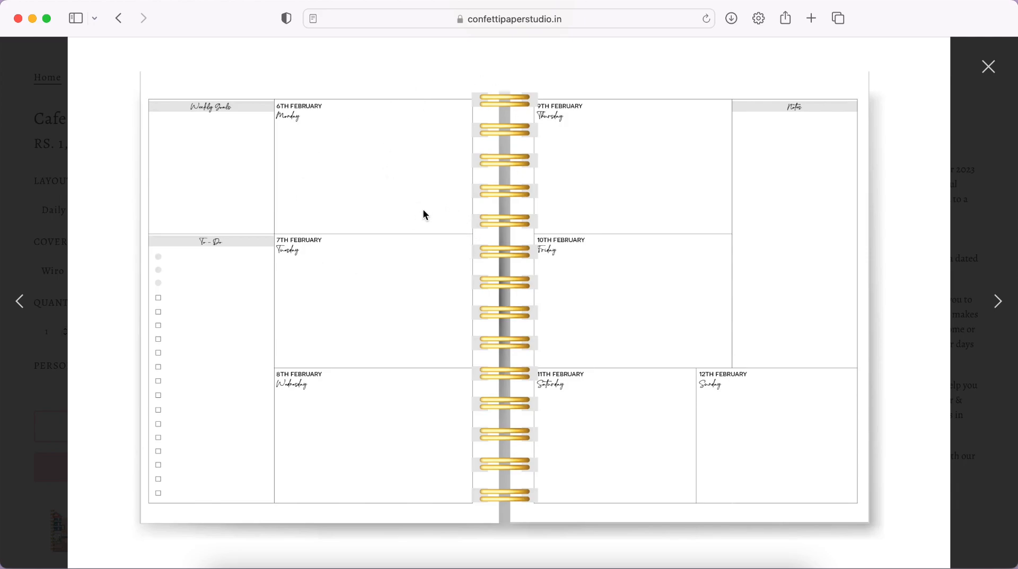
{"action": "mouse_move", "coordinate": [462, 172]}
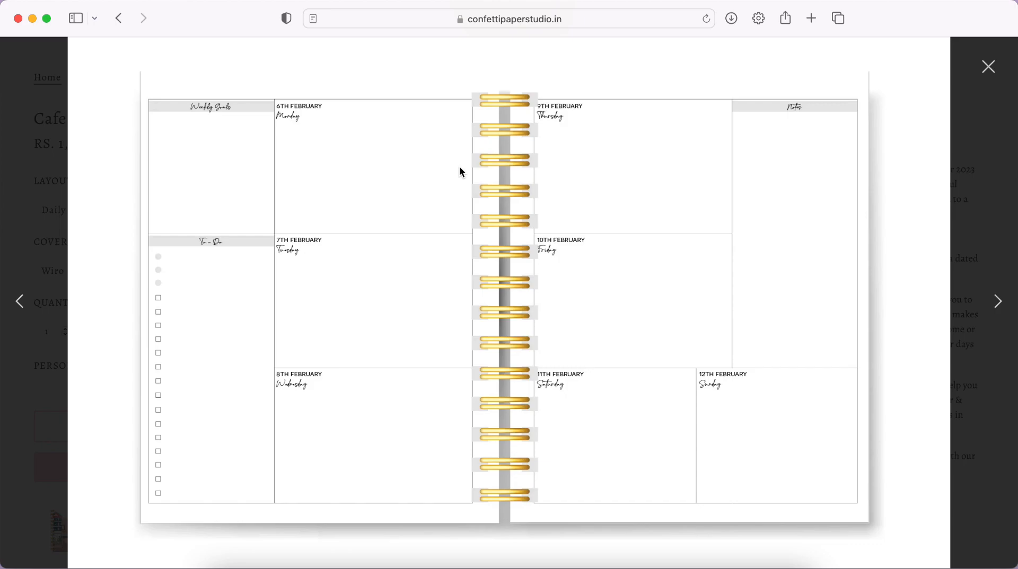
{"action": "mouse_move", "coordinate": [396, 205]}
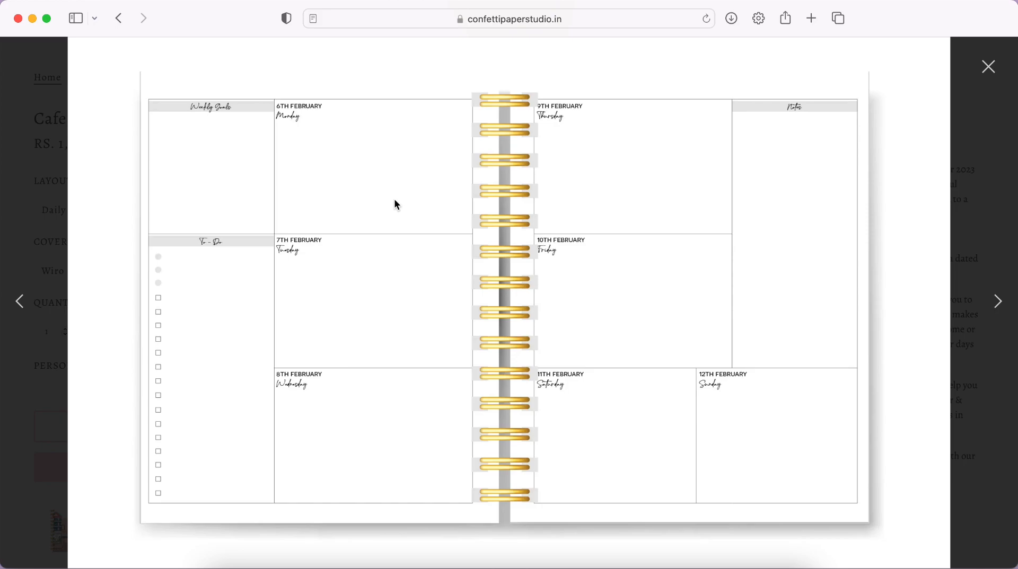
{"action": "mouse_move", "coordinate": [430, 152]}
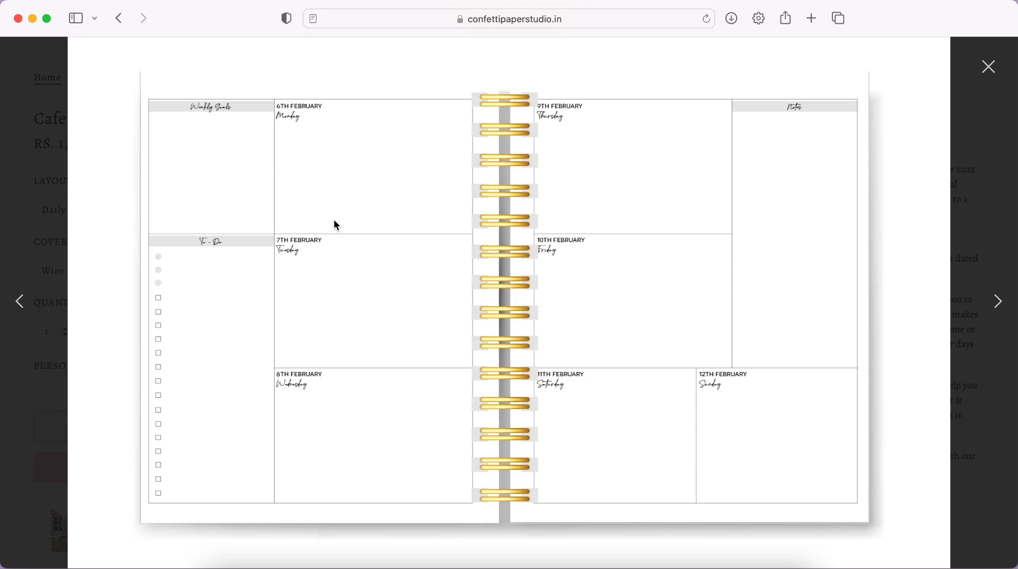
{"action": "mouse_move", "coordinate": [399, 161]}
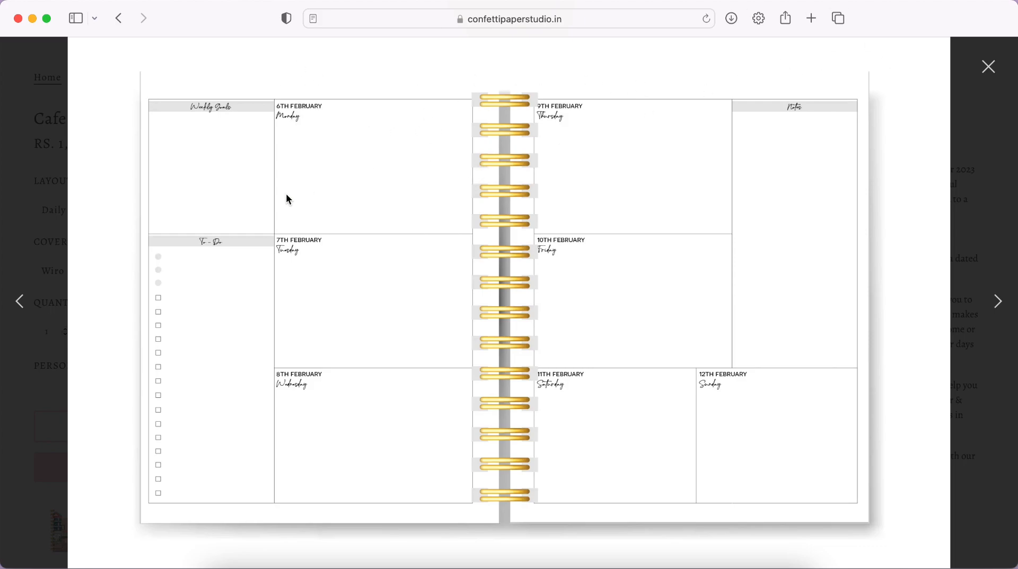
{"action": "mouse_move", "coordinate": [311, 233]}
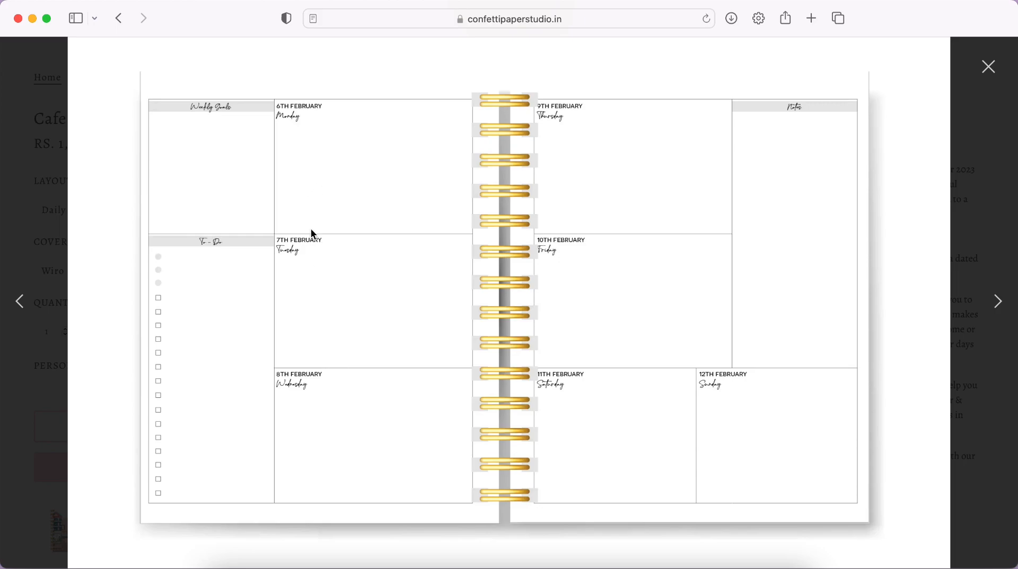
{"action": "mouse_move", "coordinate": [315, 246]}
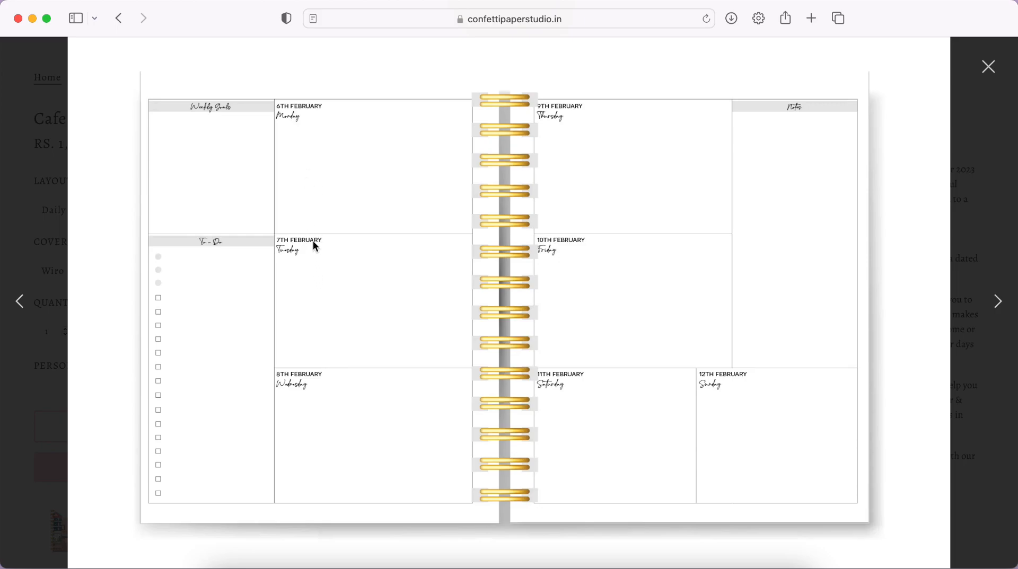
{"action": "mouse_move", "coordinate": [378, 350]}
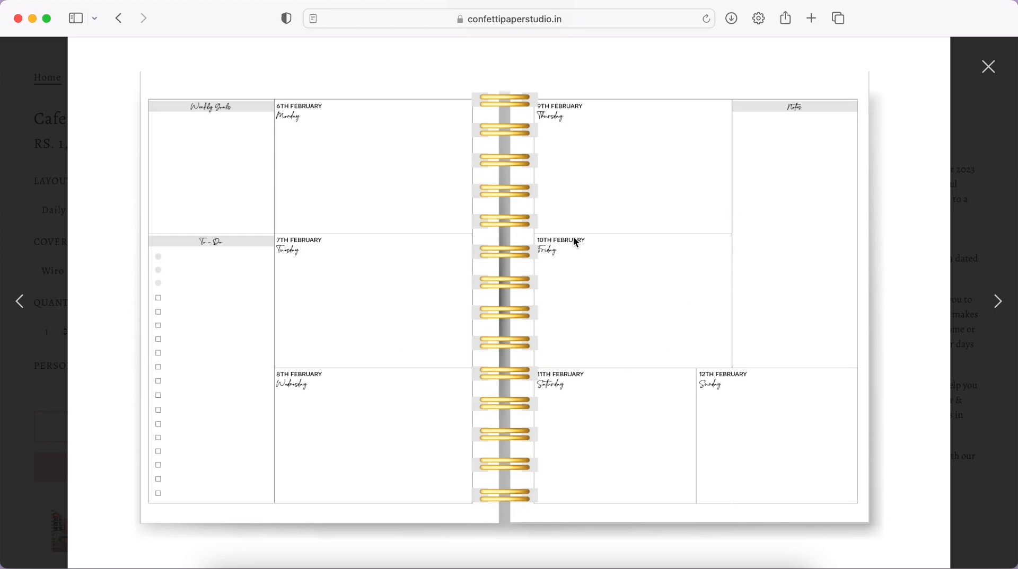
{"action": "mouse_move", "coordinate": [206, 260]}
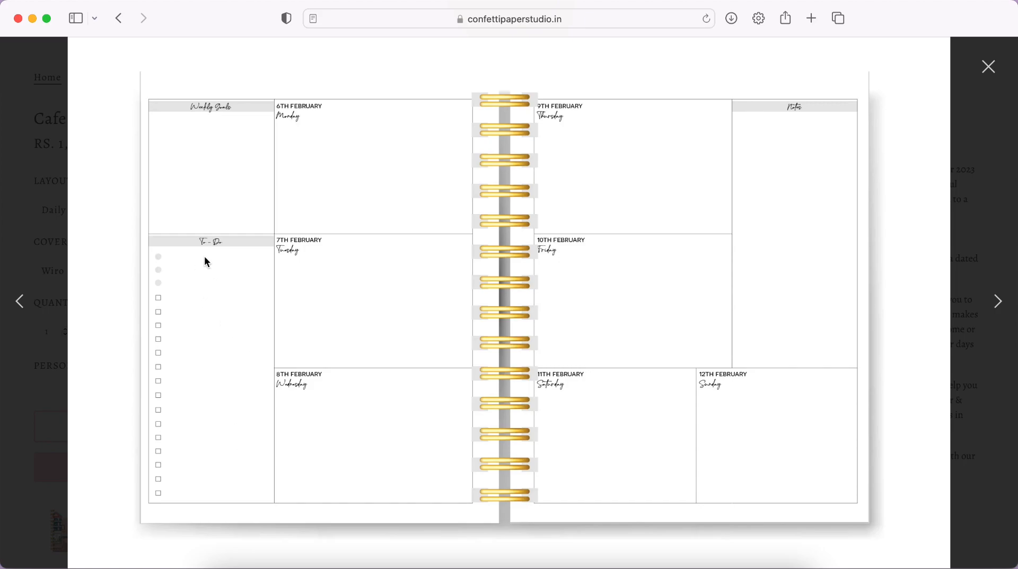
{"action": "mouse_move", "coordinate": [235, 190]}
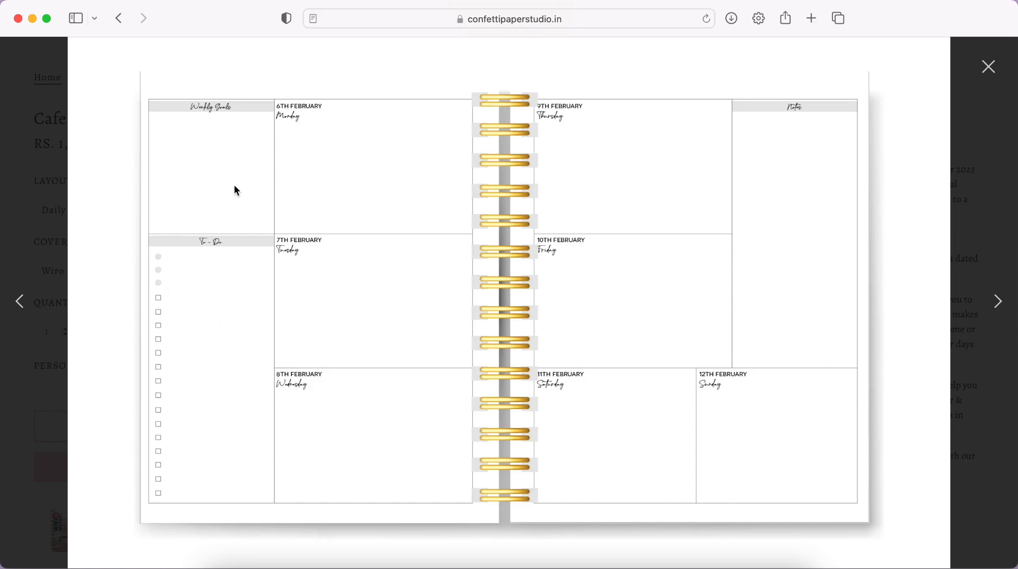
{"action": "mouse_move", "coordinate": [210, 124]}
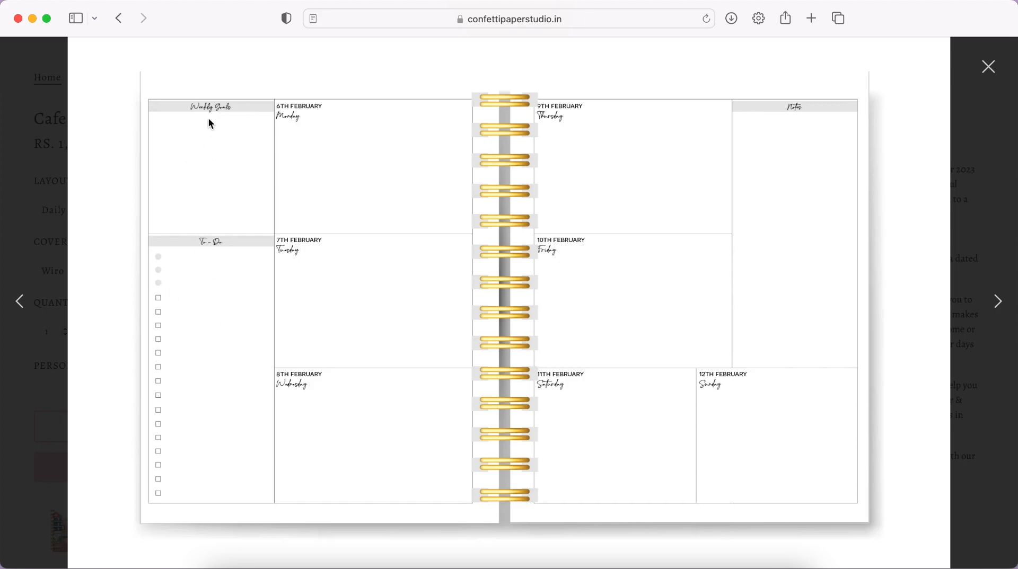
{"action": "mouse_move", "coordinate": [245, 128]}
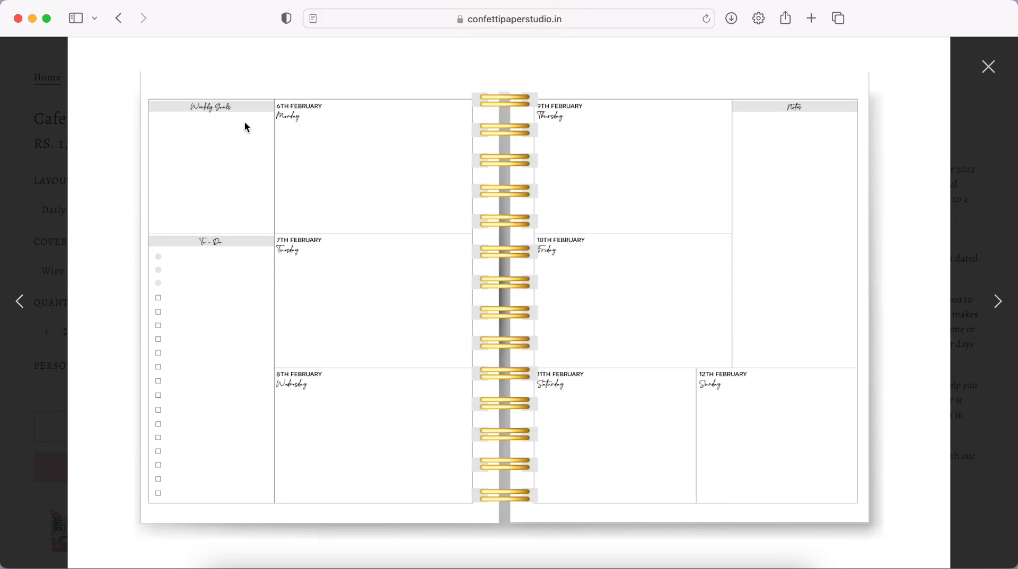
{"action": "mouse_move", "coordinate": [243, 133]}
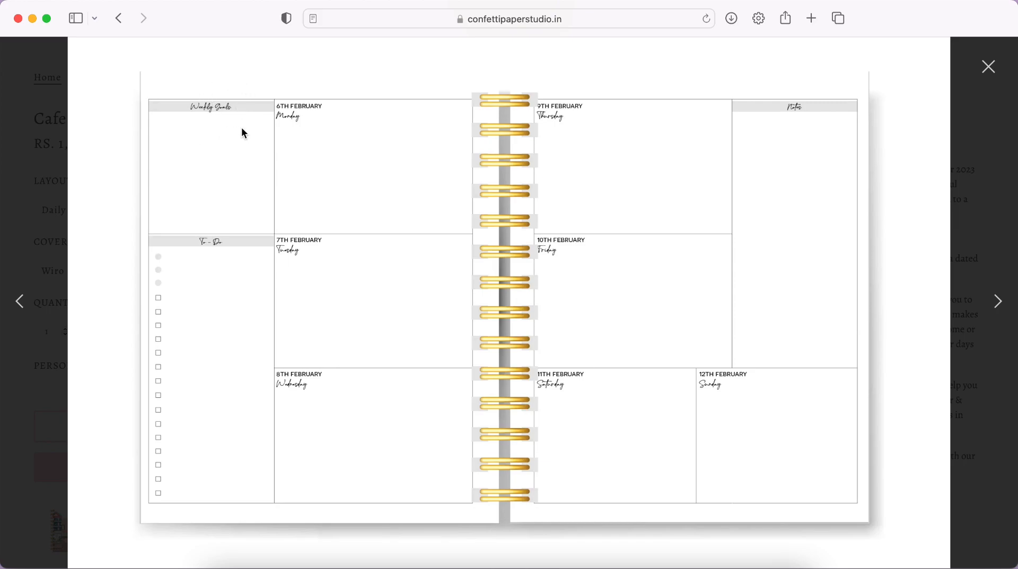
{"action": "mouse_move", "coordinate": [225, 245]}
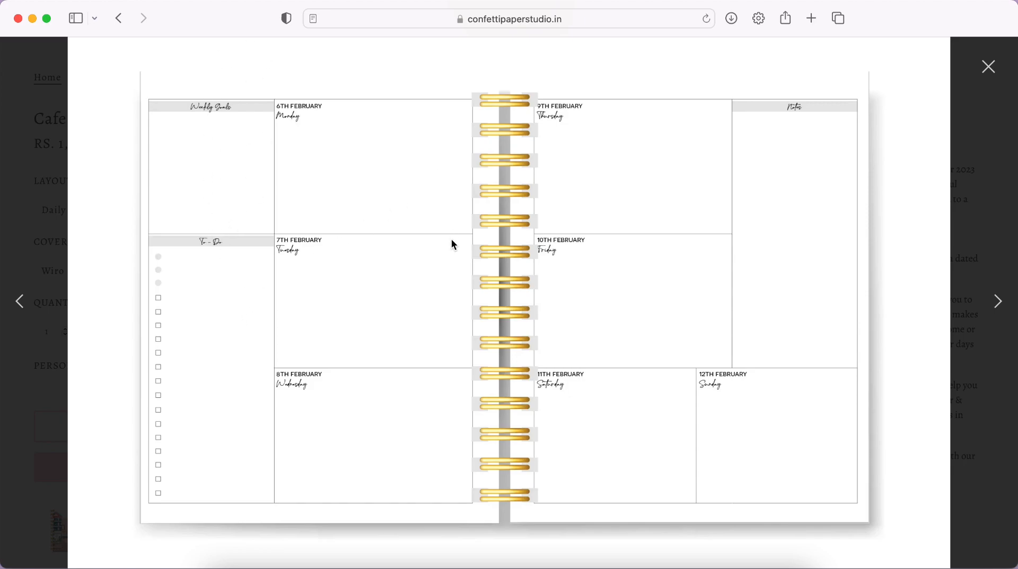
{"action": "mouse_move", "coordinate": [458, 252]}
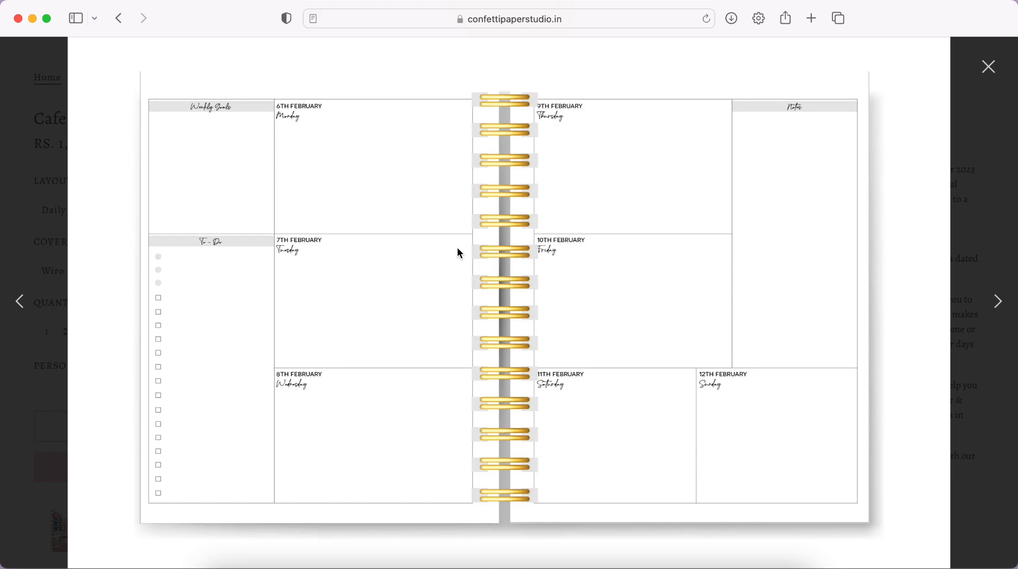
{"action": "mouse_move", "coordinate": [849, 244]}
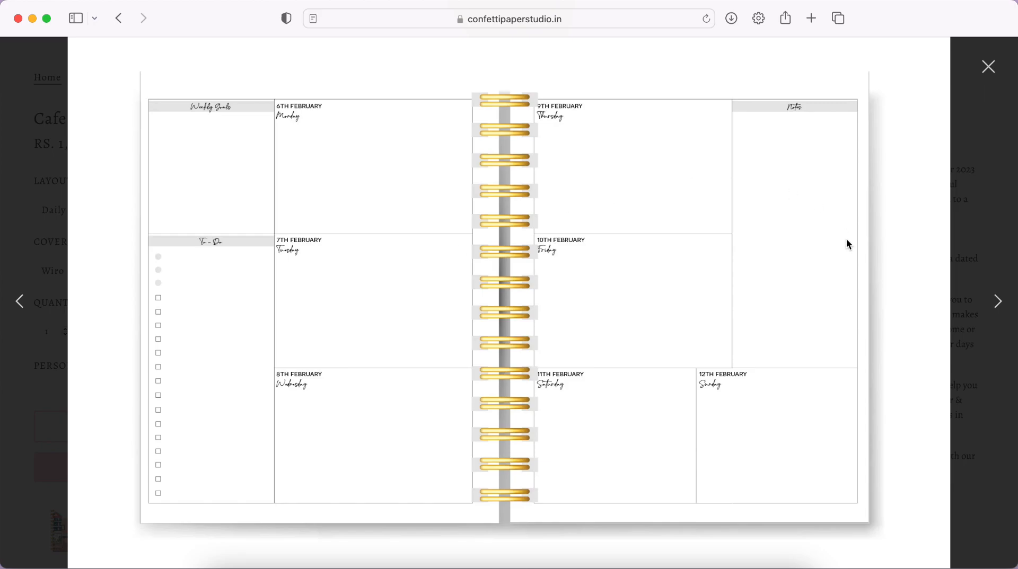
{"action": "mouse_move", "coordinate": [1001, 304]}
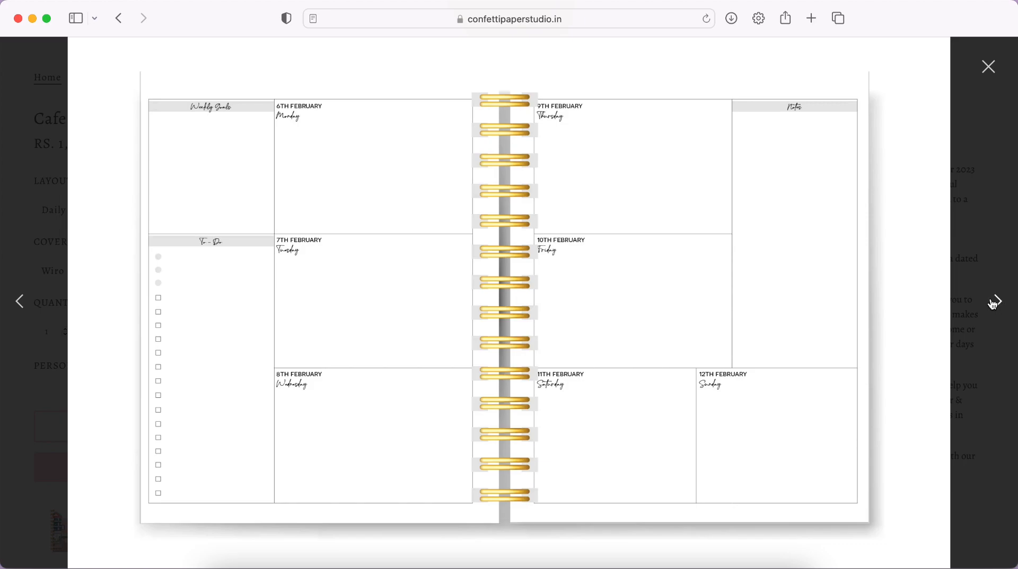
{"action": "mouse_move", "coordinate": [1000, 303]}
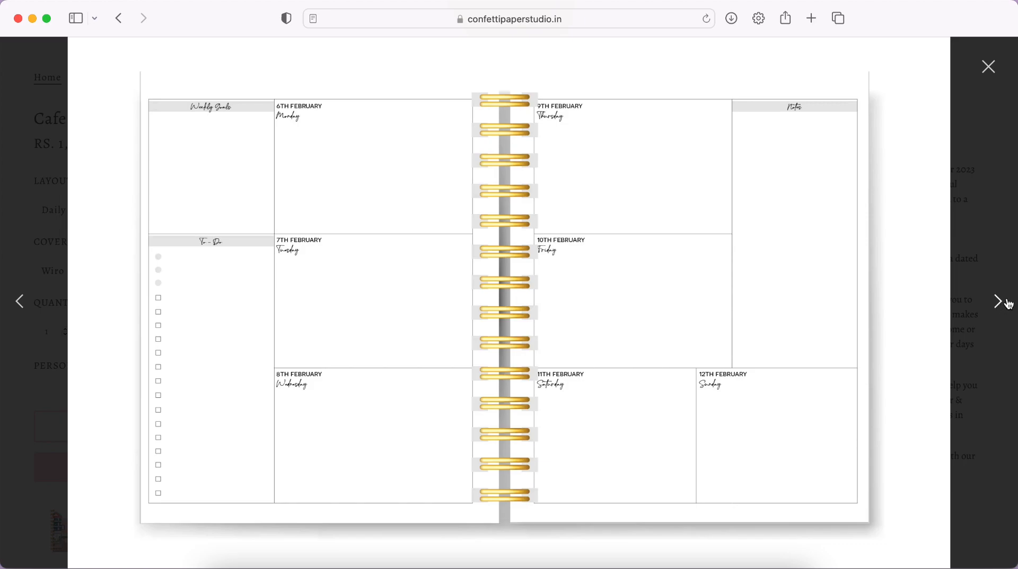
{"action": "mouse_move", "coordinate": [1001, 304]}
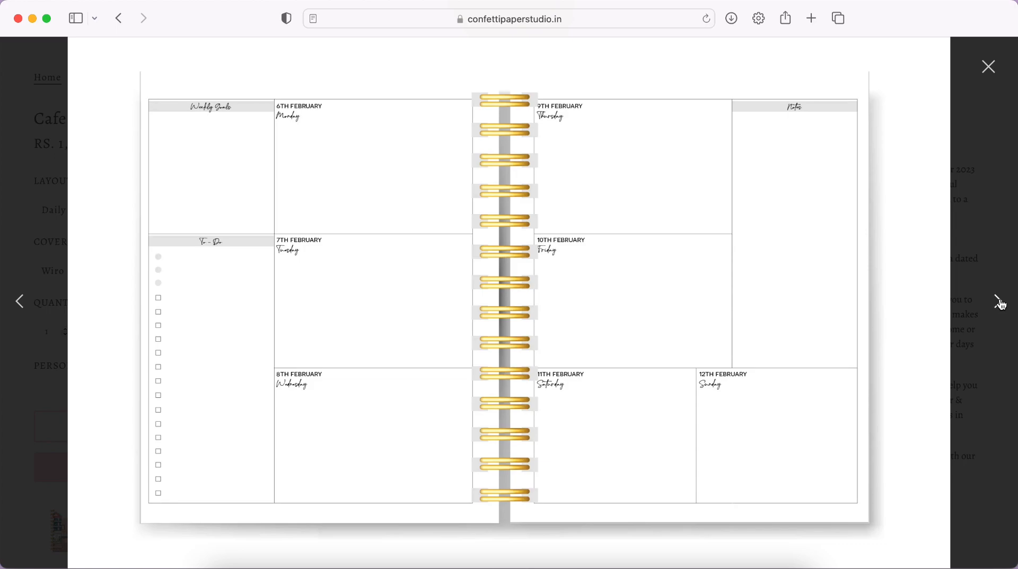
{"action": "left_click", "coordinate": [1001, 302]}
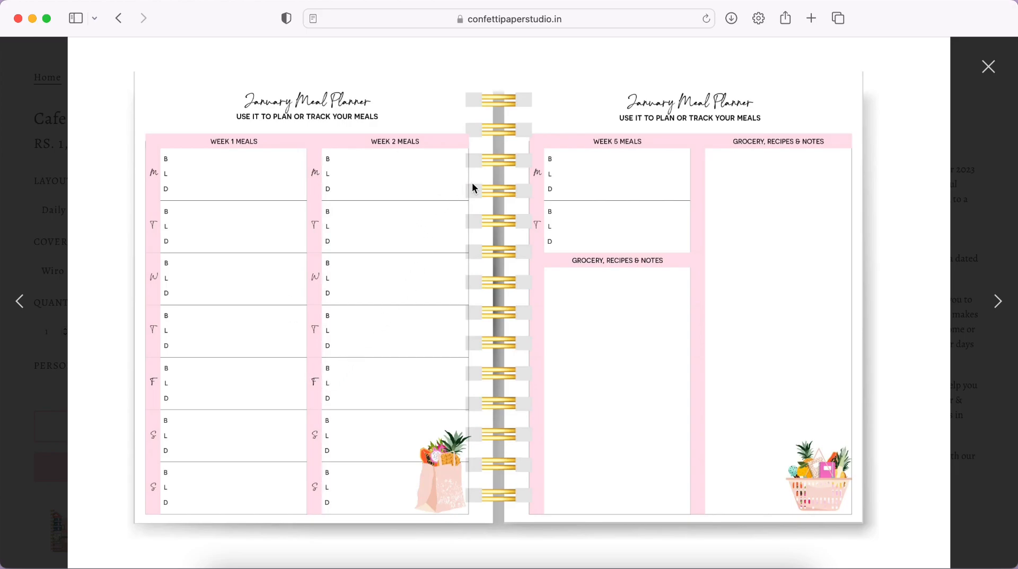
{"action": "mouse_move", "coordinate": [450, 281]}
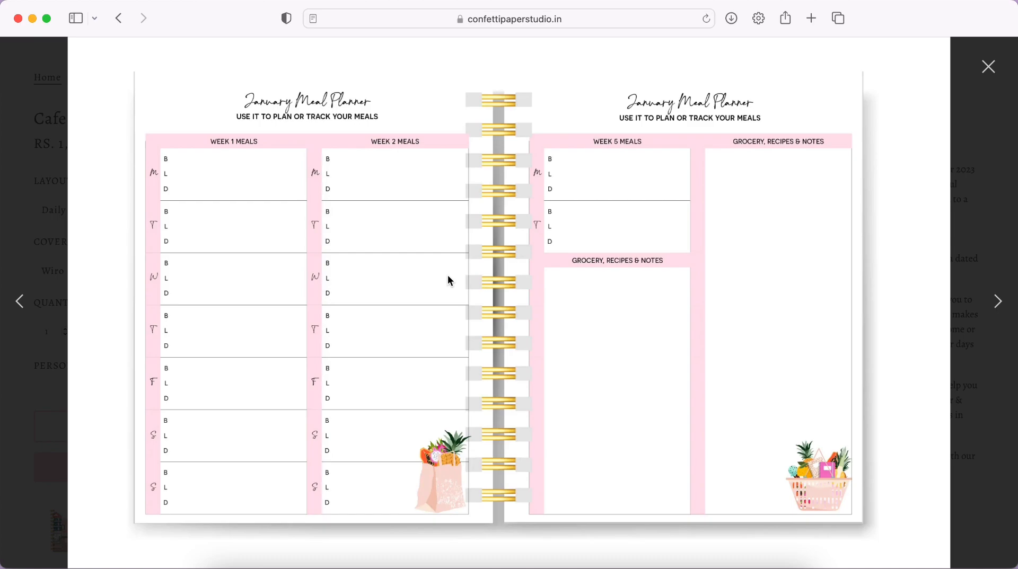
{"action": "mouse_move", "coordinate": [647, 173]}
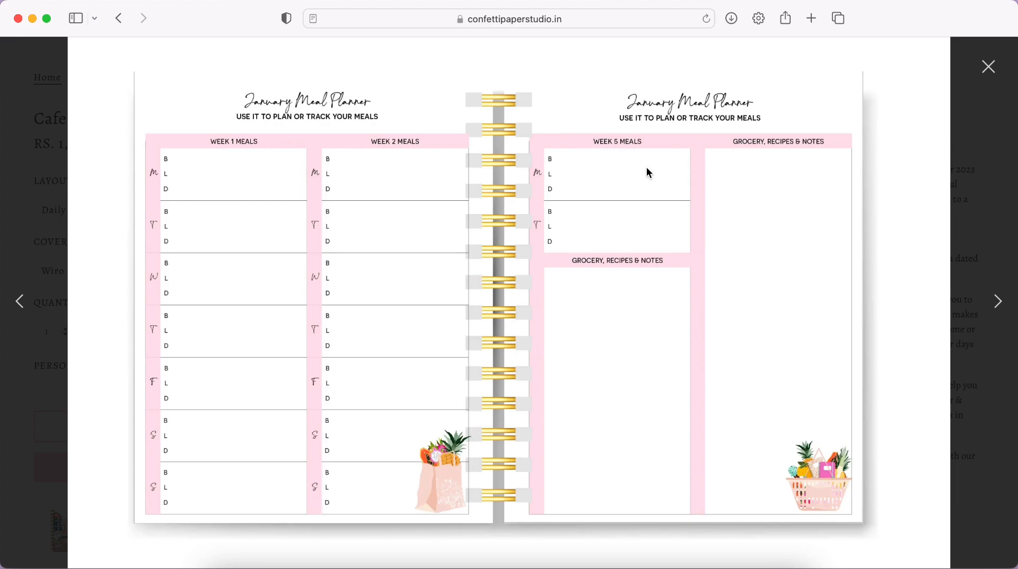
{"action": "mouse_move", "coordinate": [687, 140]}
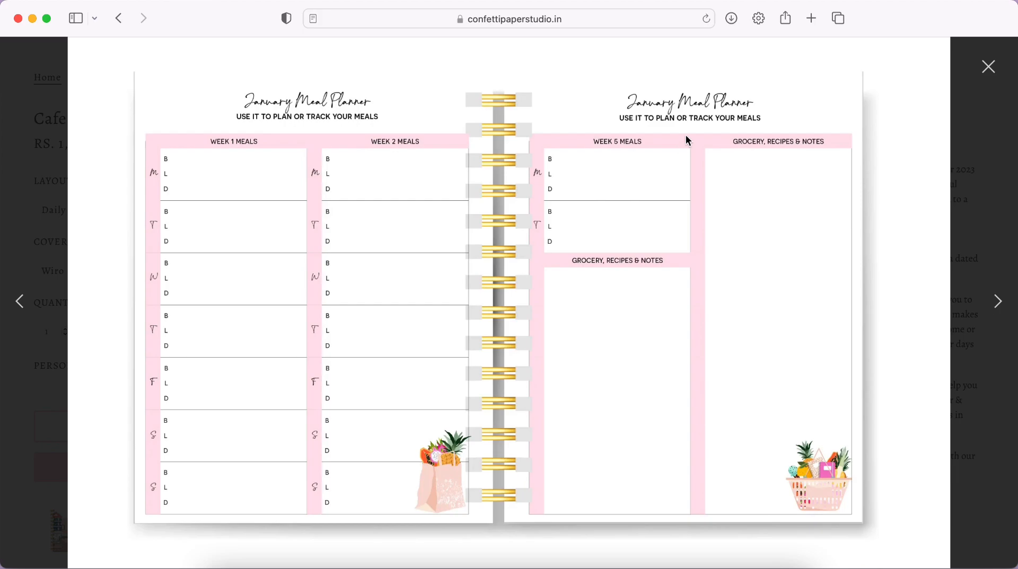
{"action": "mouse_move", "coordinate": [665, 149]}
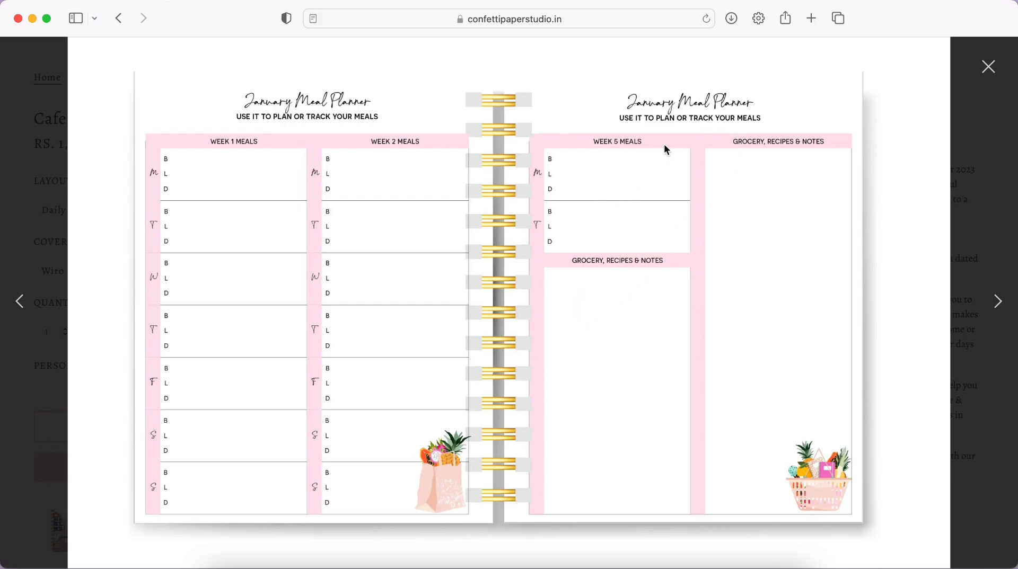
{"action": "mouse_move", "coordinate": [639, 252]}
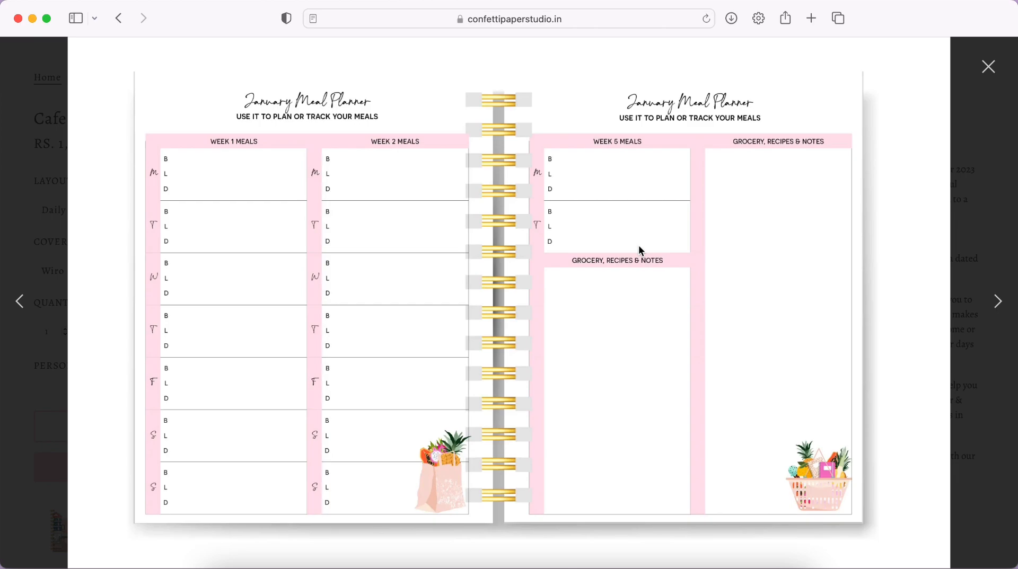
{"action": "mouse_move", "coordinate": [722, 158]}
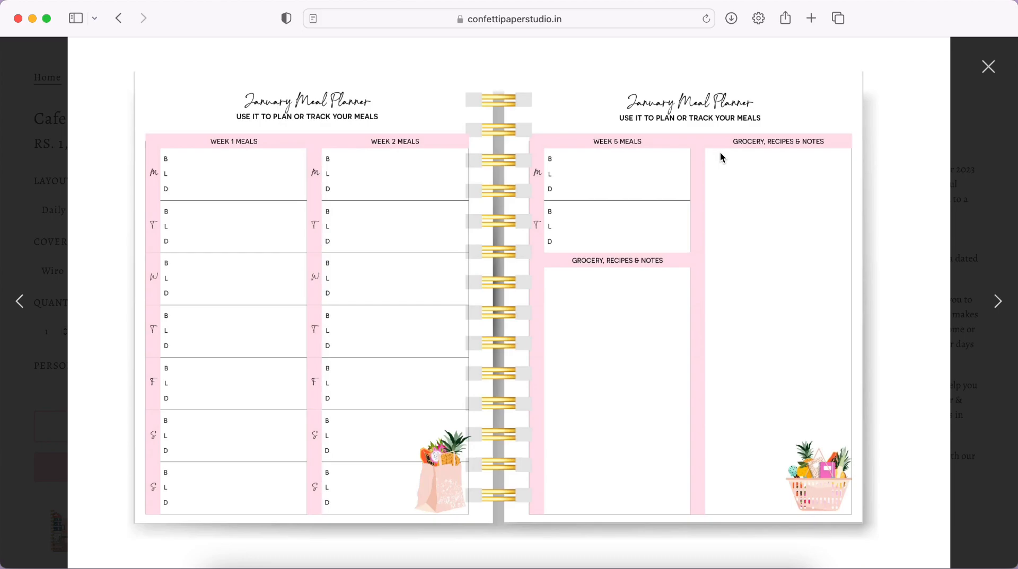
{"action": "mouse_move", "coordinate": [649, 193]}
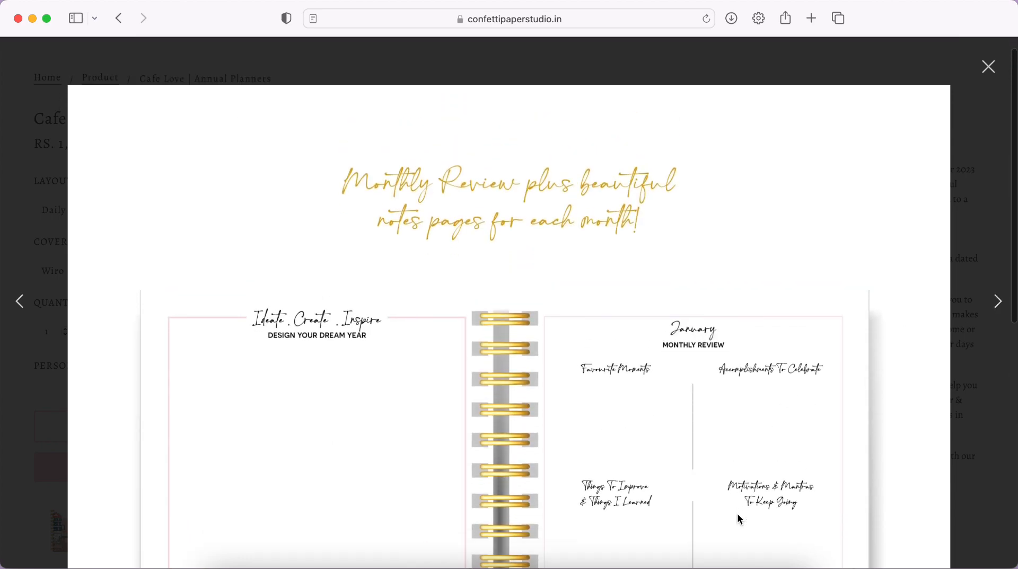
Scroll through the January Monthly Review spread, then advance to the illustrated Cafe Love cover.
{"action": "scroll", "scroll_direction": "down", "scroll_amount": 3}
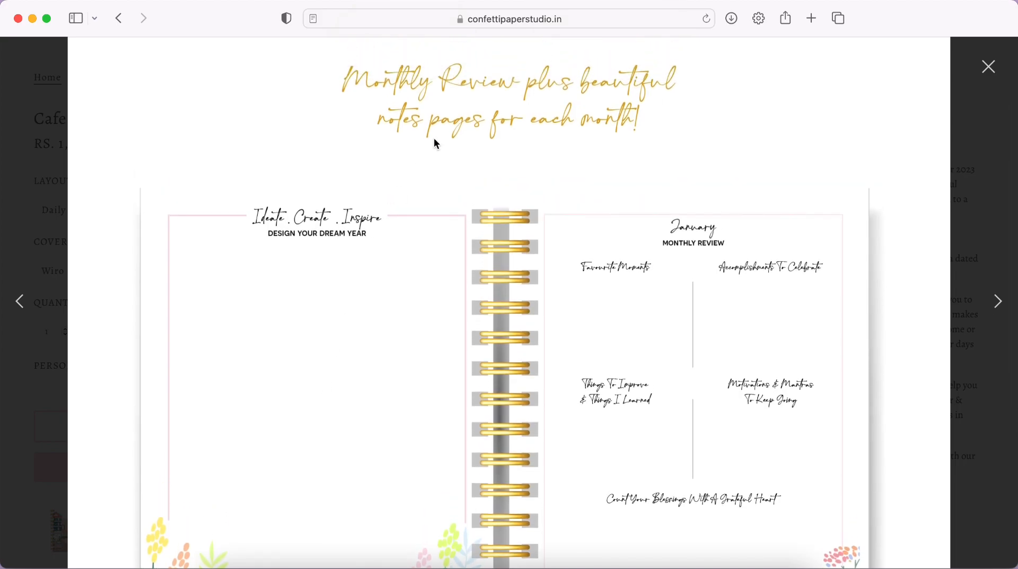
{"action": "mouse_move", "coordinate": [633, 138]}
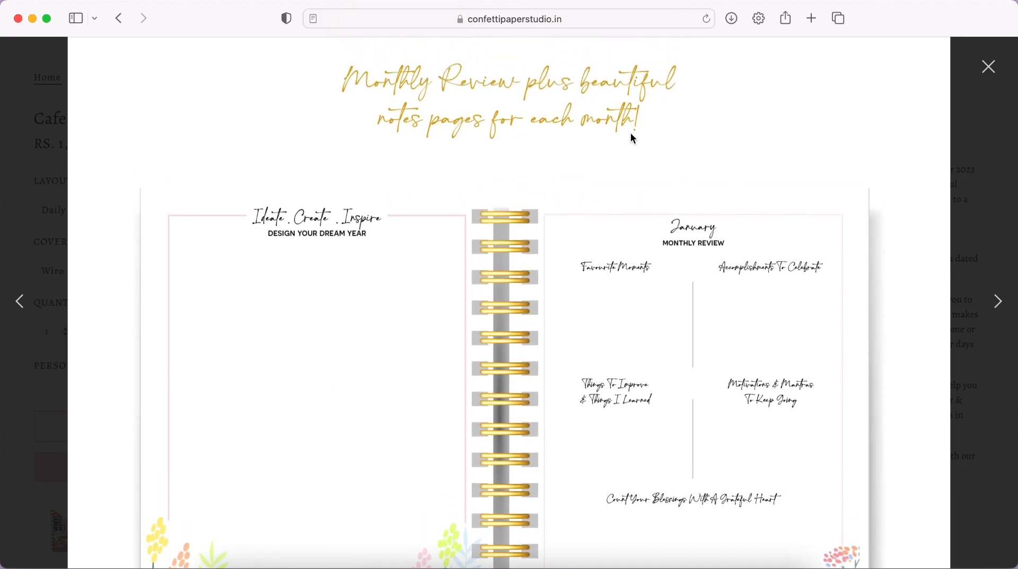
{"action": "scroll", "scroll_direction": "down", "scroll_amount": 3}
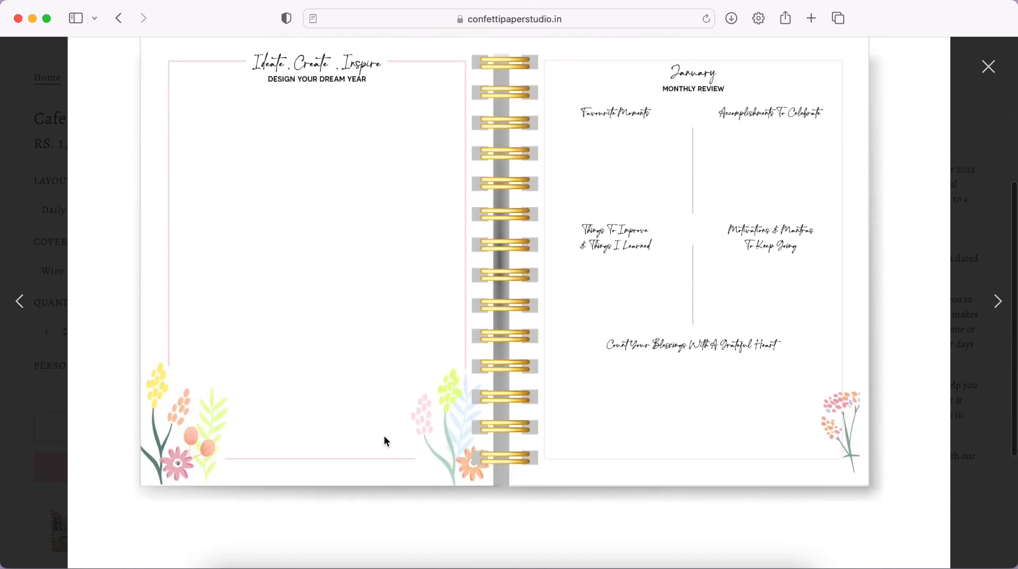
{"action": "mouse_move", "coordinate": [228, 190]}
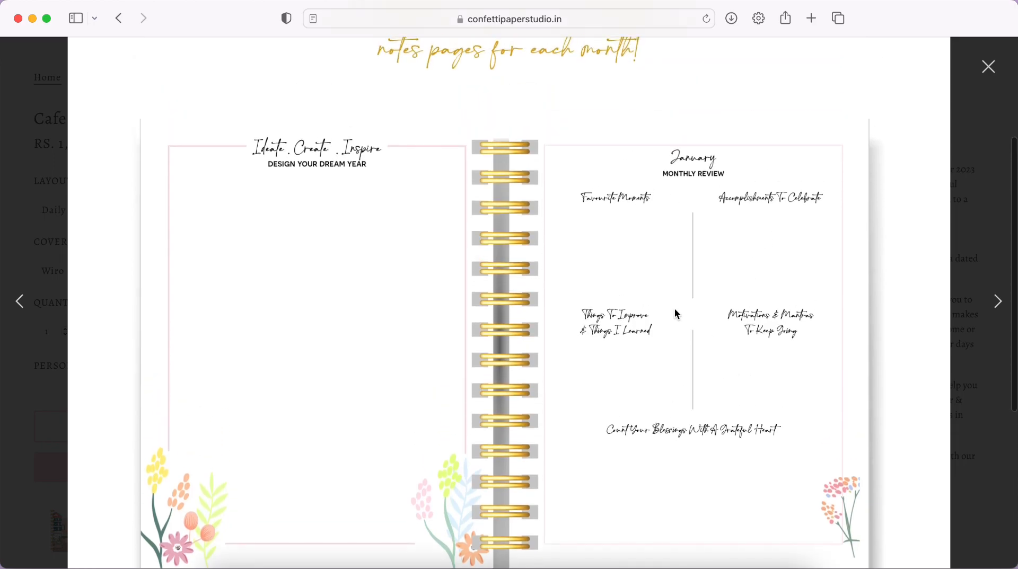
{"action": "mouse_move", "coordinate": [584, 214]}
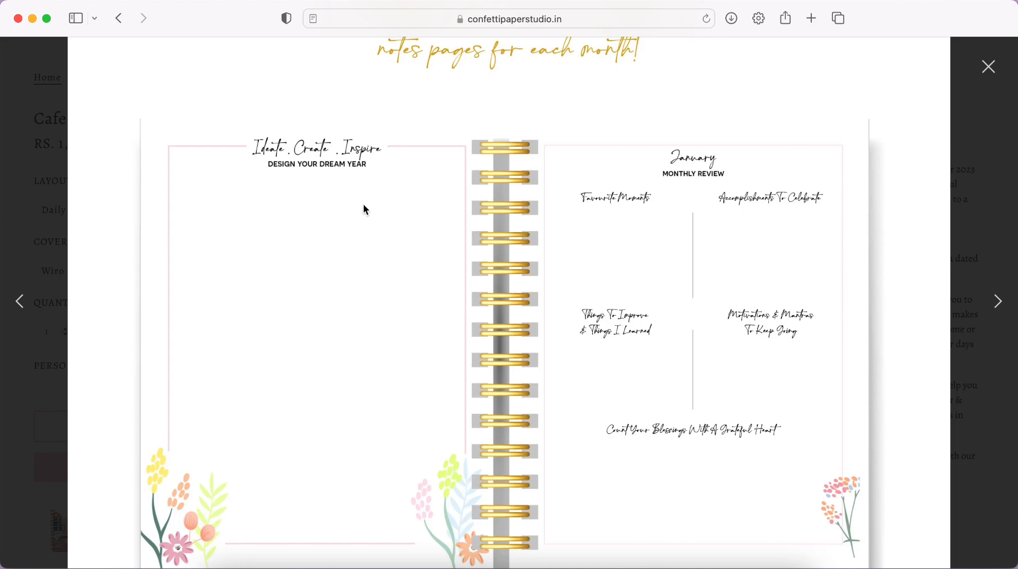
{"action": "scroll", "scroll_direction": "down", "scroll_amount": 3}
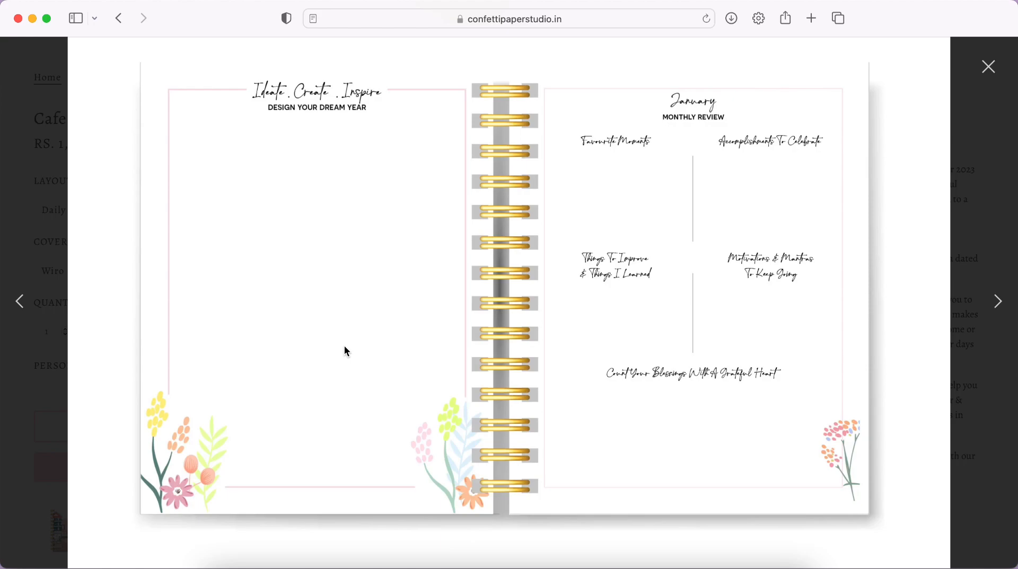
{"action": "mouse_move", "coordinate": [711, 325]}
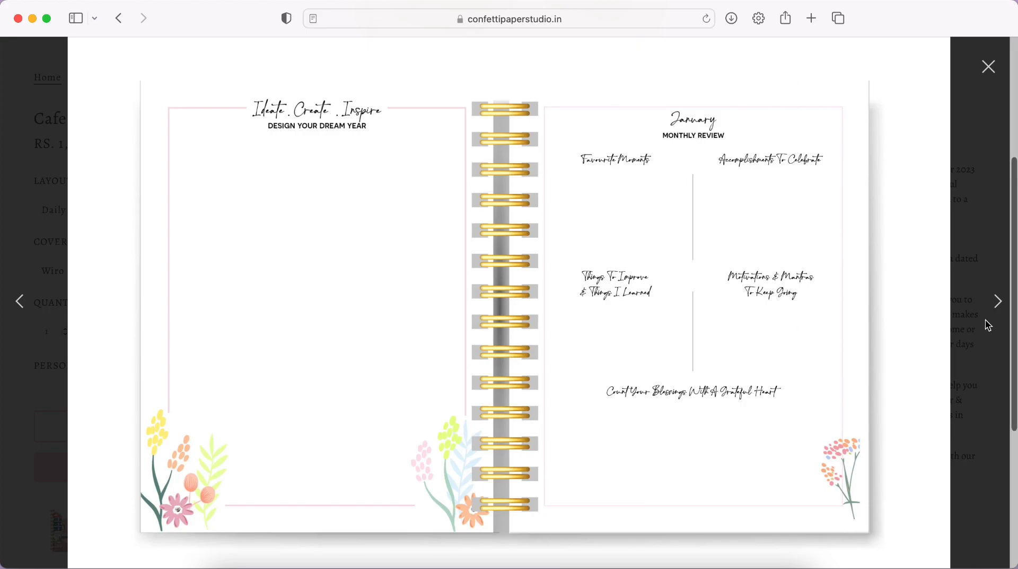
{"action": "mouse_move", "coordinate": [998, 301]}
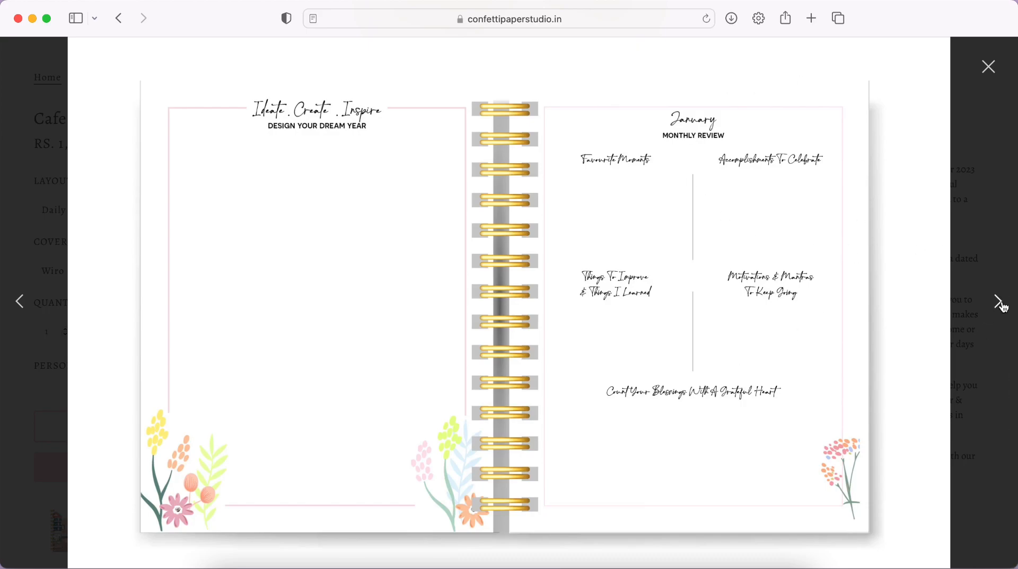
{"action": "left_click", "coordinate": [998, 301]}
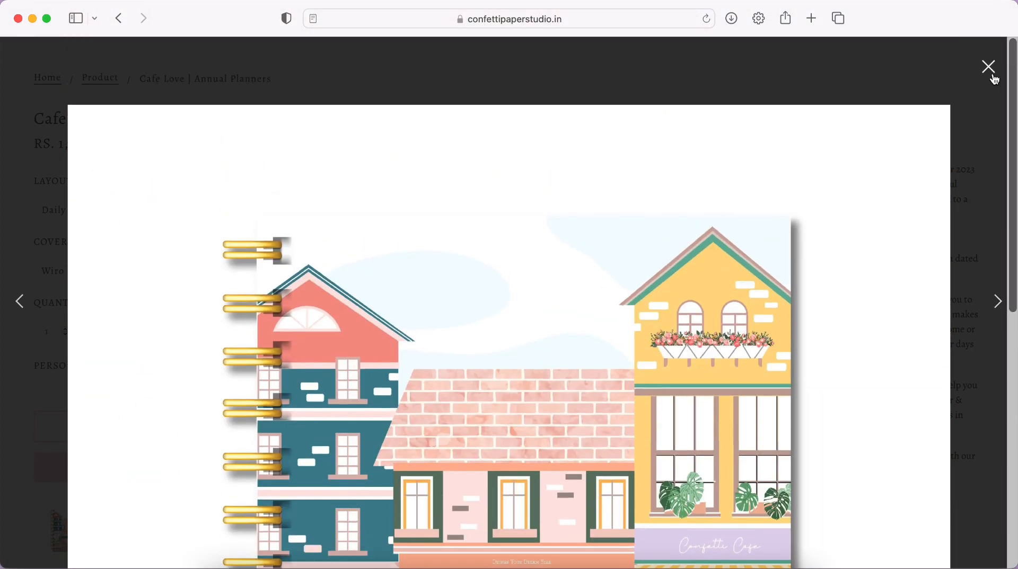
Close the gallery, choose Weekly Layout, and open the Cover dropdown.
{"action": "left_click", "coordinate": [987, 67]}
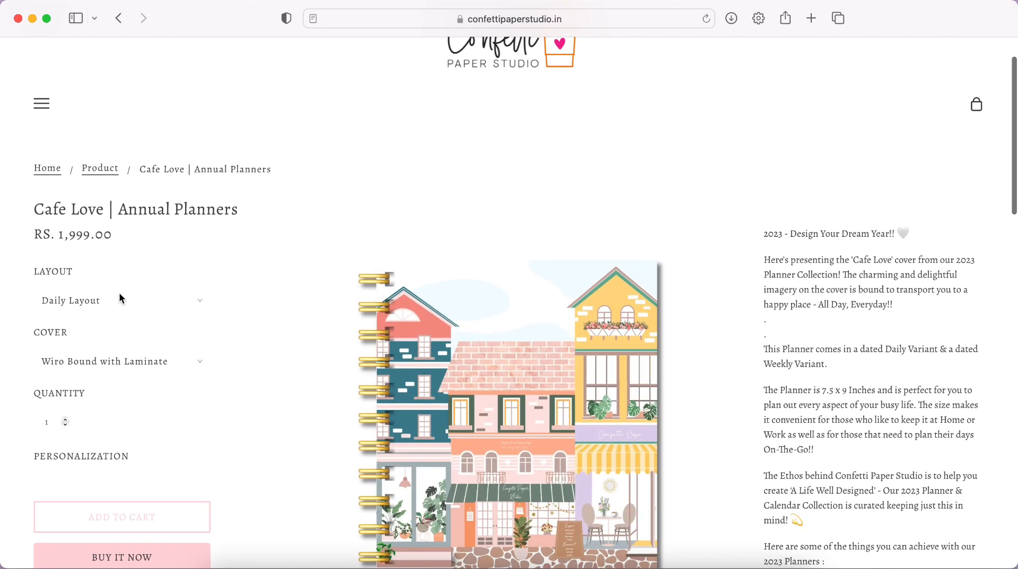
{"action": "left_click", "coordinate": [121, 300]}
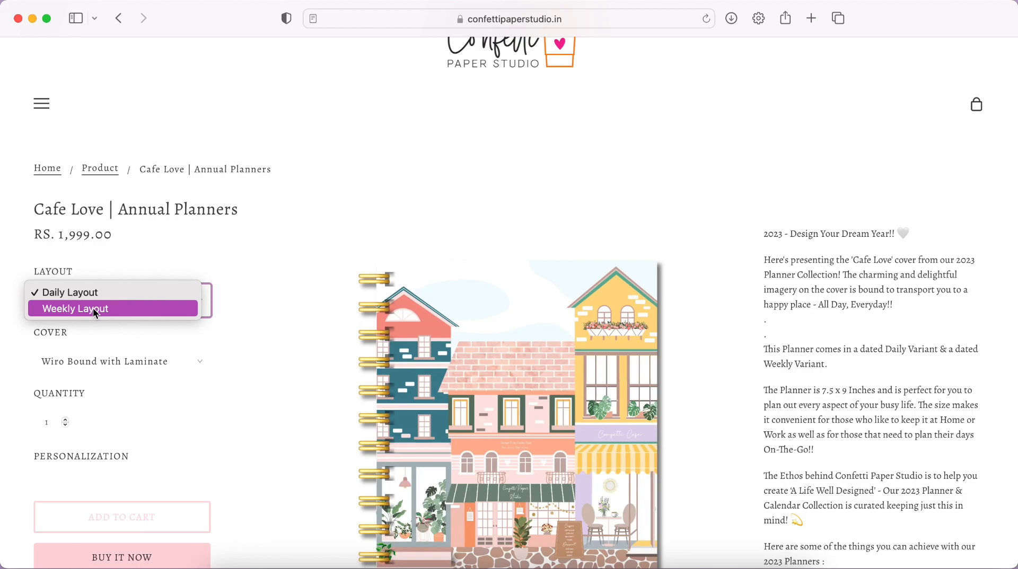
{"action": "left_click", "coordinate": [75, 309]}
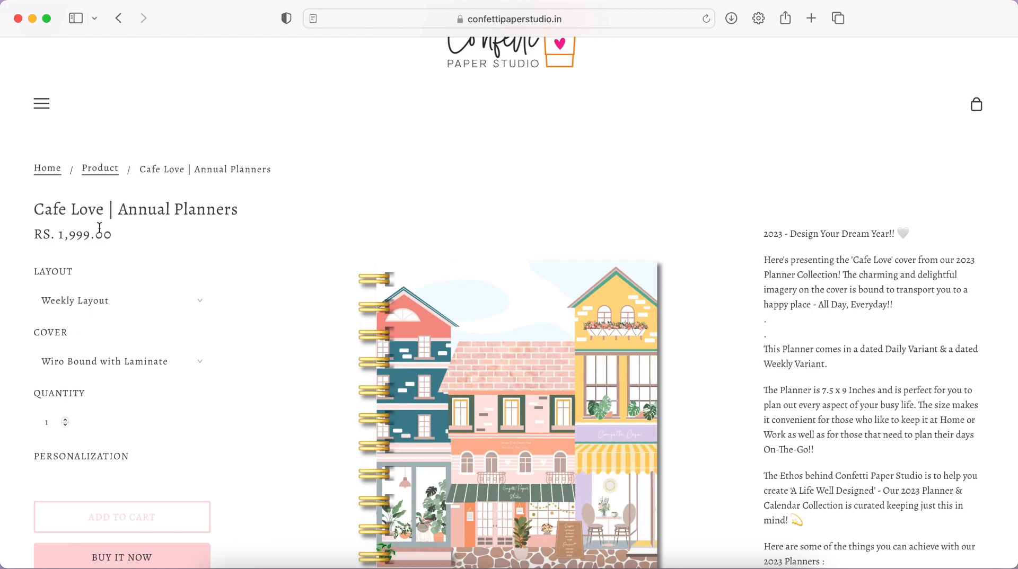
{"action": "left_click", "coordinate": [121, 362]}
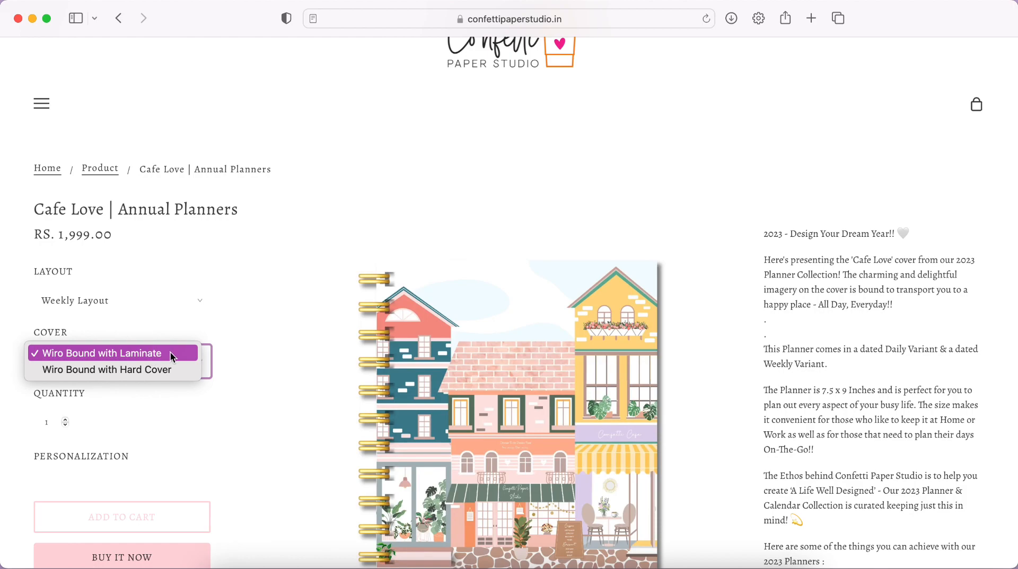
{"action": "mouse_move", "coordinate": [172, 359]}
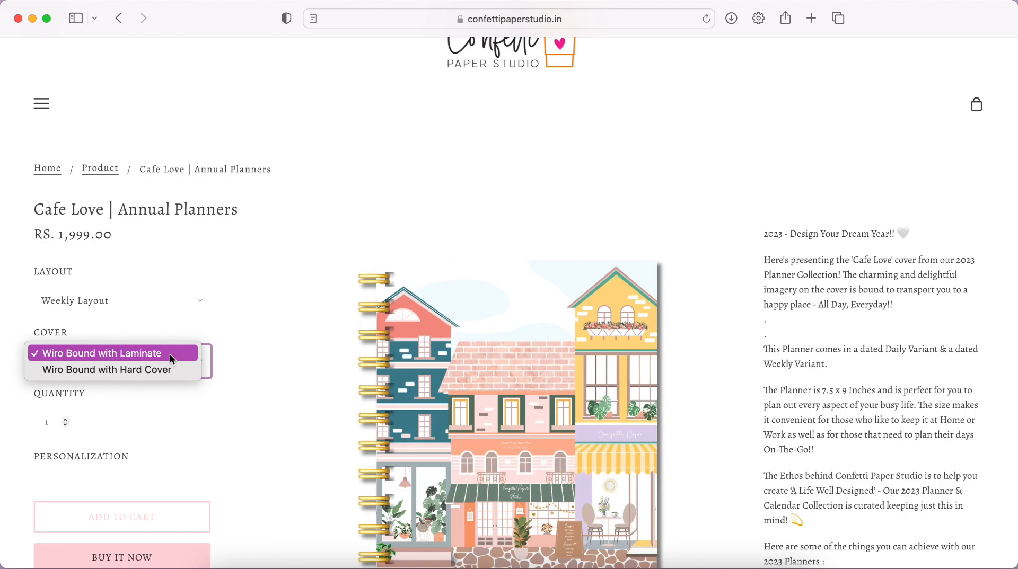
{"action": "mouse_move", "coordinate": [107, 370]}
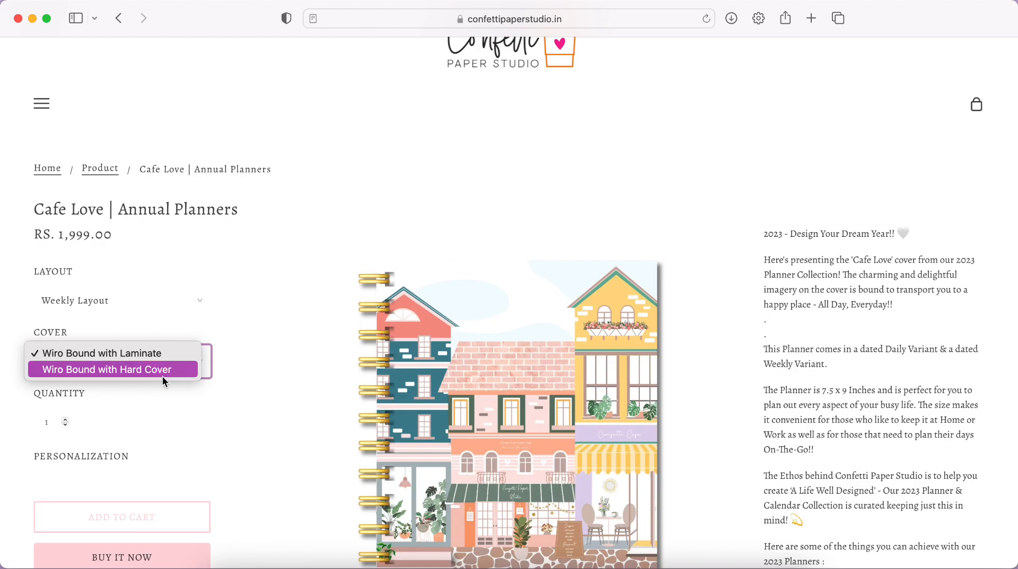
Select Wiro Bound with Hard Cover and enter 'Sanjana' as the personalization name.
{"action": "left_click", "coordinate": [104, 369]}
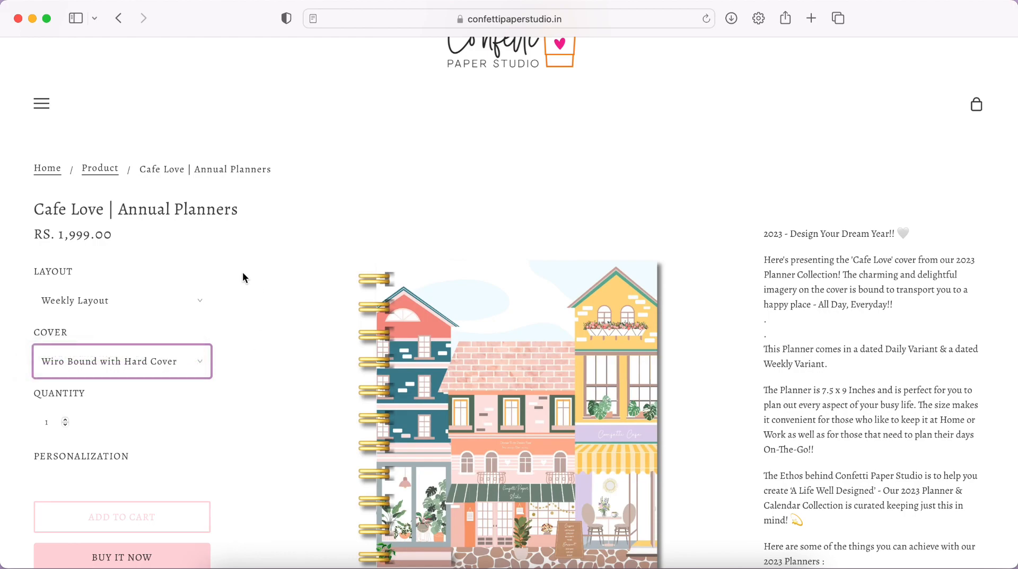
{"action": "mouse_move", "coordinate": [121, 362]}
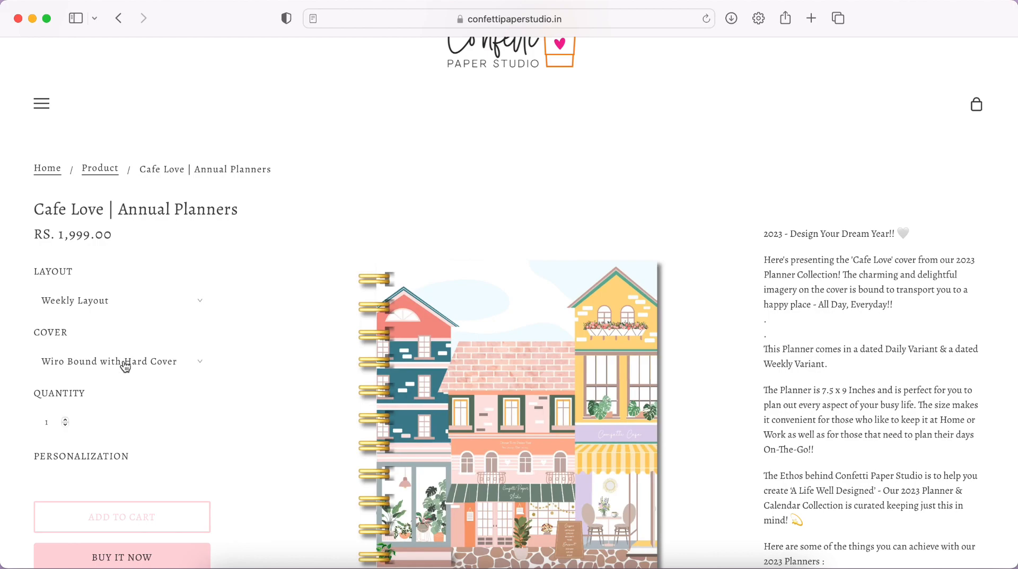
{"action": "mouse_move", "coordinate": [101, 352]}
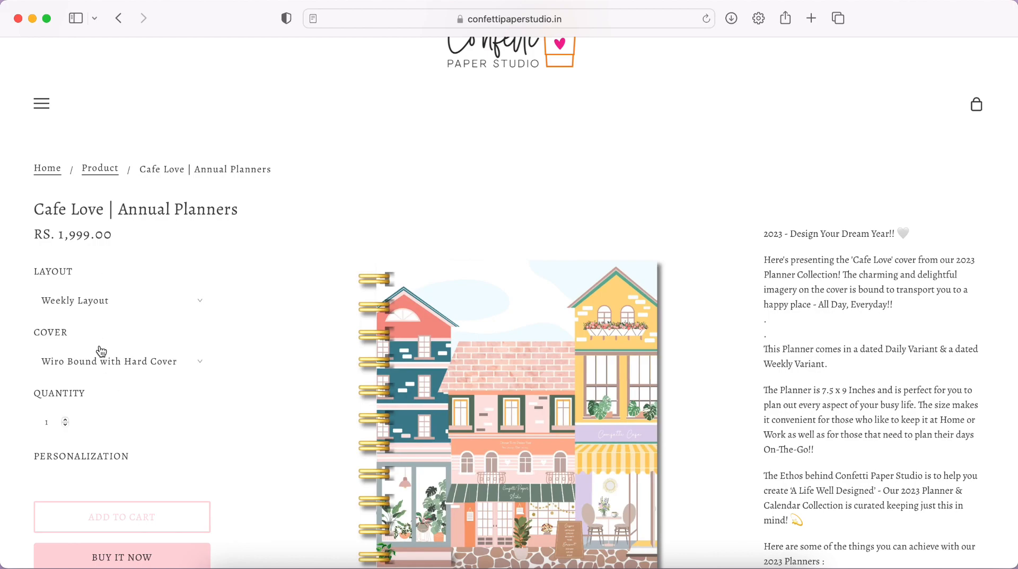
{"action": "mouse_move", "coordinate": [102, 359]}
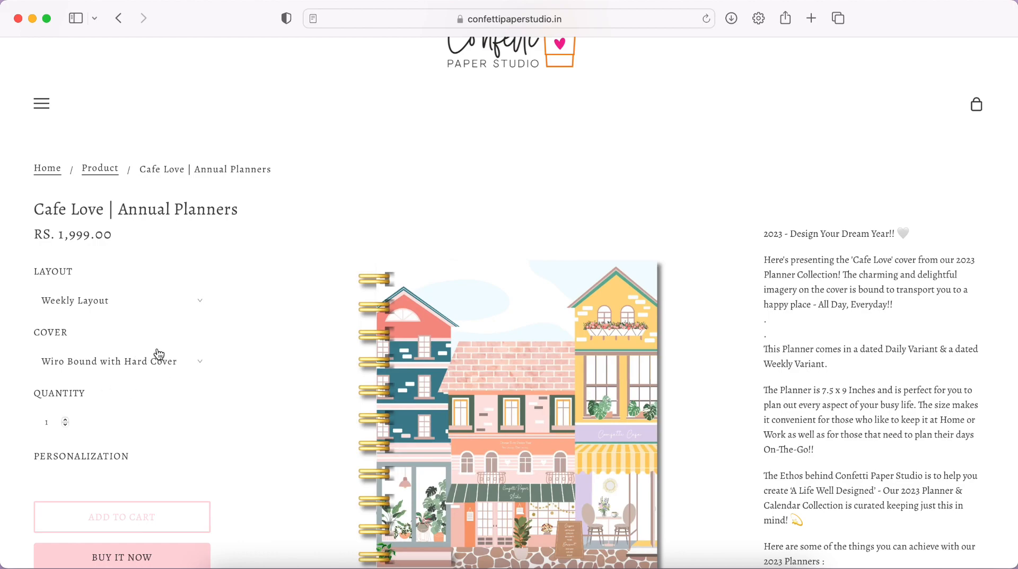
{"action": "left_click", "coordinate": [121, 361]}
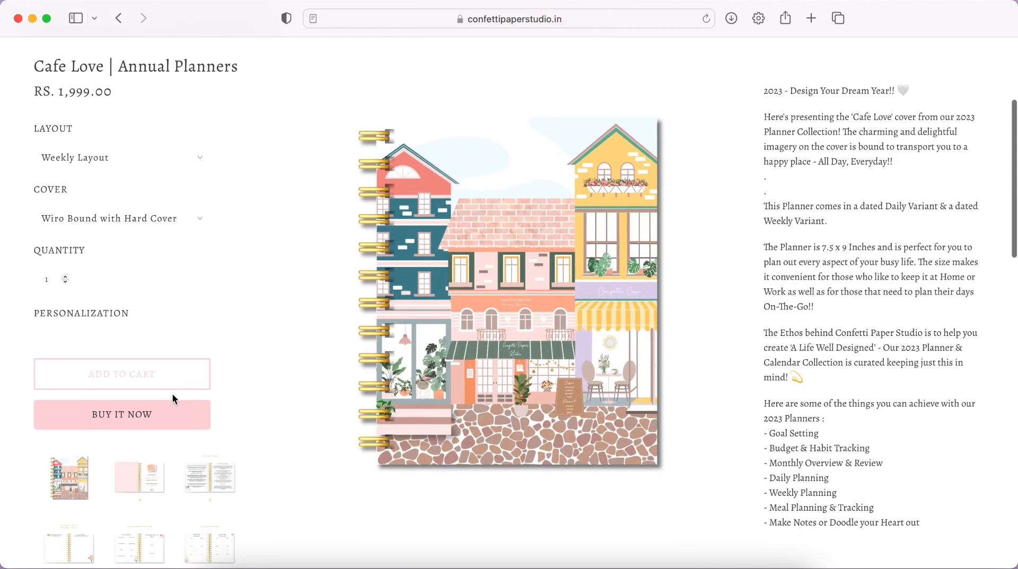
{"action": "left_click", "coordinate": [122, 338]}
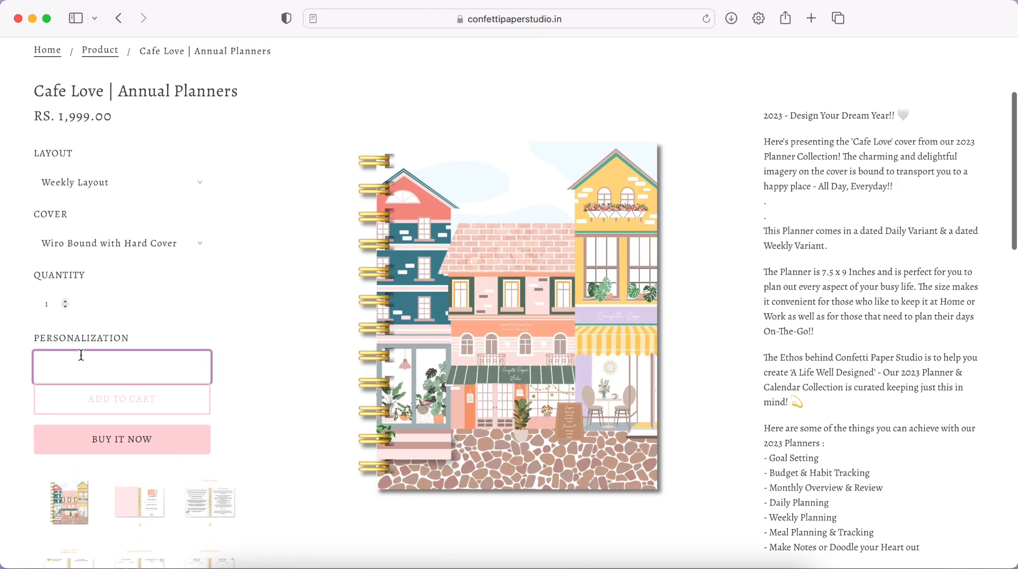
{"action": "type", "text": "Sanjana"}
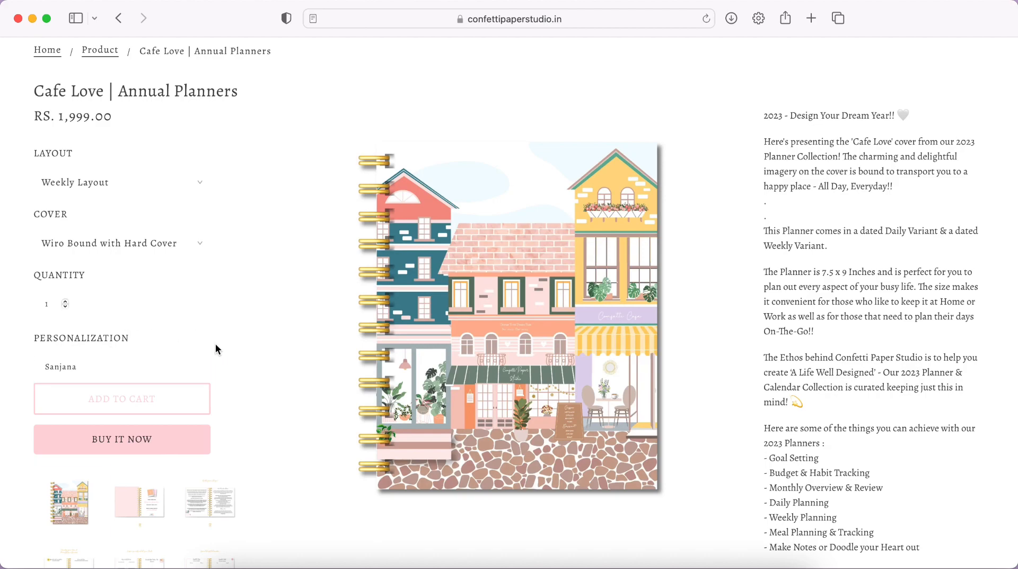
Scroll down the options, then return to the personalization field to edit the name.
{"action": "scroll", "scroll_direction": "down", "scroll_amount": 3}
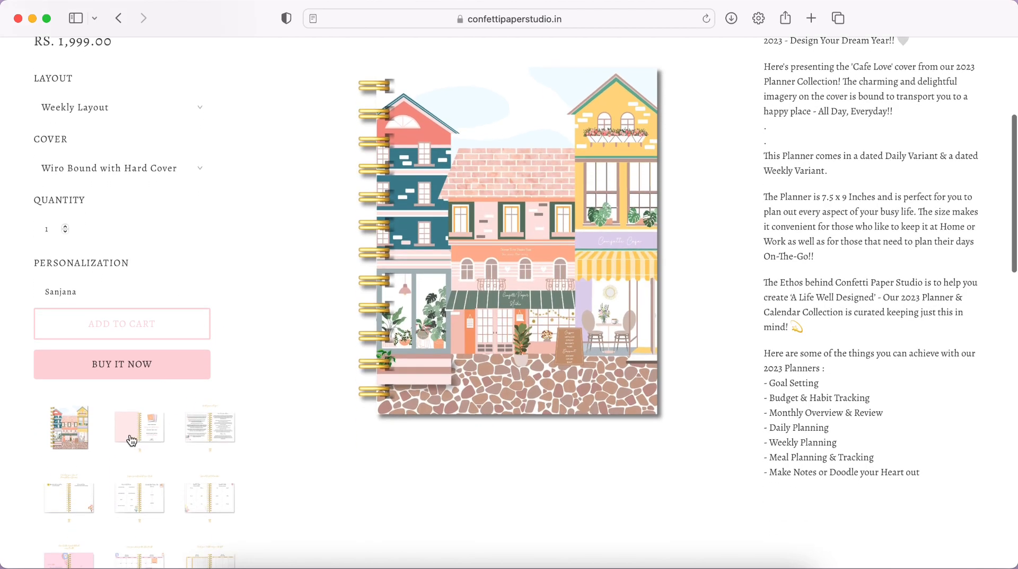
{"action": "left_click", "coordinate": [138, 427]}
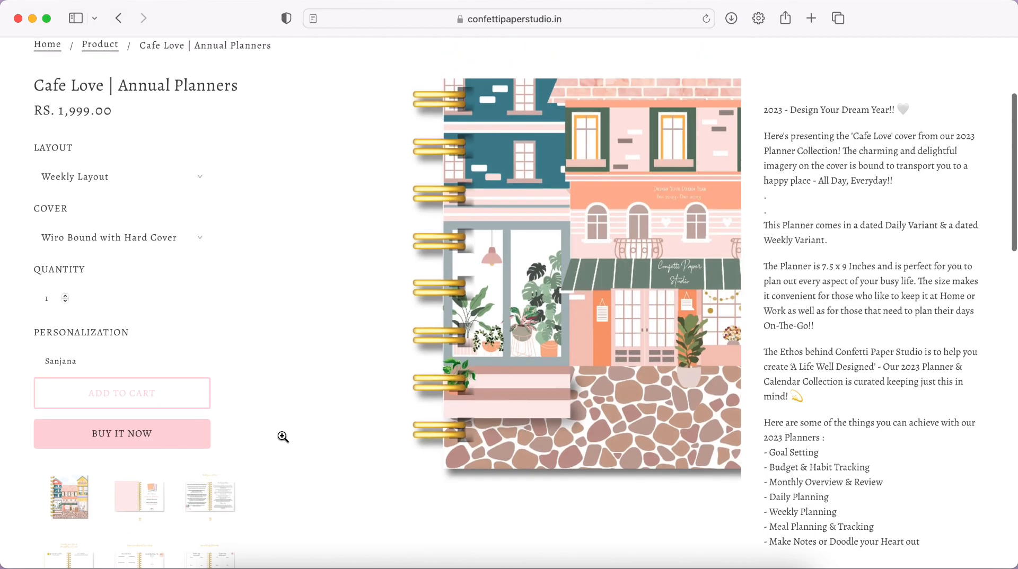
{"action": "scroll", "scroll_direction": "down", "scroll_amount": 3}
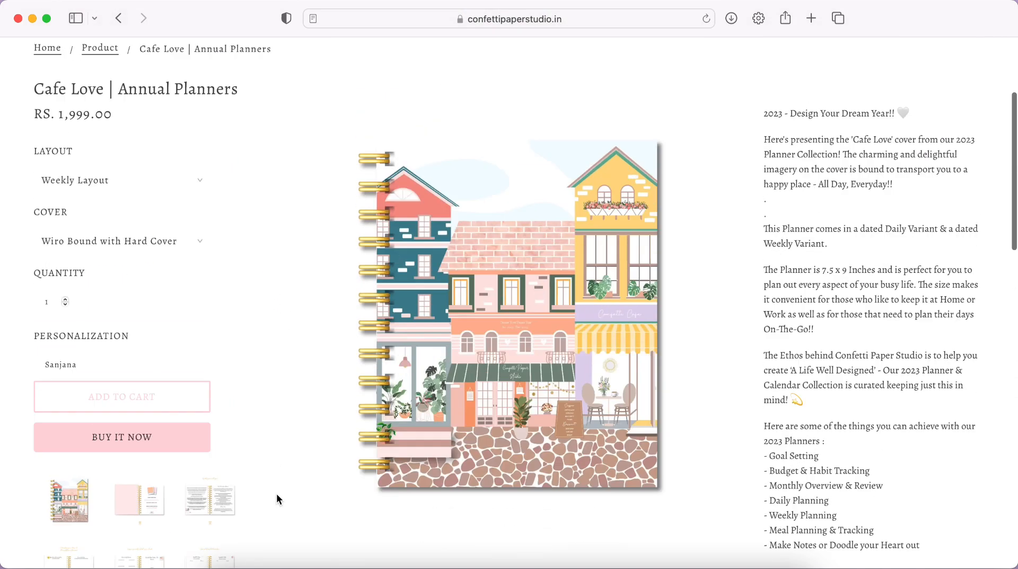
{"action": "left_click", "coordinate": [121, 389]}
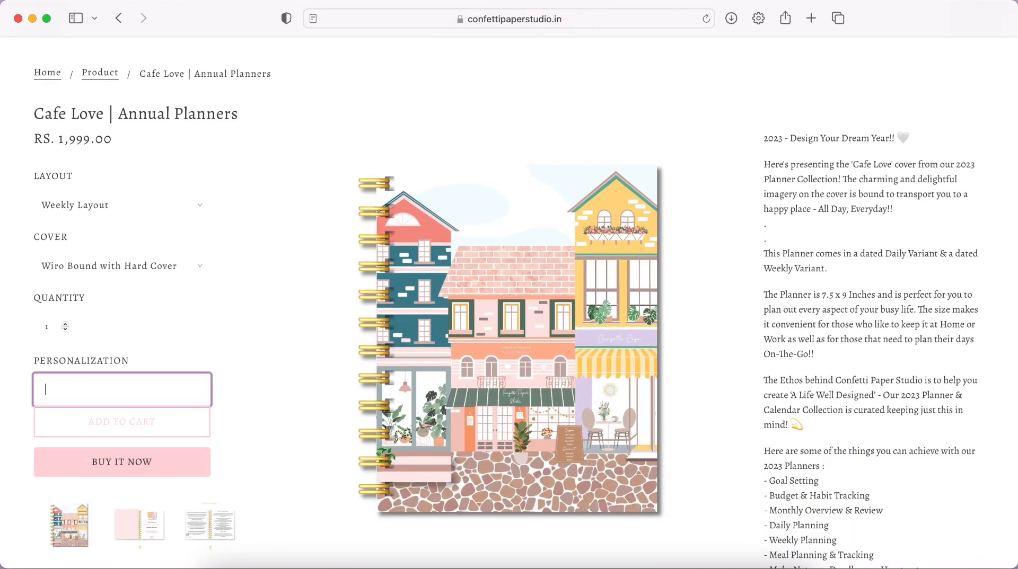
{"action": "left_click", "coordinate": [508, 338]}
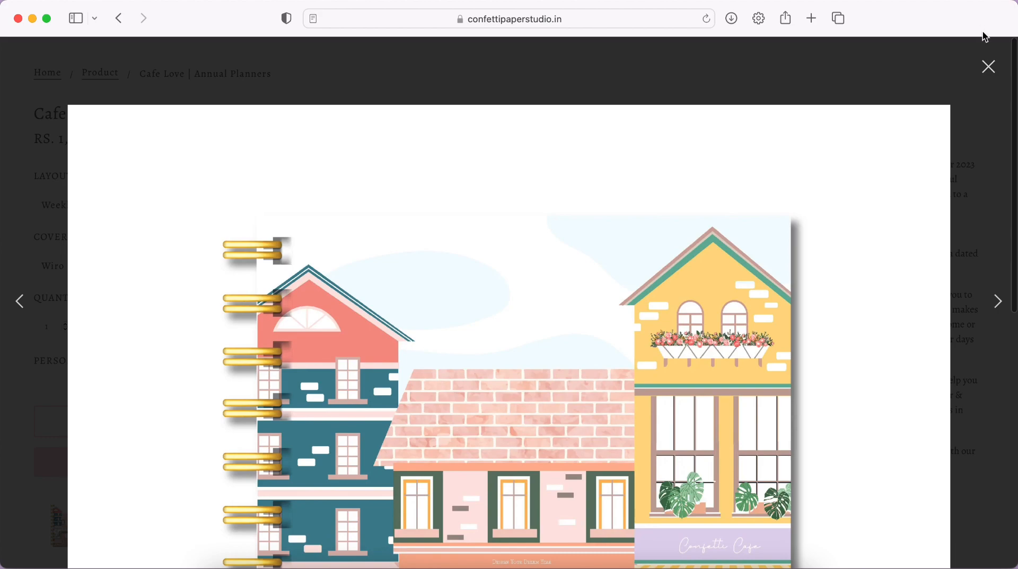
{"action": "left_click", "coordinate": [988, 67]}
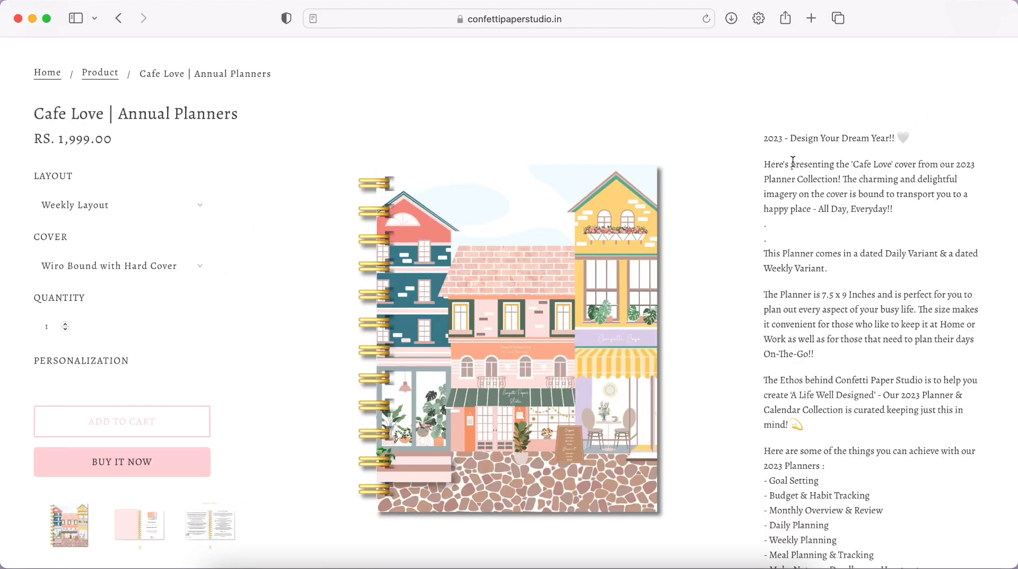
{"action": "scroll", "scroll_direction": "down", "scroll_amount": 3}
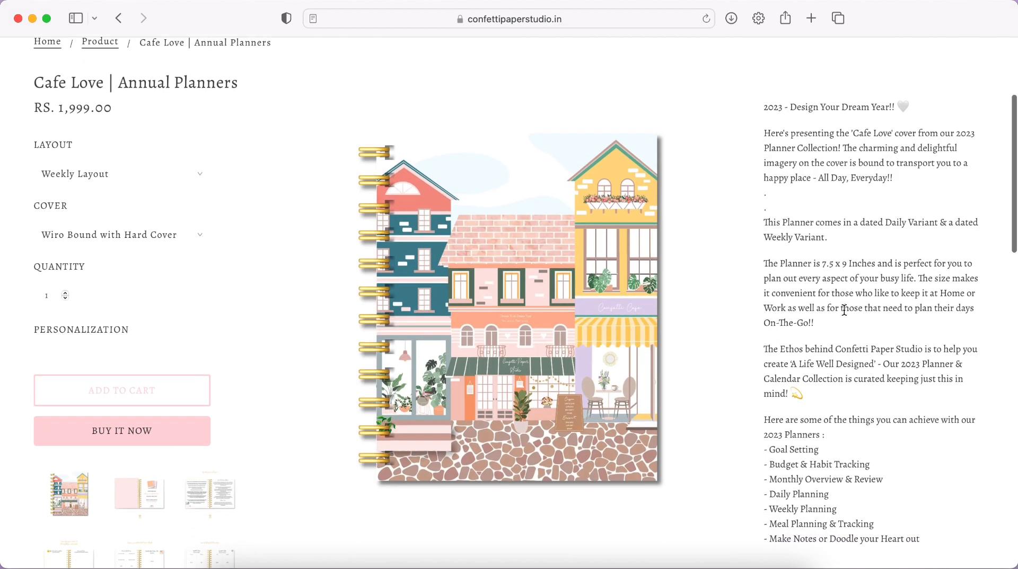
{"action": "scroll", "scroll_direction": "down", "scroll_amount": 3}
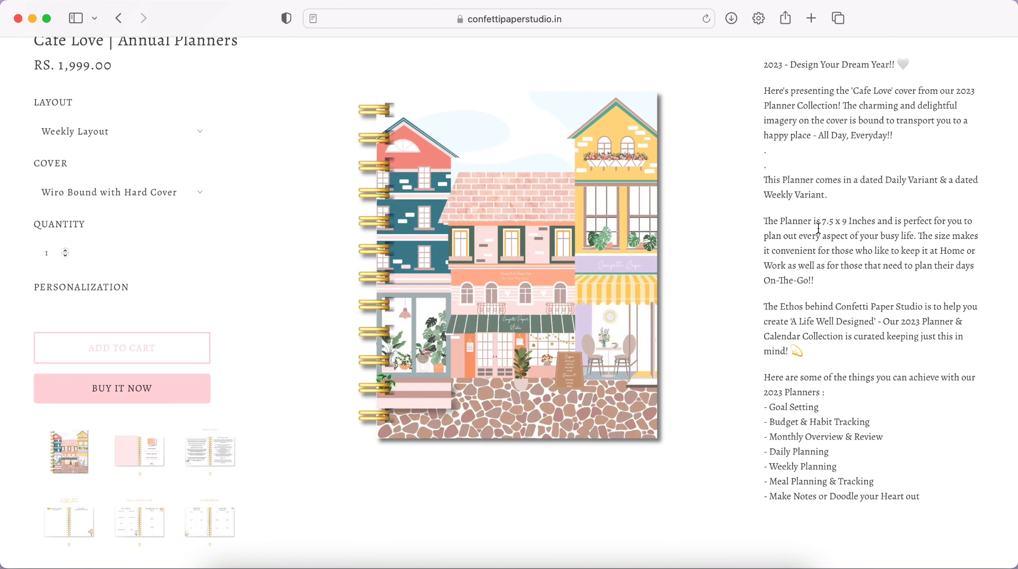
{"action": "mouse_move", "coordinate": [882, 228]}
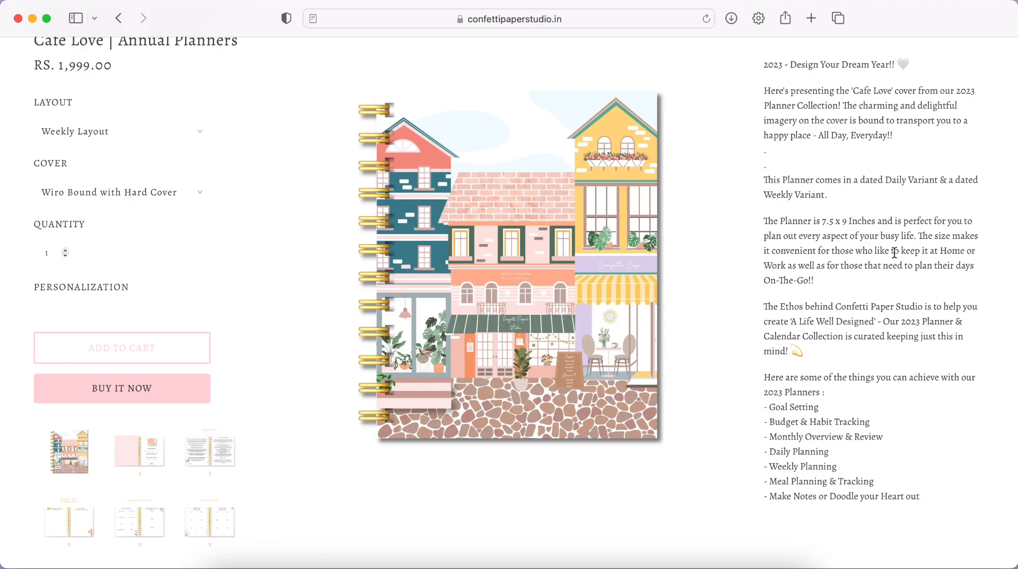
{"action": "mouse_move", "coordinate": [817, 257]}
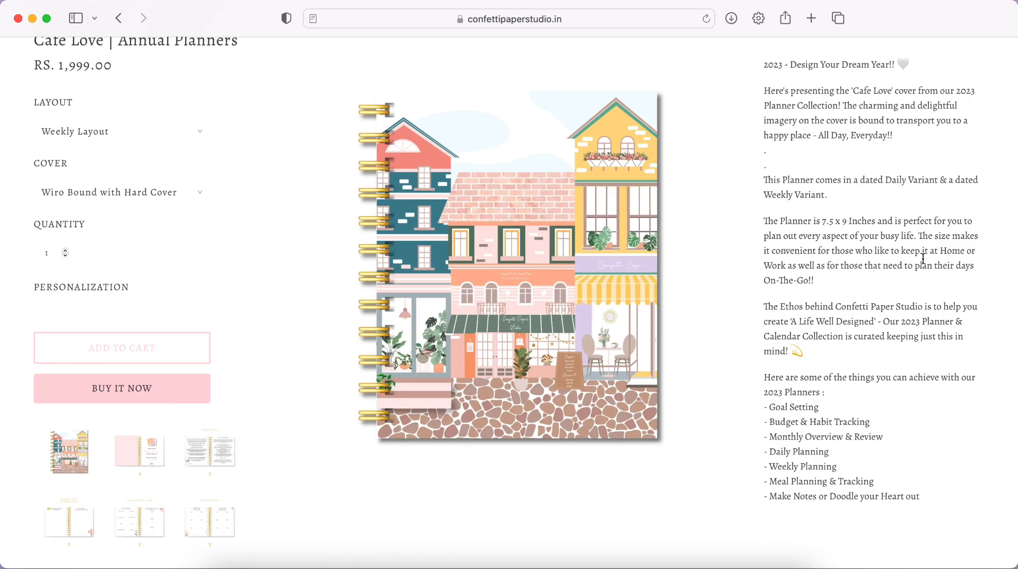
{"action": "mouse_move", "coordinate": [803, 343]}
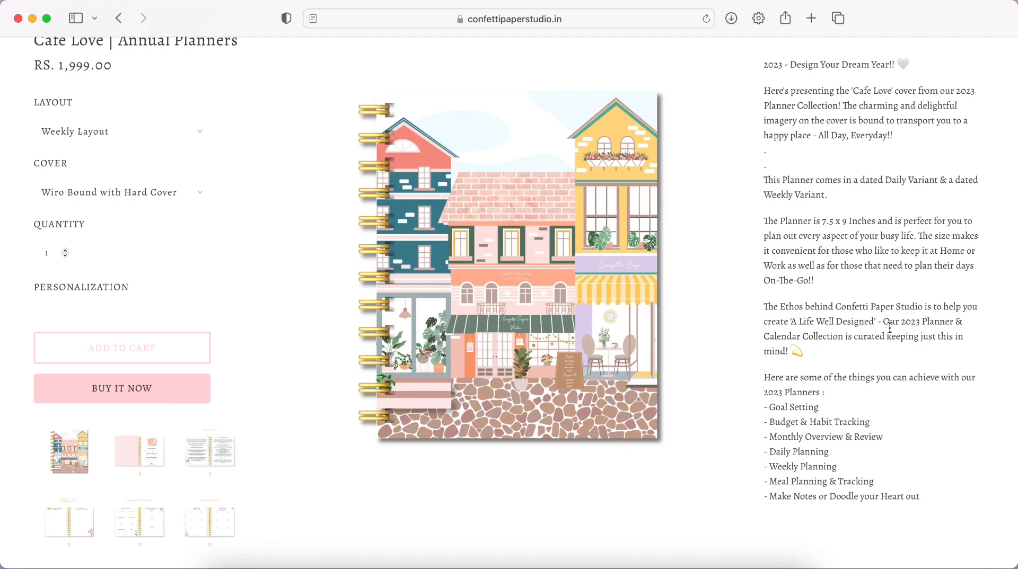
Scroll down through the Cafe Love thumbnails and description, then back to the top.
{"action": "scroll", "scroll_direction": "down", "scroll_amount": 3}
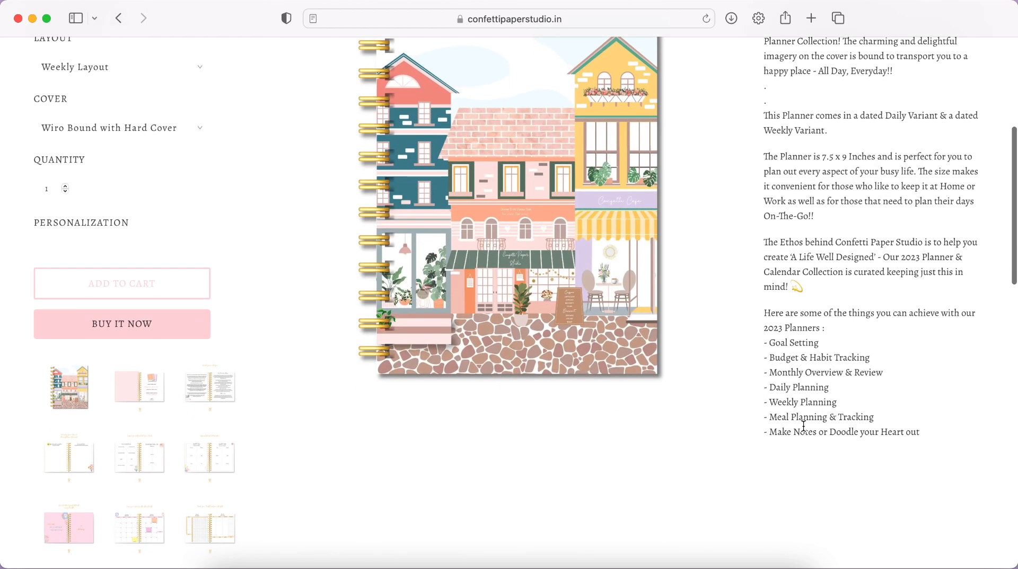
{"action": "scroll", "scroll_direction": "down", "scroll_amount": 3}
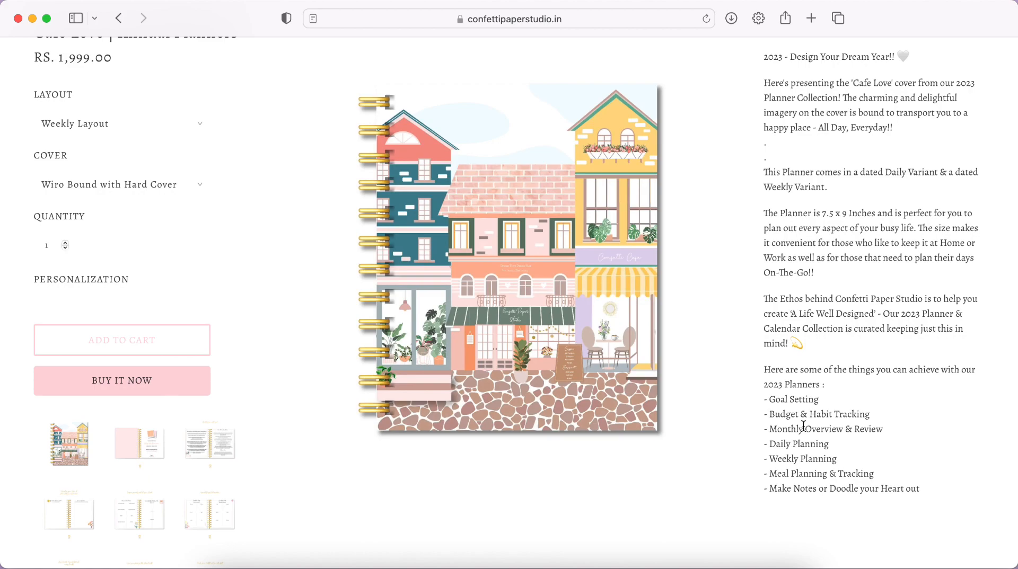
{"action": "mouse_move", "coordinate": [831, 471]}
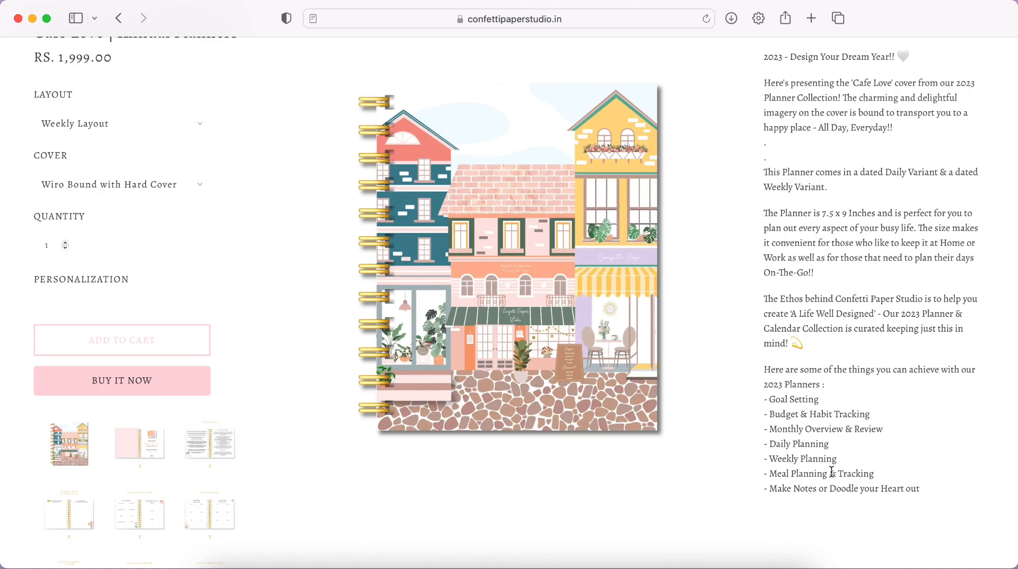
{"action": "scroll", "scroll_direction": "down", "scroll_amount": 3}
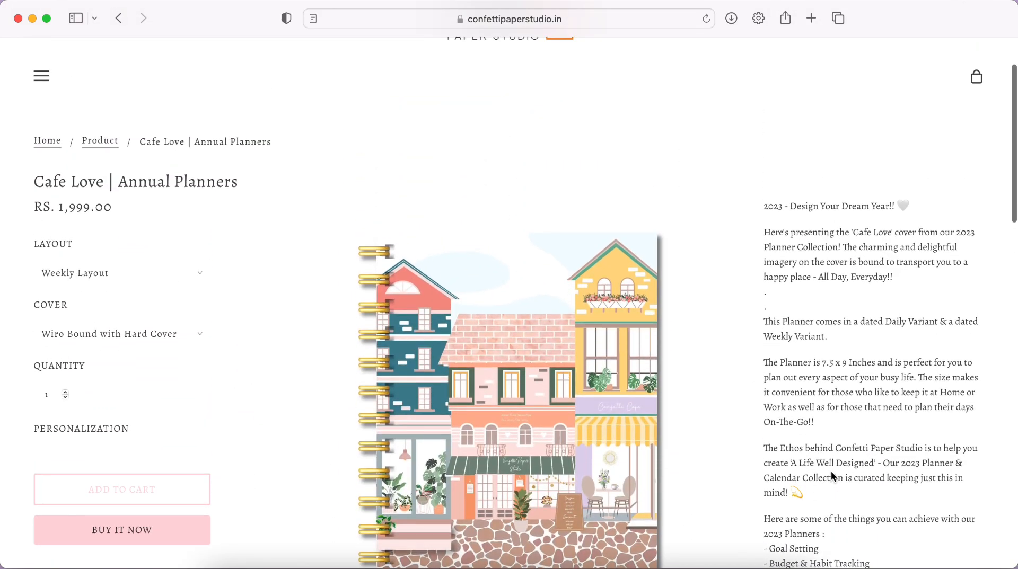
{"action": "scroll", "scroll_direction": "down", "scroll_amount": 3}
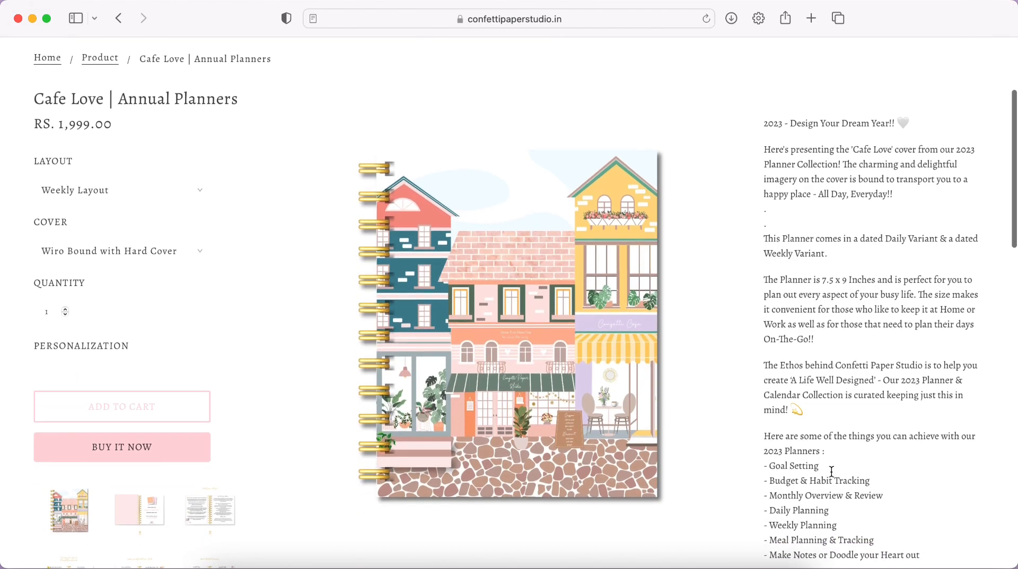
{"action": "scroll", "scroll_direction": "down", "scroll_amount": 3}
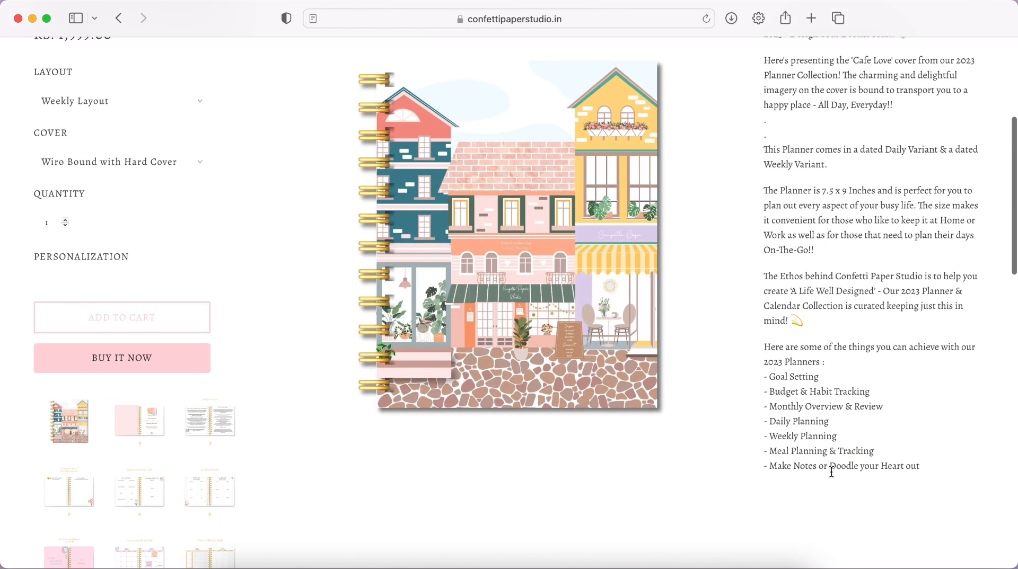
{"action": "scroll", "scroll_direction": "down", "scroll_amount": 3}
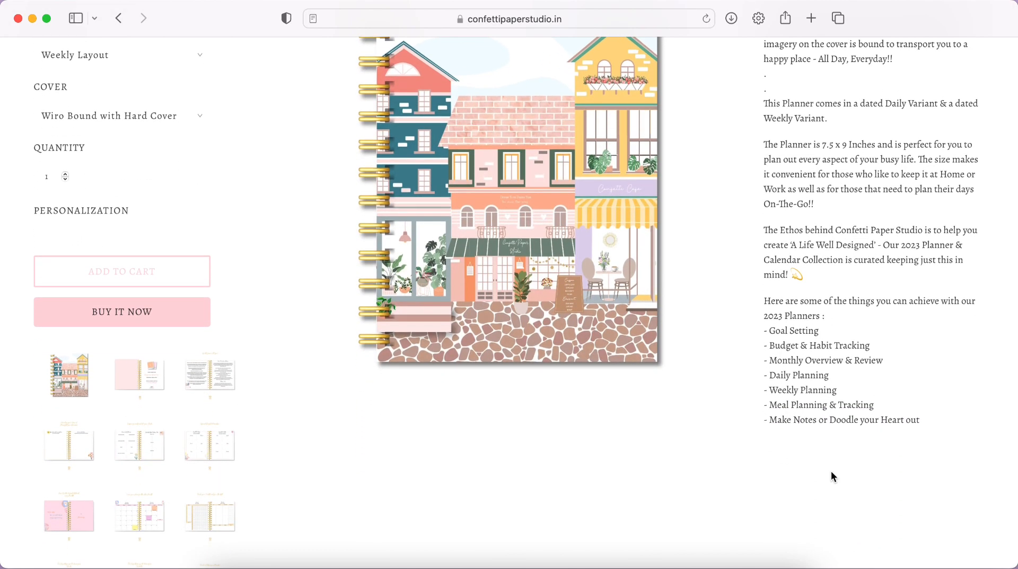
{"action": "scroll", "scroll_direction": "down", "scroll_amount": 3}
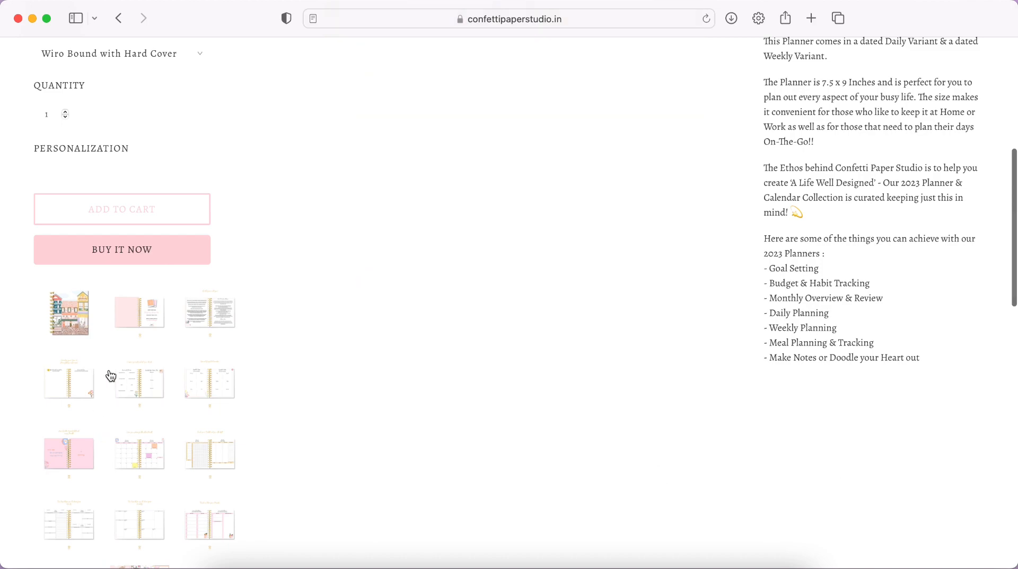
{"action": "mouse_move", "coordinate": [216, 456]}
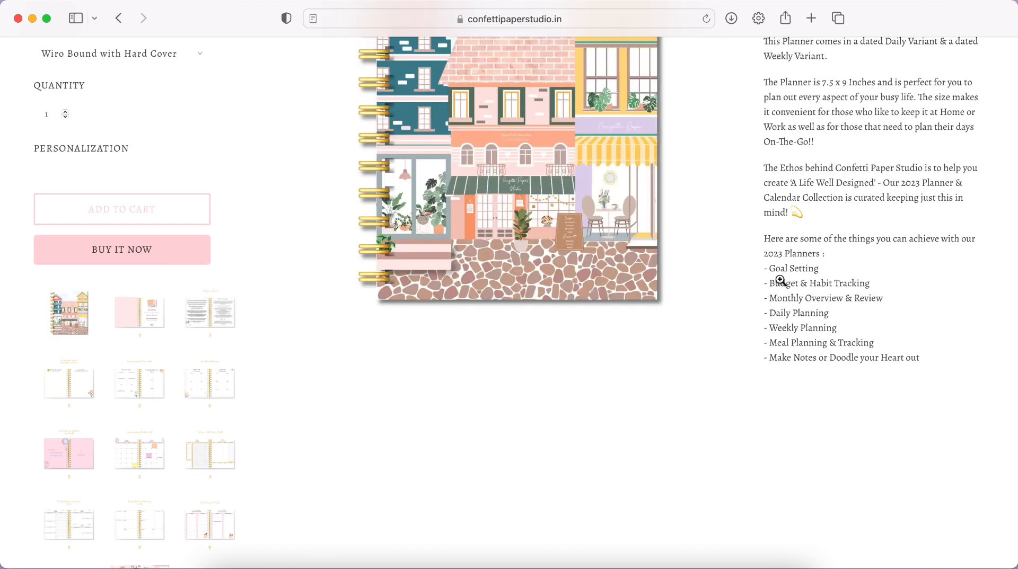
{"action": "scroll", "scroll_direction": "up", "scroll_amount": 3}
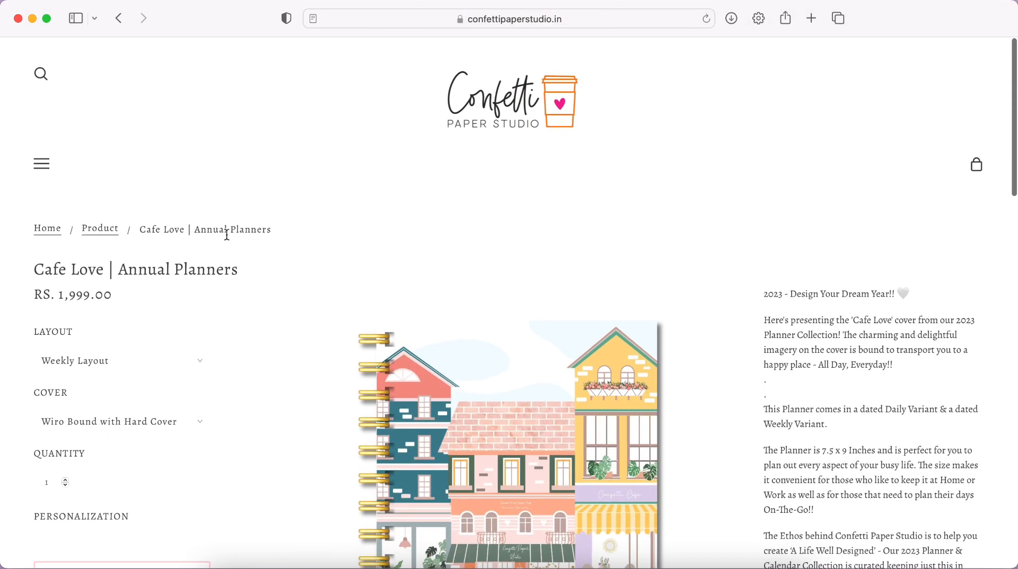
Leave the Cafe Love page and scroll down to the 2023 Planner Collection grid.
{"action": "left_click", "coordinate": [99, 228]}
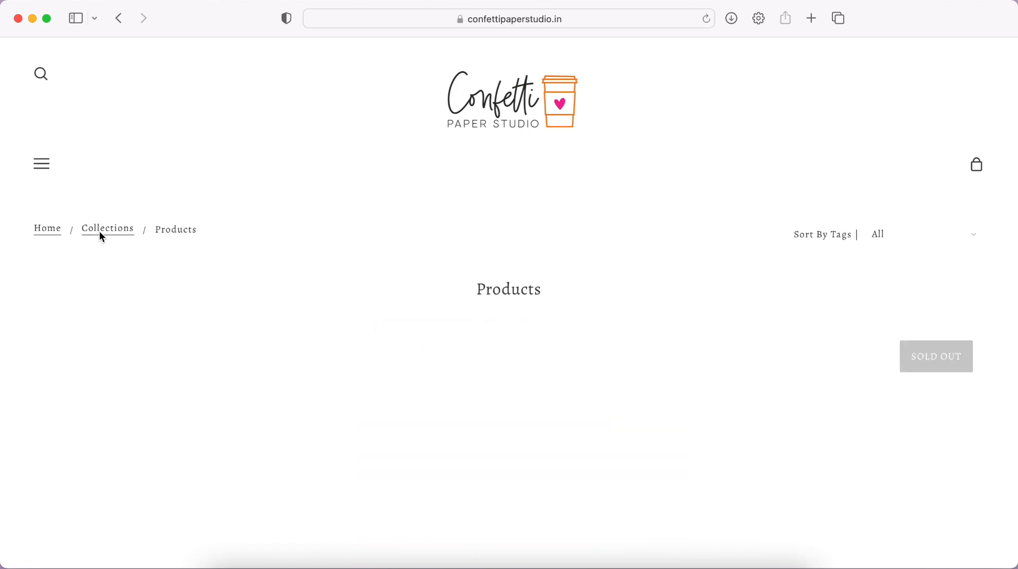
{"action": "scroll", "scroll_direction": "down", "scroll_amount": 3}
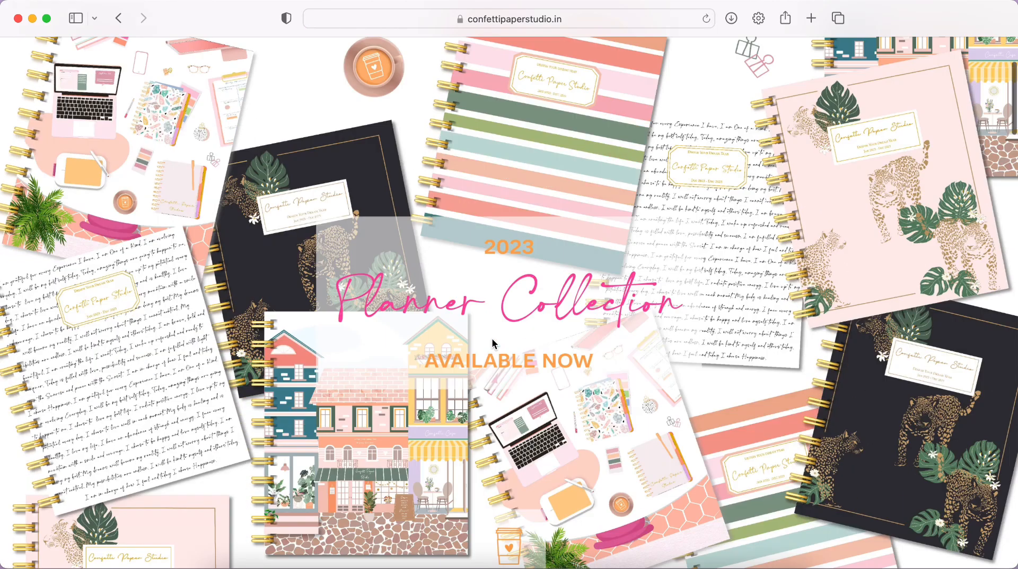
{"action": "scroll", "scroll_direction": "down", "scroll_amount": 3}
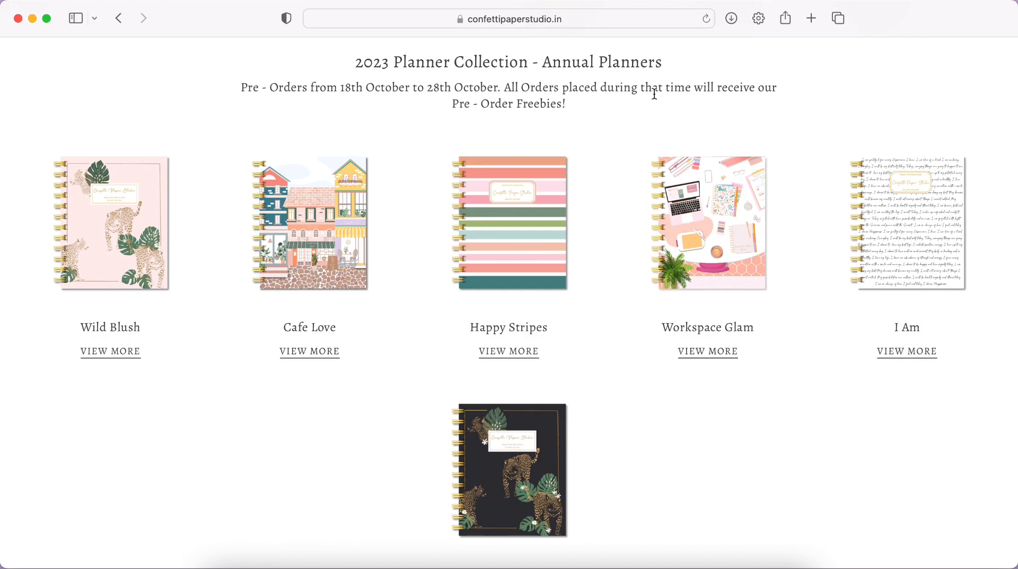
{"action": "mouse_move", "coordinate": [588, 107]}
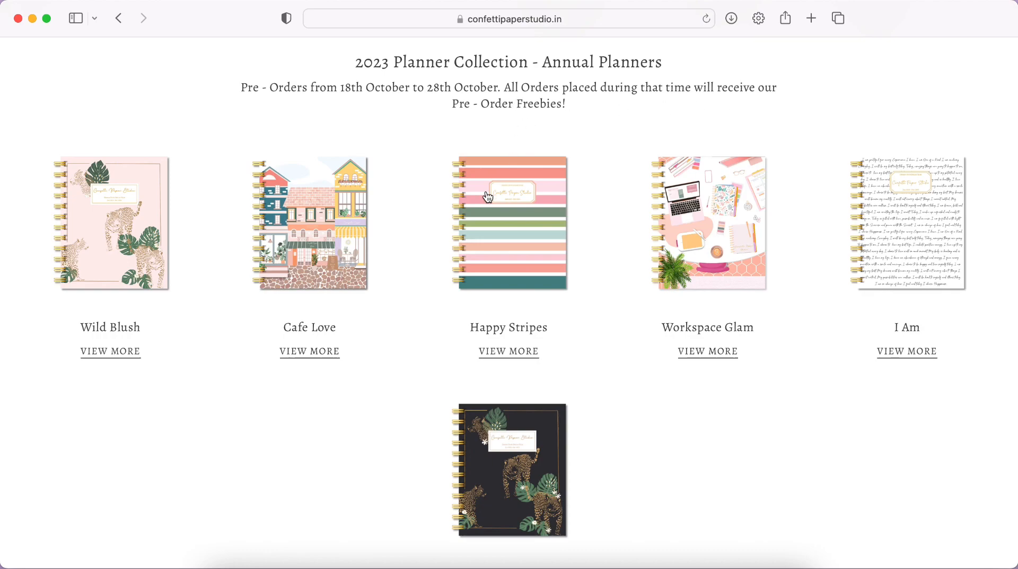
Open one planner cover's product page, then return to the six-design collection grid.
{"action": "left_click", "coordinate": [309, 352]}
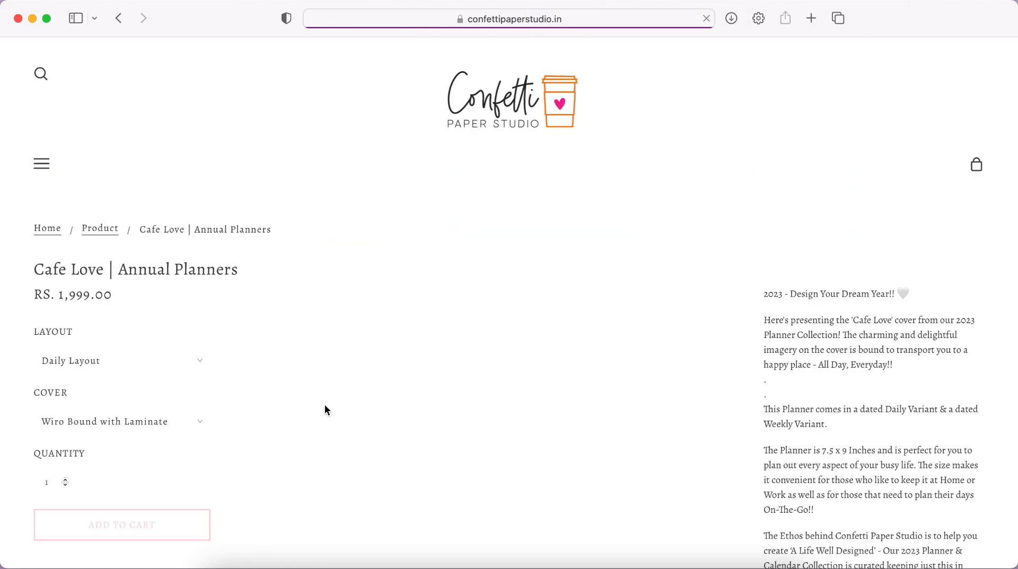
{"action": "scroll", "scroll_direction": "down", "scroll_amount": 3}
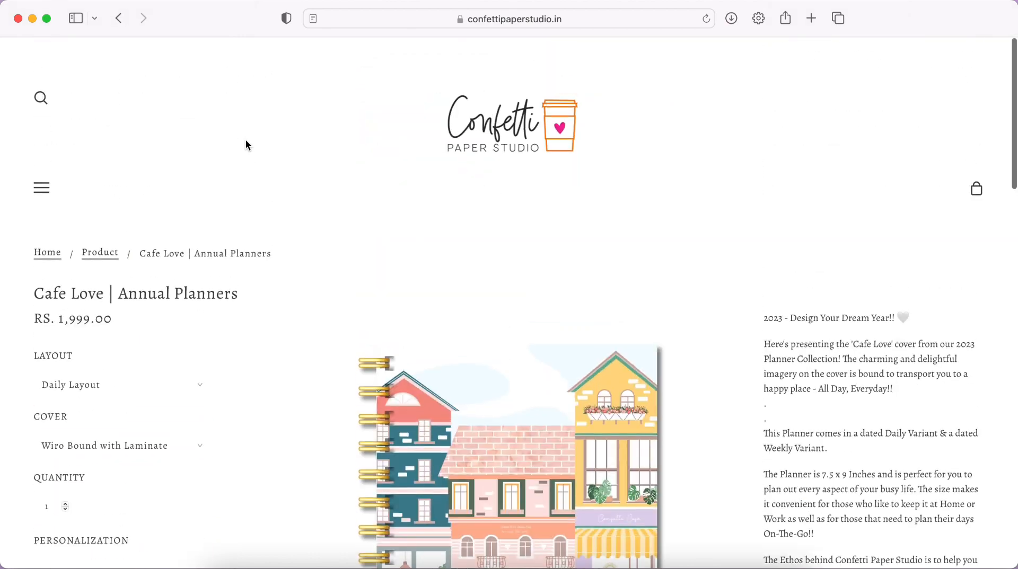
{"action": "left_click", "coordinate": [118, 18]}
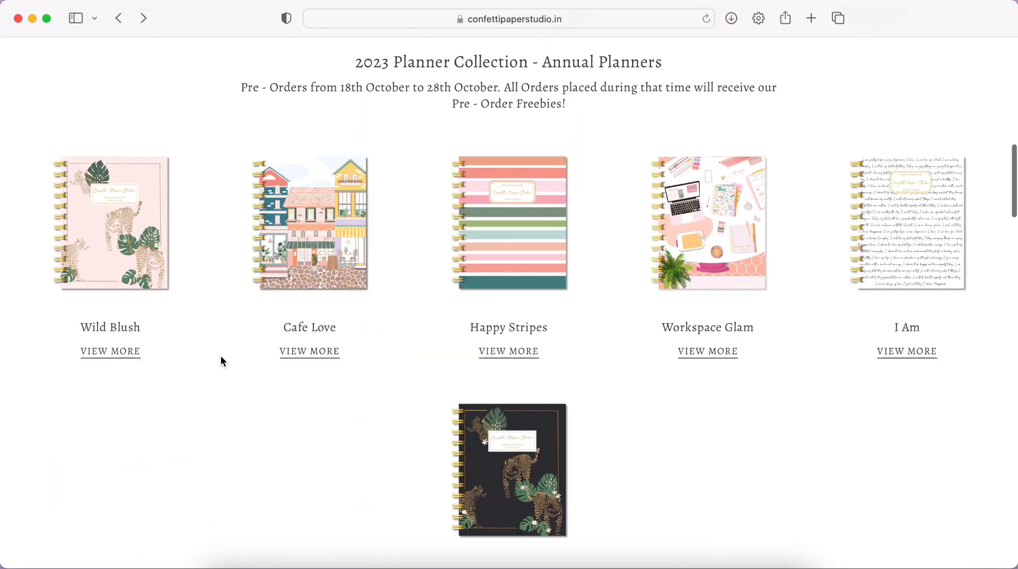
{"action": "mouse_move", "coordinate": [205, 400]}
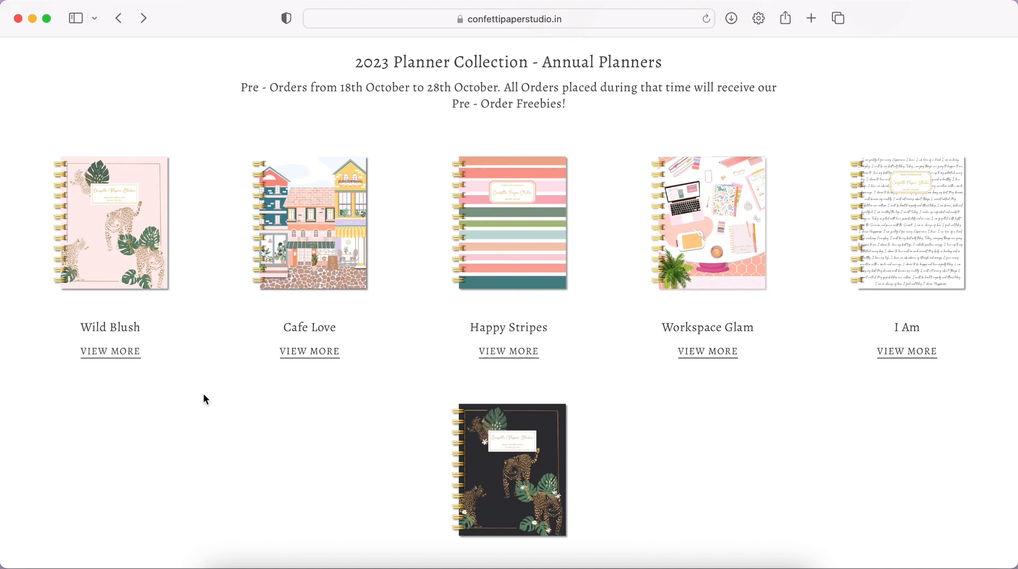
{"action": "mouse_move", "coordinate": [350, 257]}
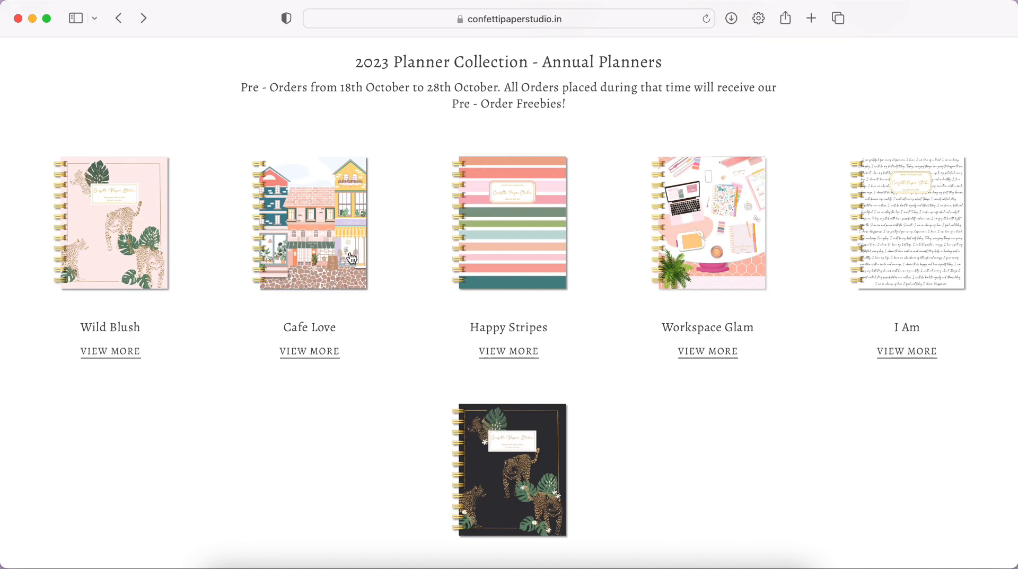
{"action": "mouse_move", "coordinate": [691, 324]}
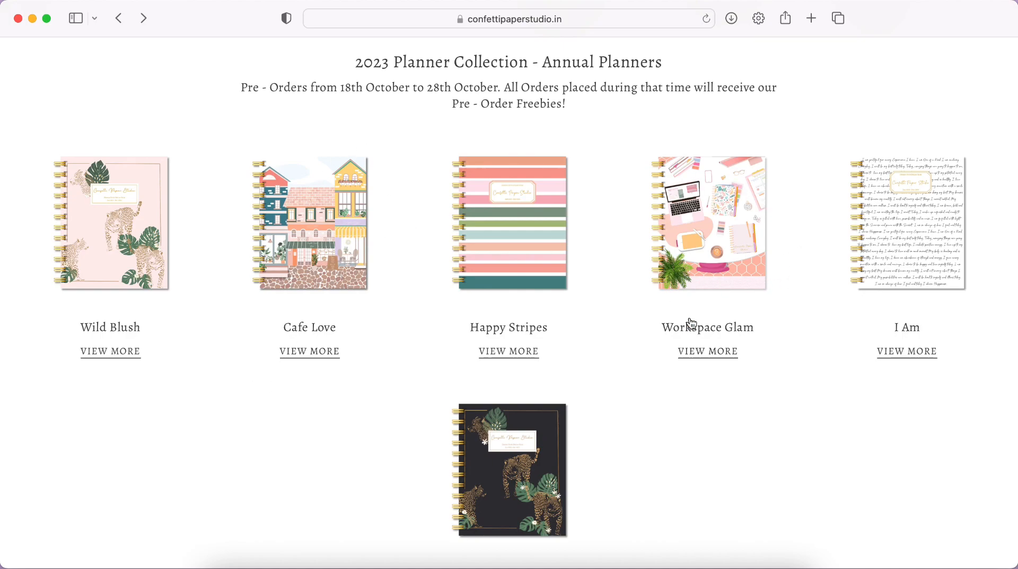
{"action": "mouse_move", "coordinate": [717, 354]}
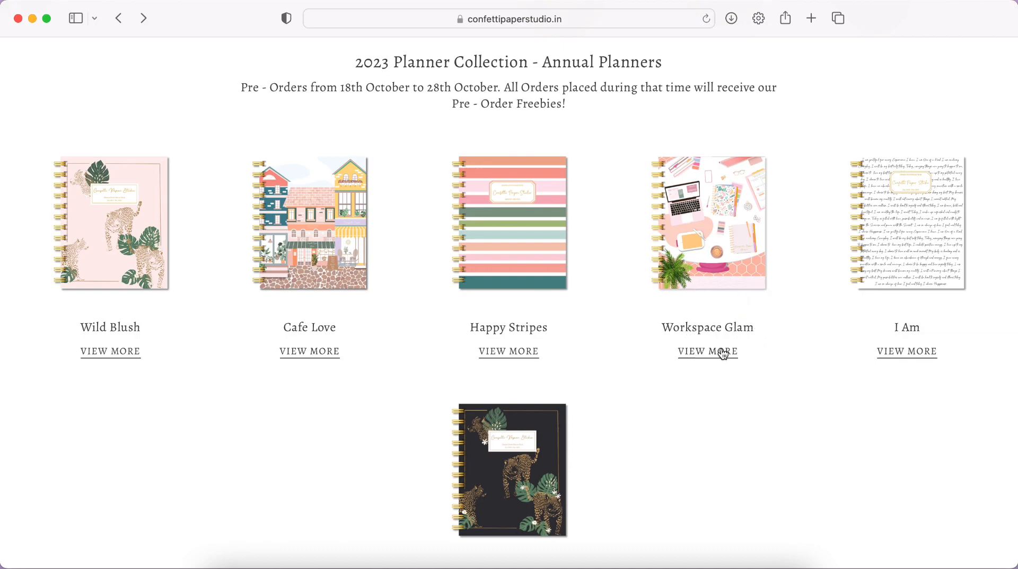
{"action": "mouse_move", "coordinate": [749, 307]}
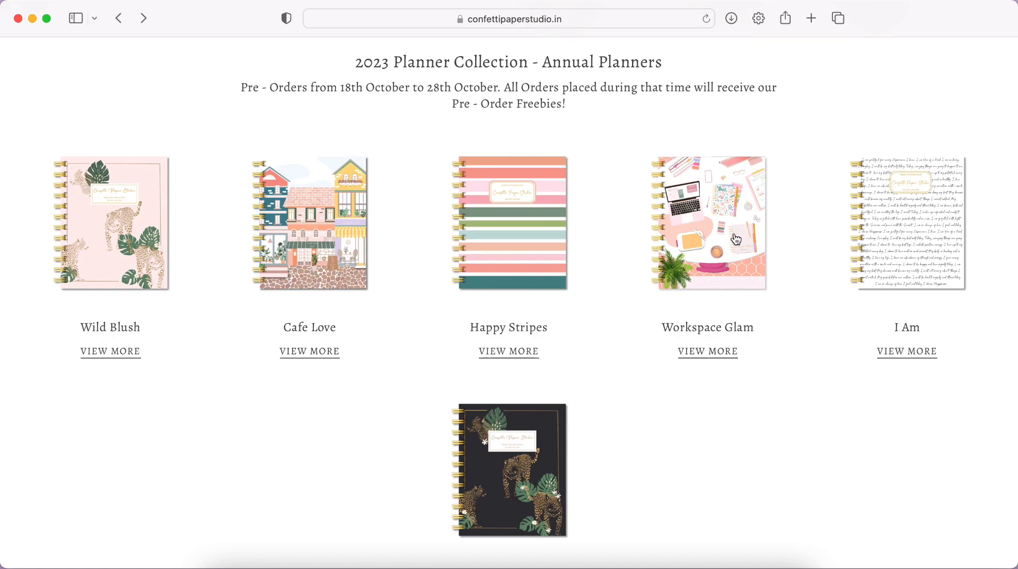
{"action": "mouse_move", "coordinate": [760, 279]}
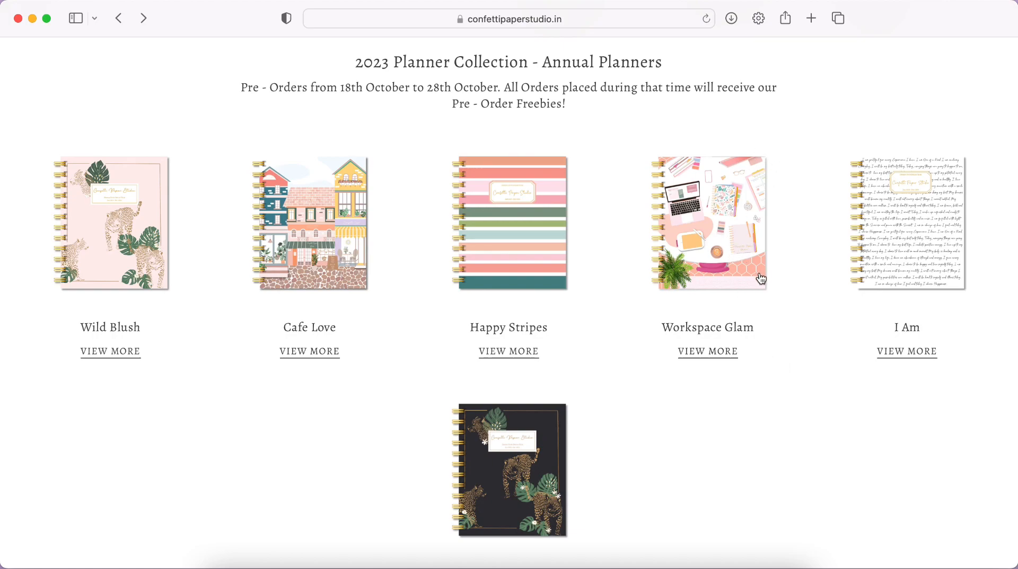
{"action": "mouse_move", "coordinate": [751, 252]}
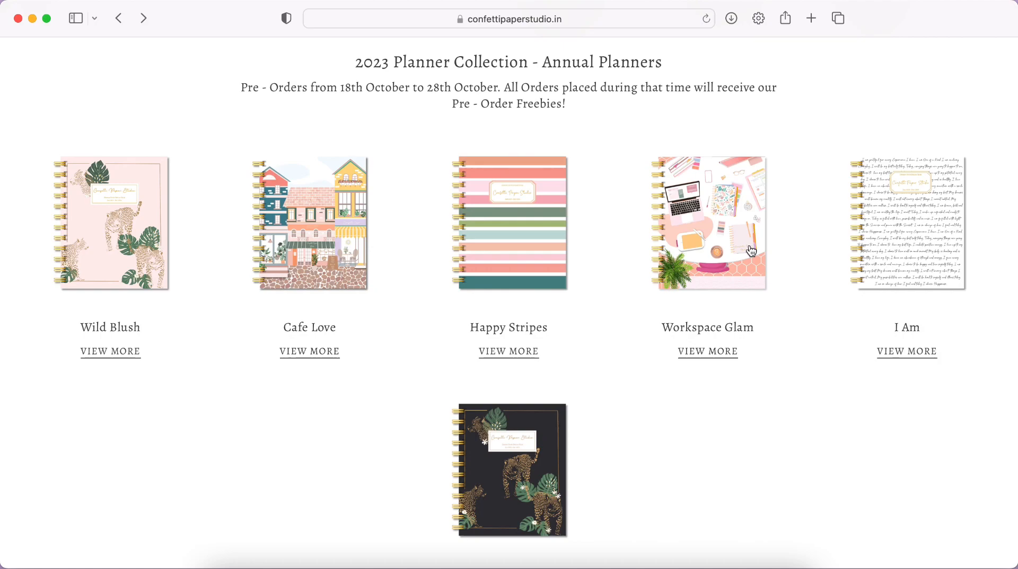
{"action": "mouse_move", "coordinate": [709, 199]}
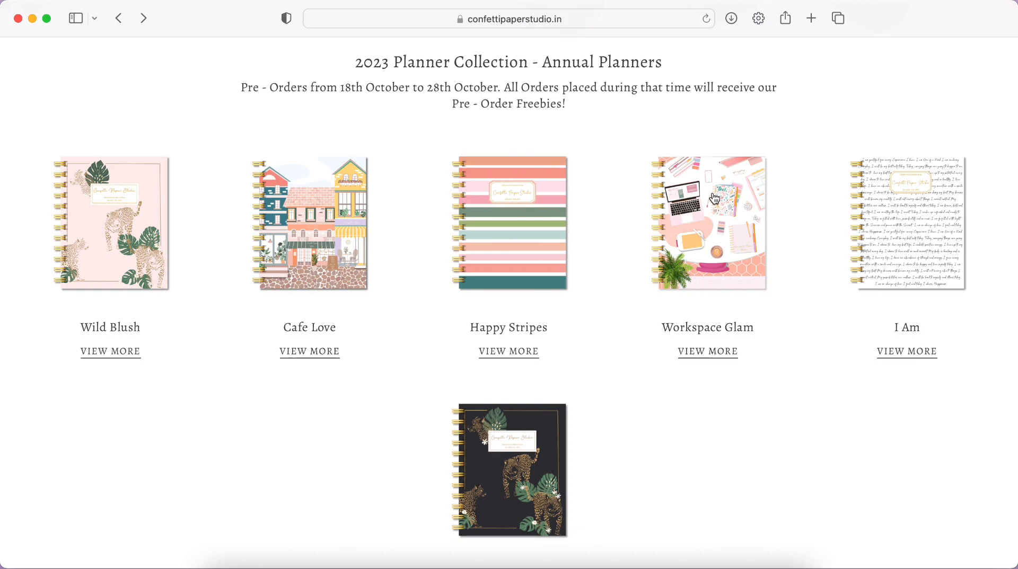
{"action": "mouse_move", "coordinate": [680, 264]}
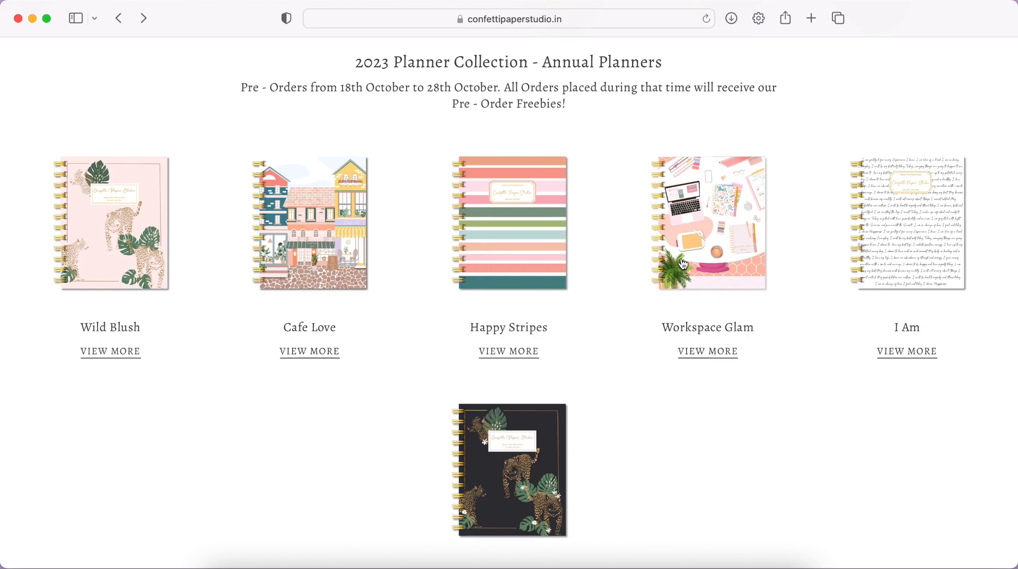
{"action": "mouse_move", "coordinate": [661, 187]}
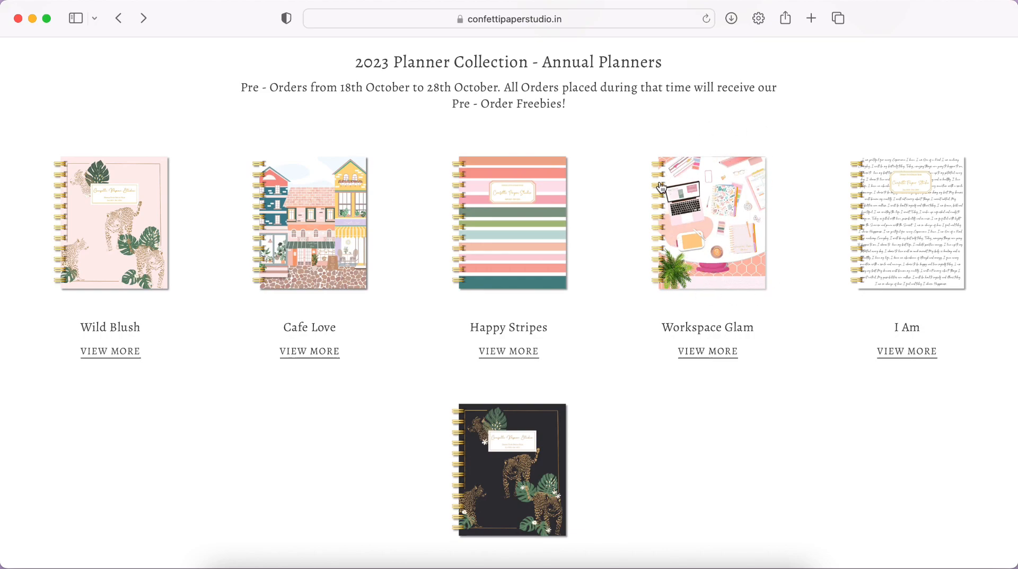
{"action": "mouse_move", "coordinate": [672, 324]}
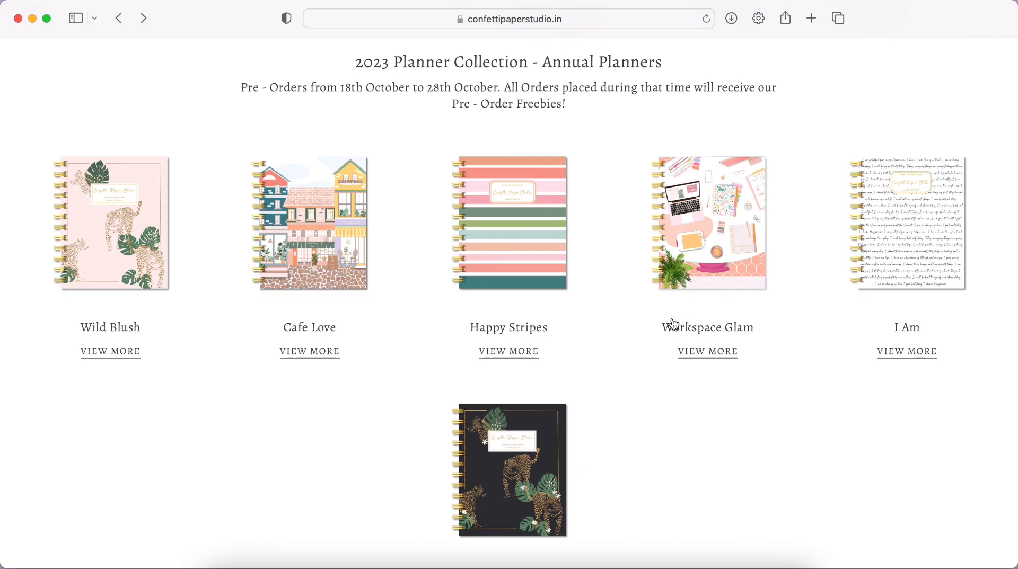
{"action": "mouse_move", "coordinate": [461, 463]}
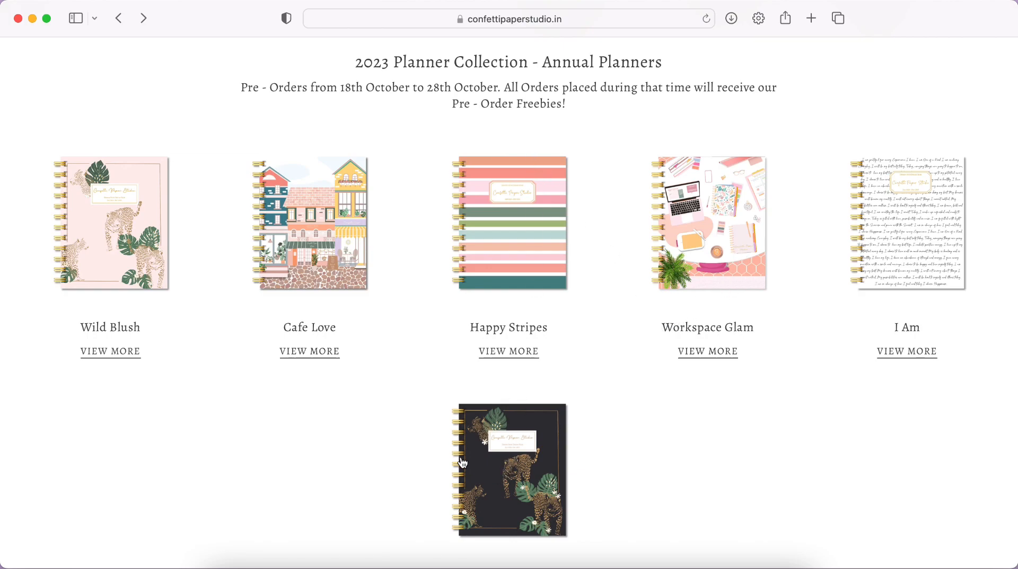
{"action": "mouse_move", "coordinate": [542, 464]}
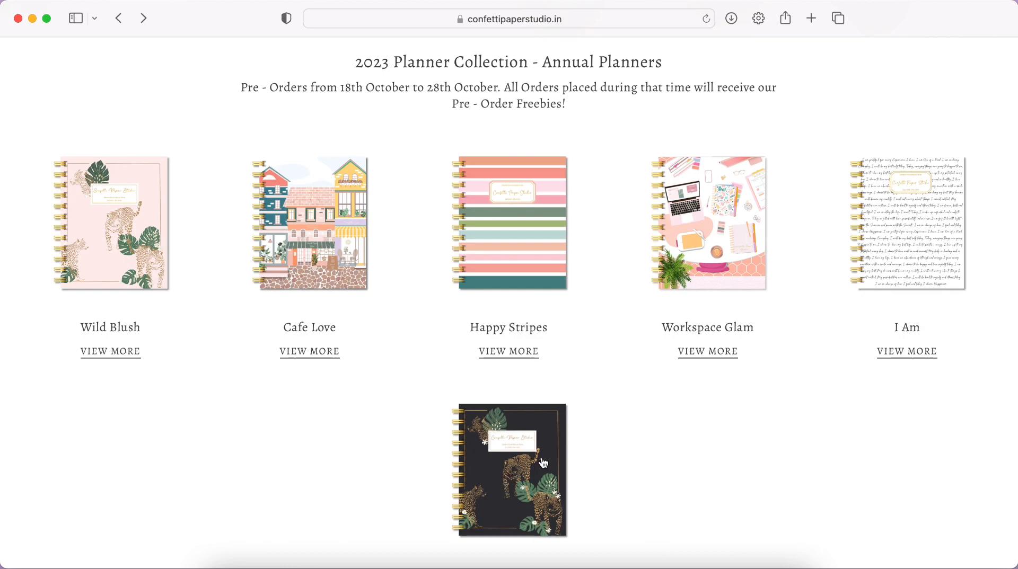
{"action": "mouse_move", "coordinate": [246, 363]}
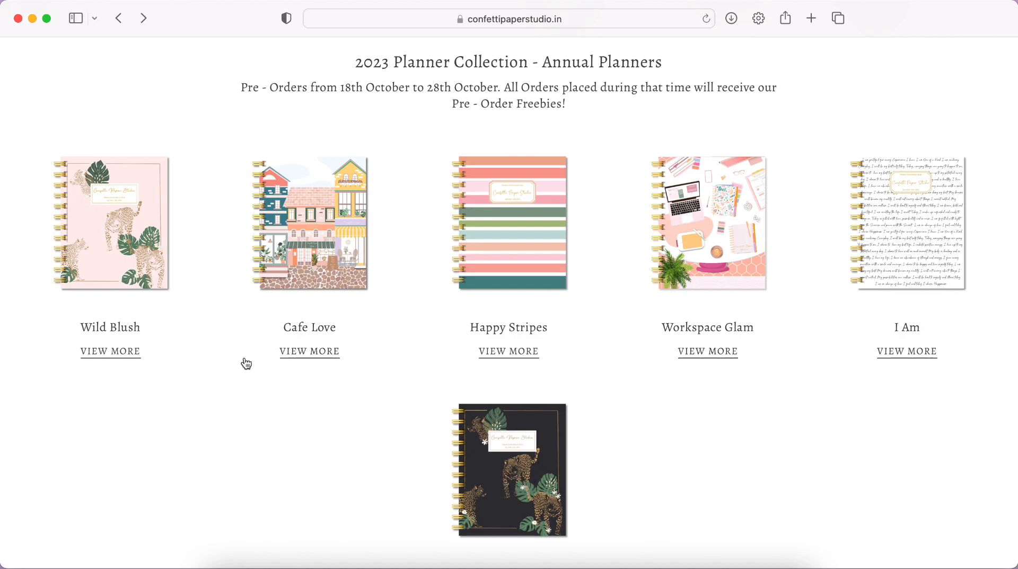
{"action": "scroll", "scroll_direction": "down", "scroll_amount": 3}
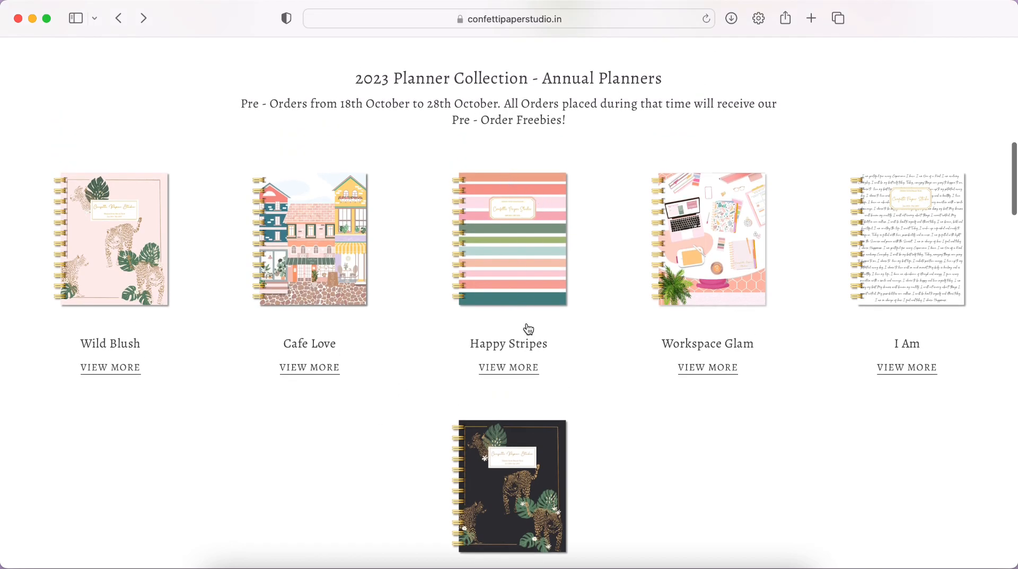
{"action": "mouse_move", "coordinate": [915, 321]}
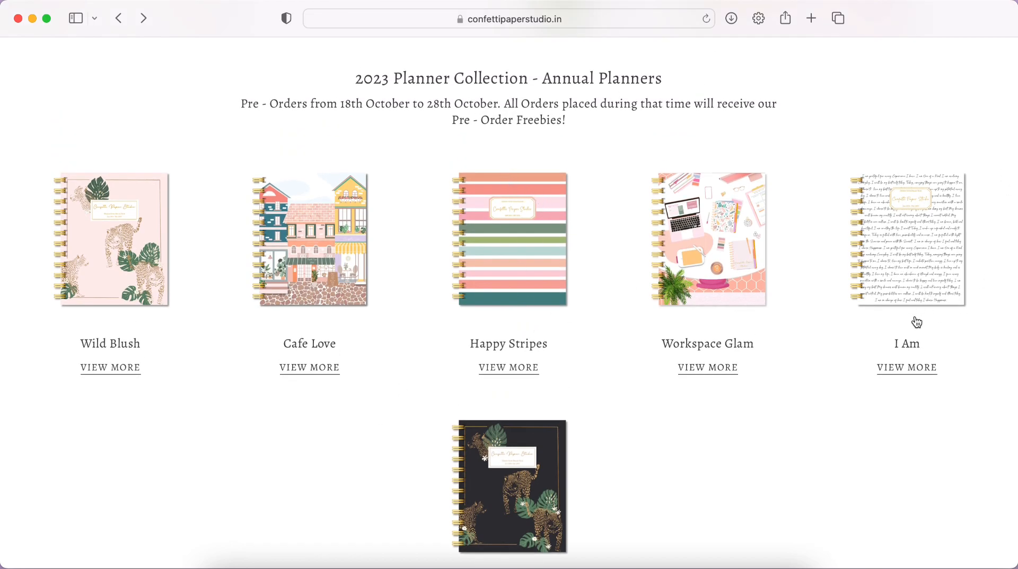
{"action": "scroll", "scroll_direction": "down", "scroll_amount": 3}
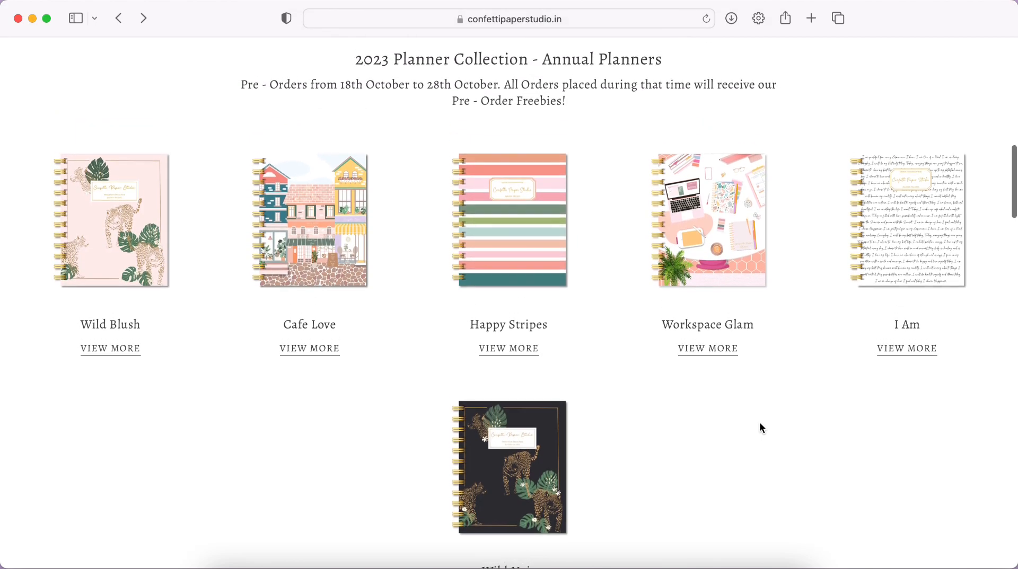
{"action": "scroll", "scroll_direction": "down", "scroll_amount": 3}
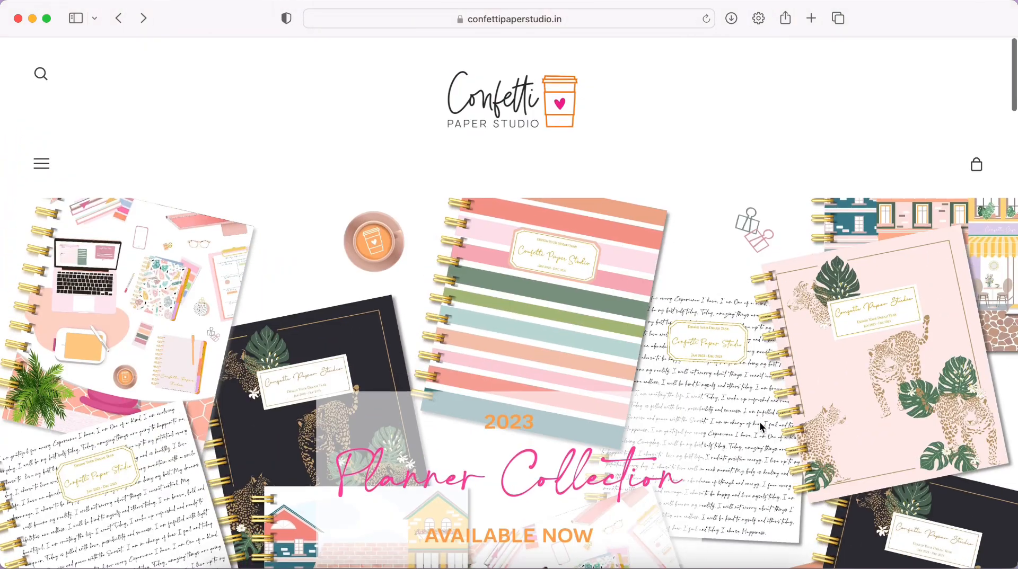
{"action": "scroll", "scroll_direction": "down", "scroll_amount": 3}
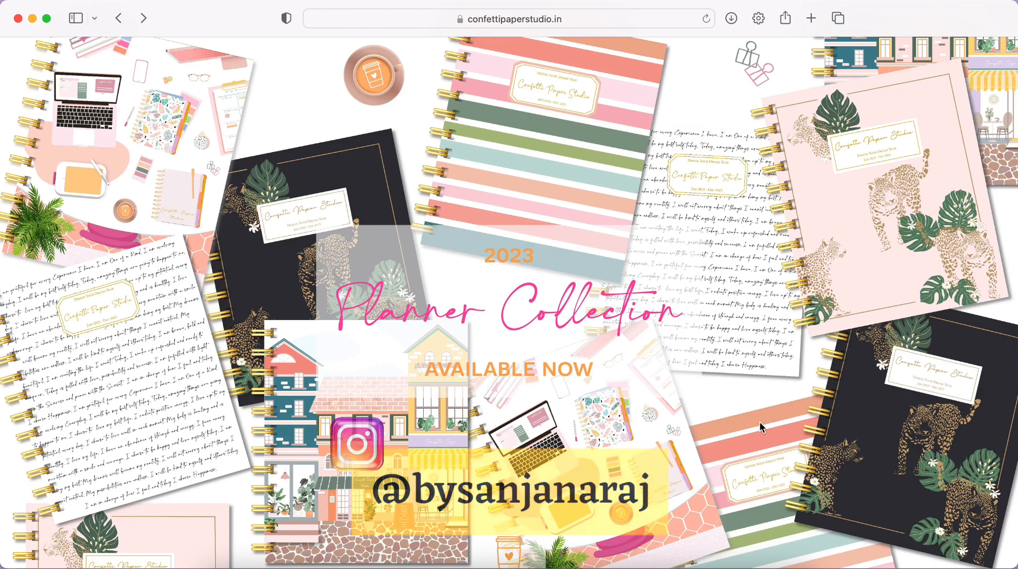
{"action": "scroll", "scroll_direction": "down", "scroll_amount": 3}
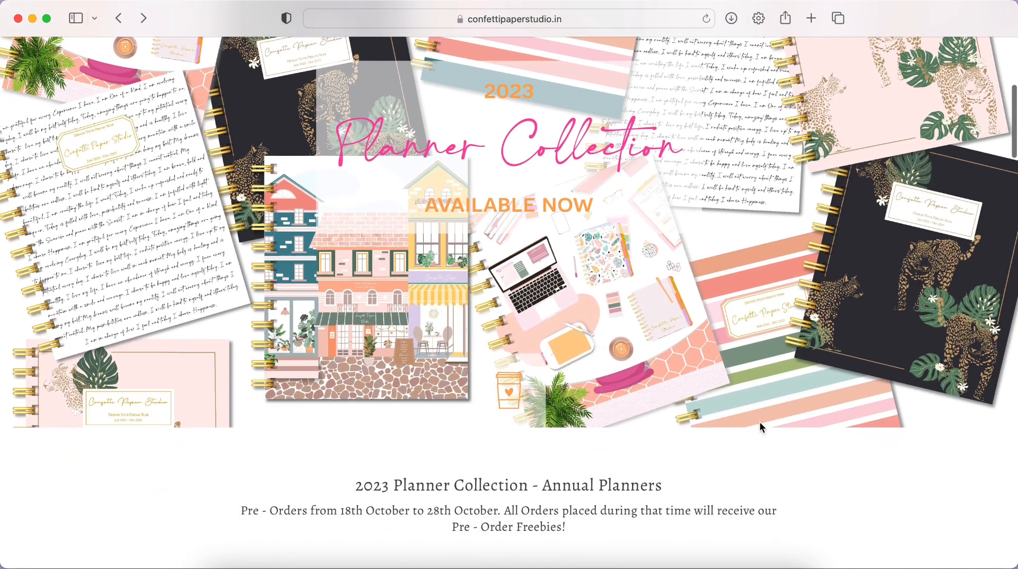
{"action": "scroll", "scroll_direction": "down", "scroll_amount": 3}
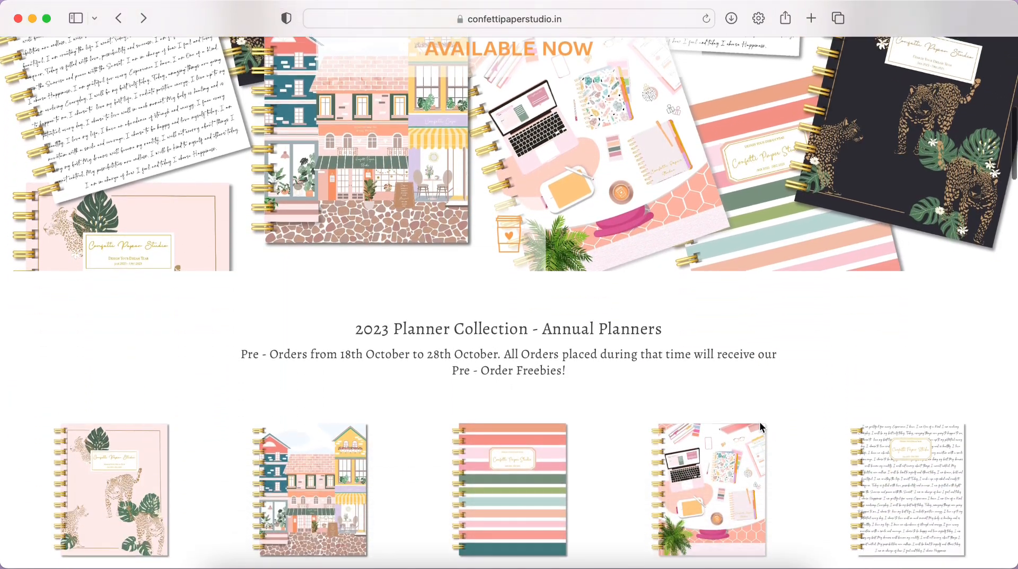